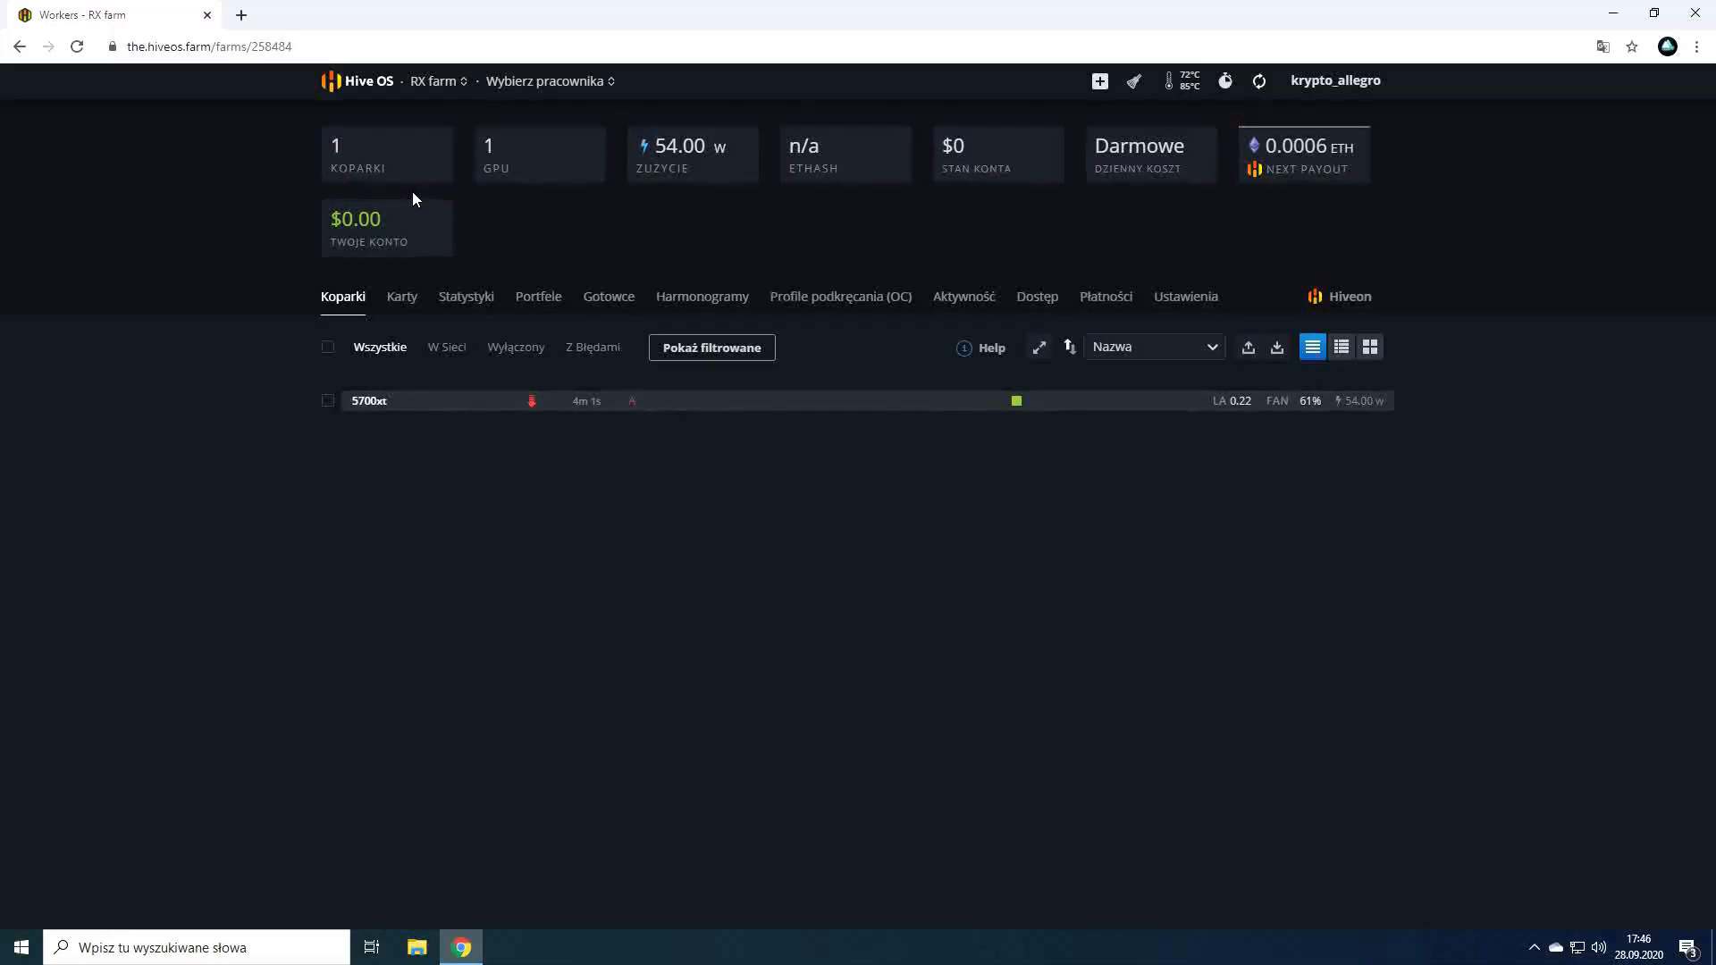
mouse_move(485, 114)
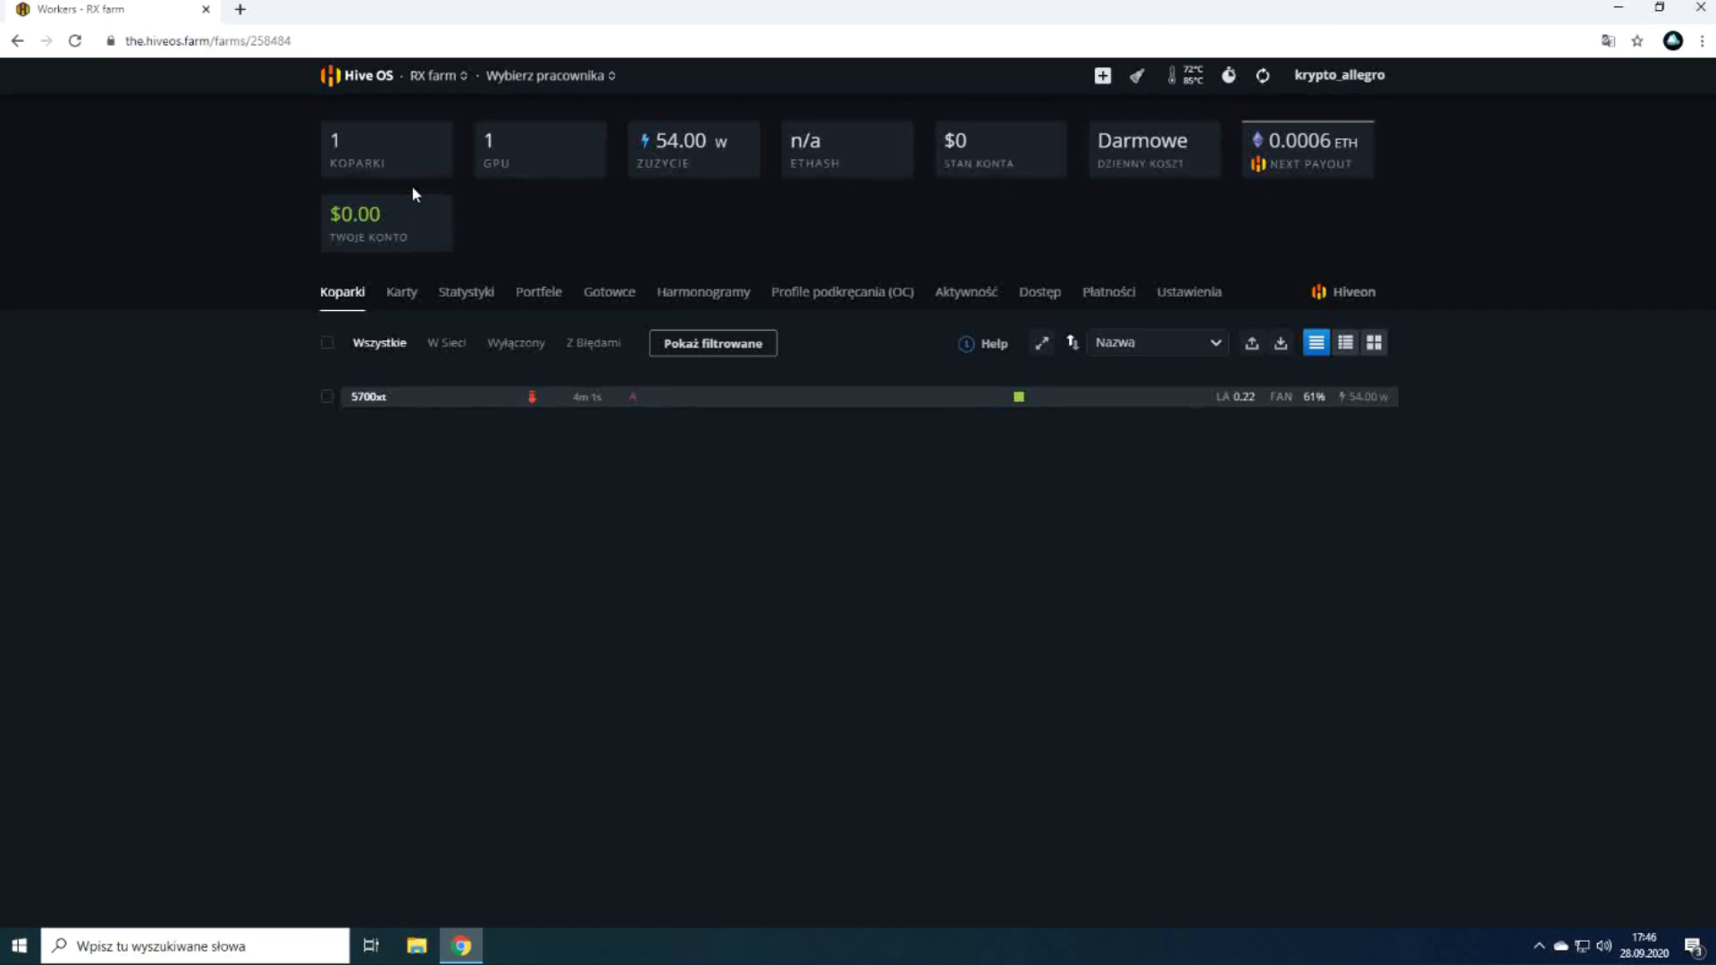
Refresh the farm data and bring up the account menu for Public Stats.
left_click(550, 75)
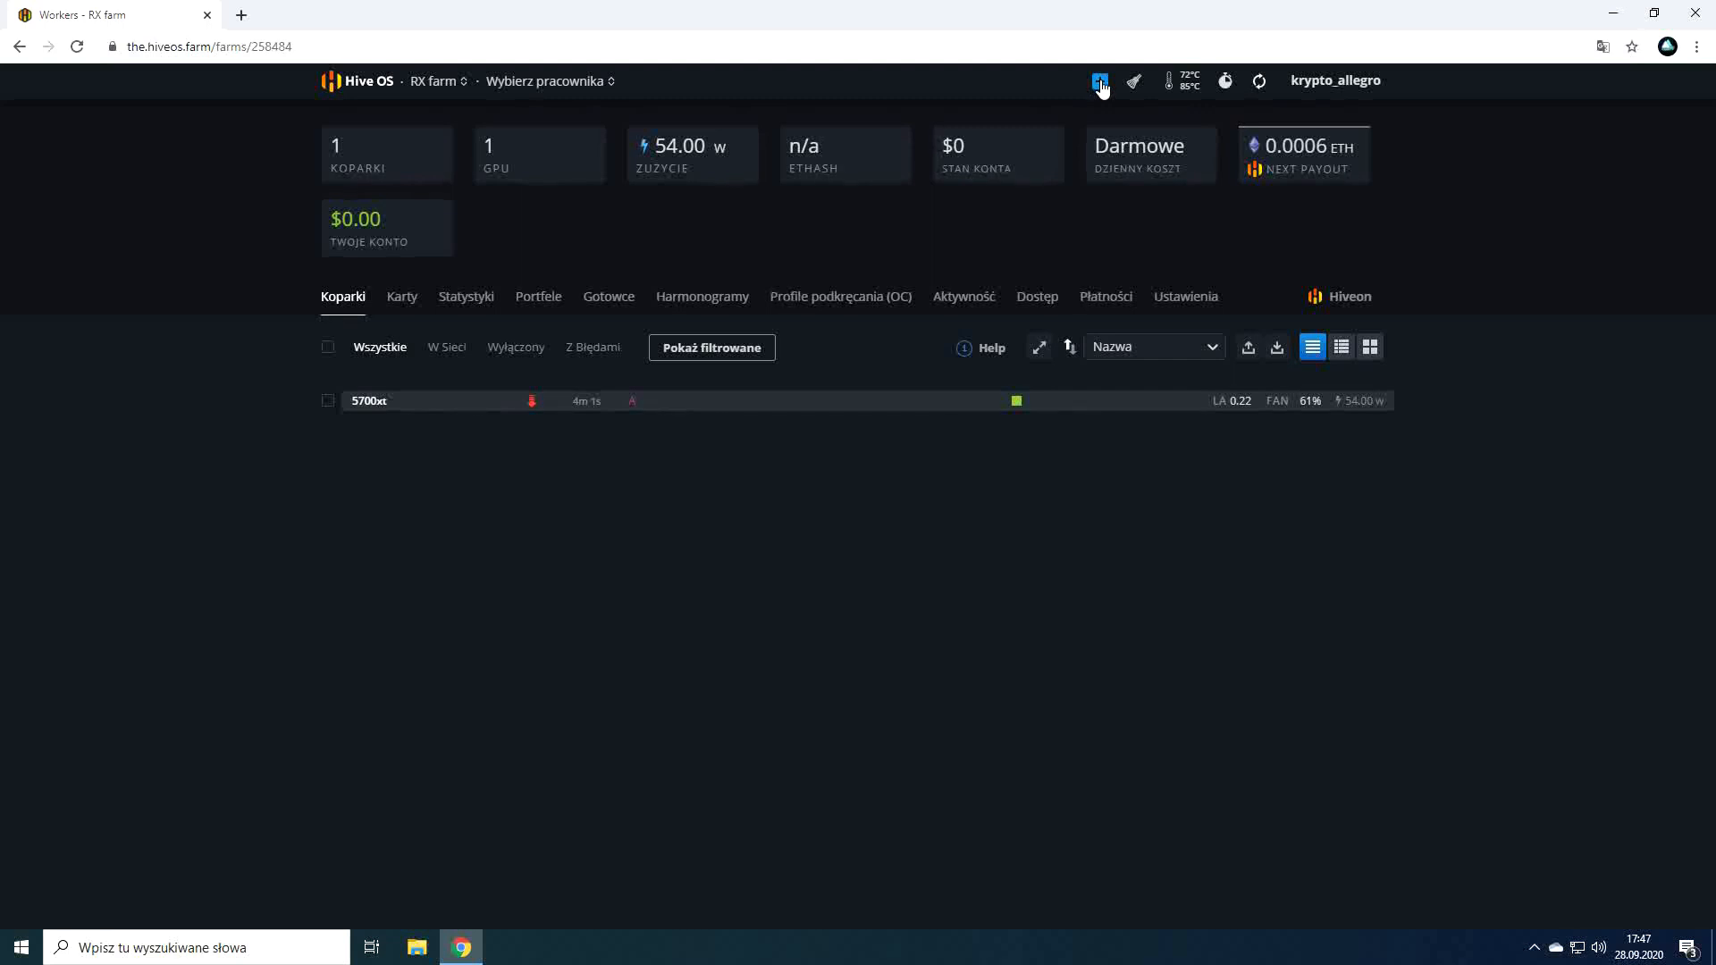
mouse_move(1133, 86)
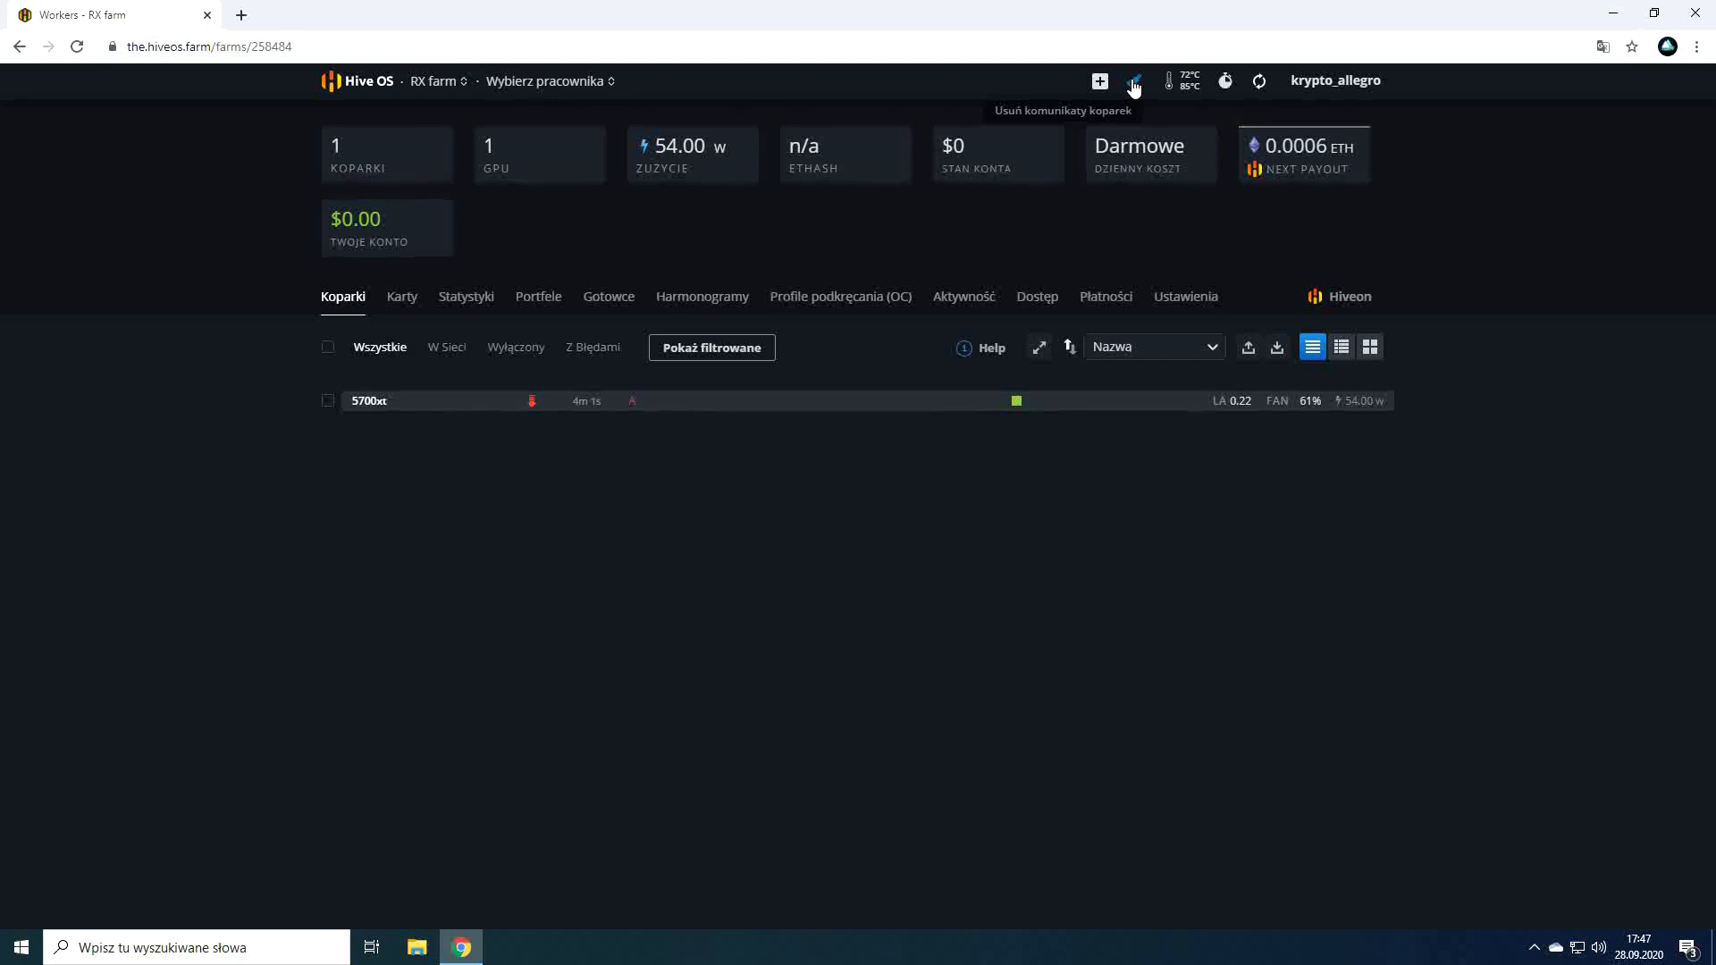
mouse_move(1169, 80)
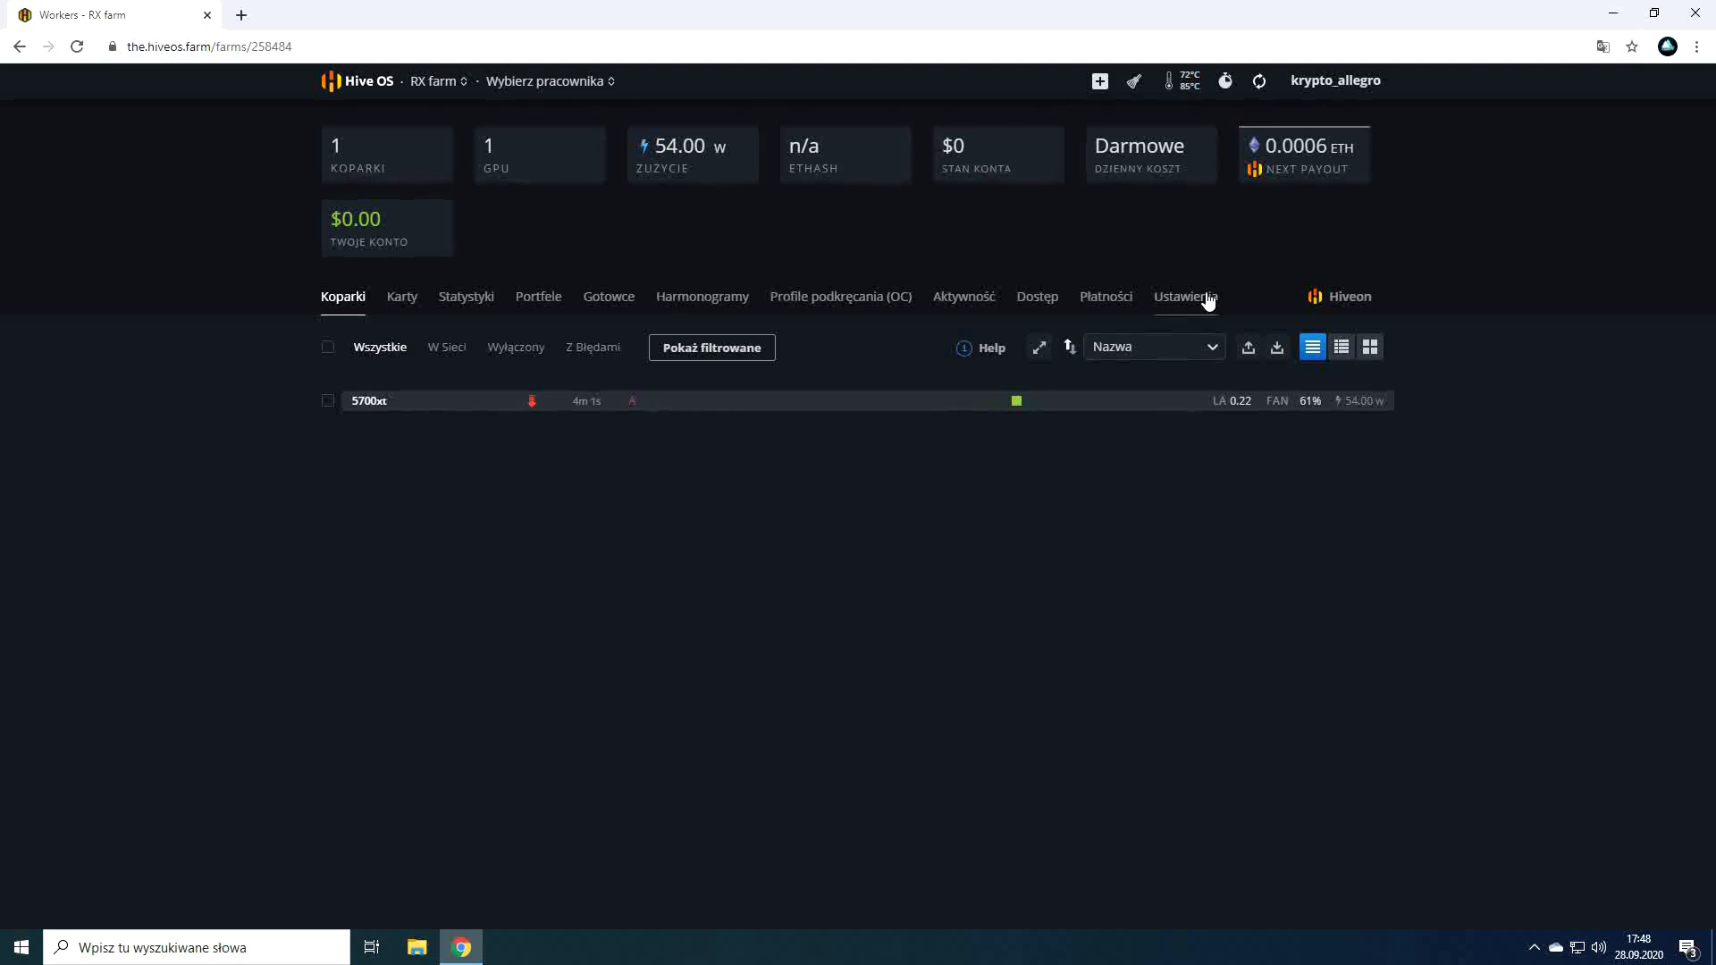
mouse_move(1258, 80)
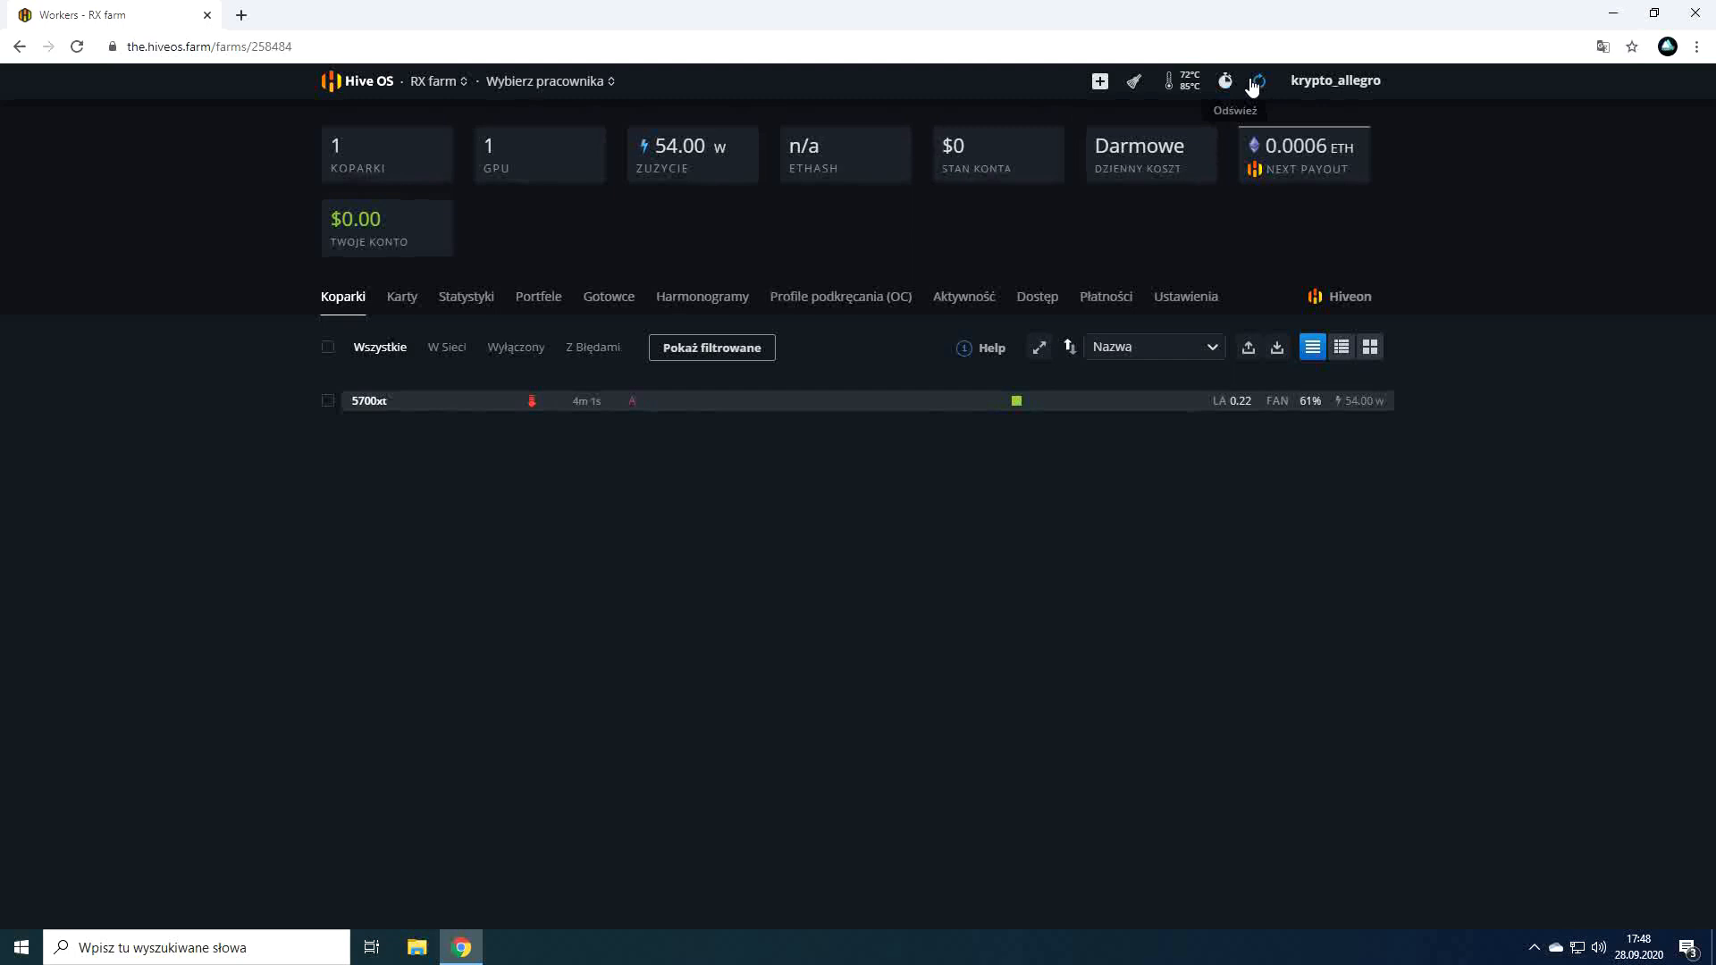
mouse_move(157, 134)
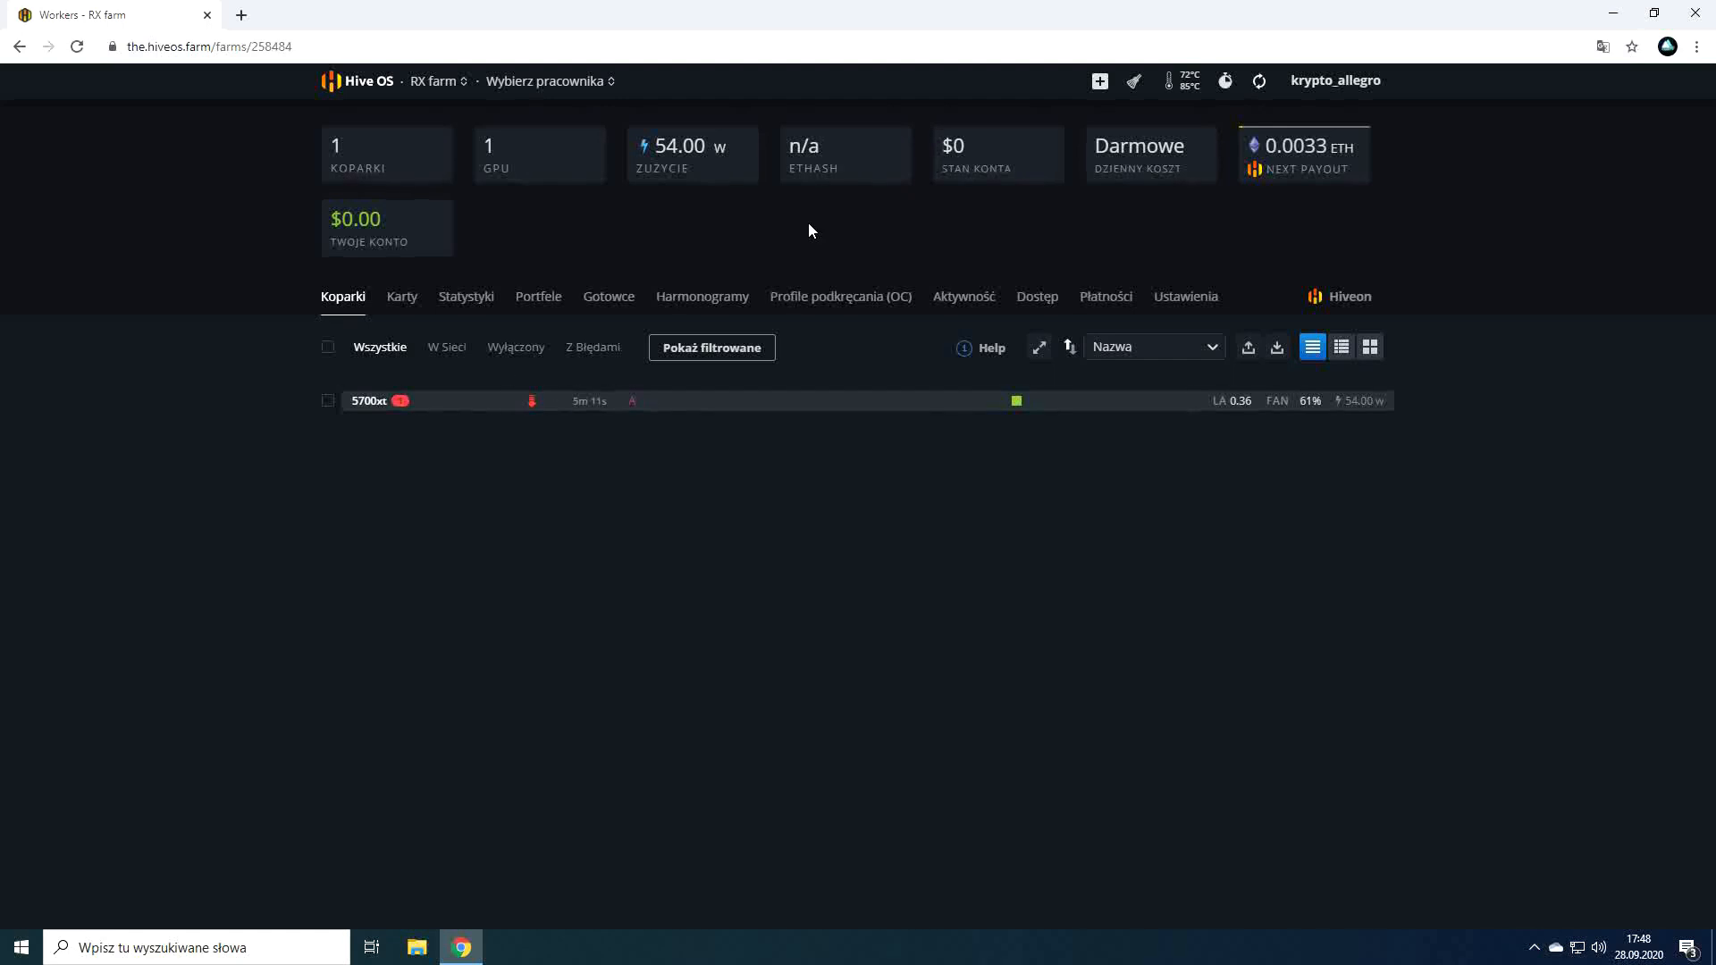
left_click(1335, 81)
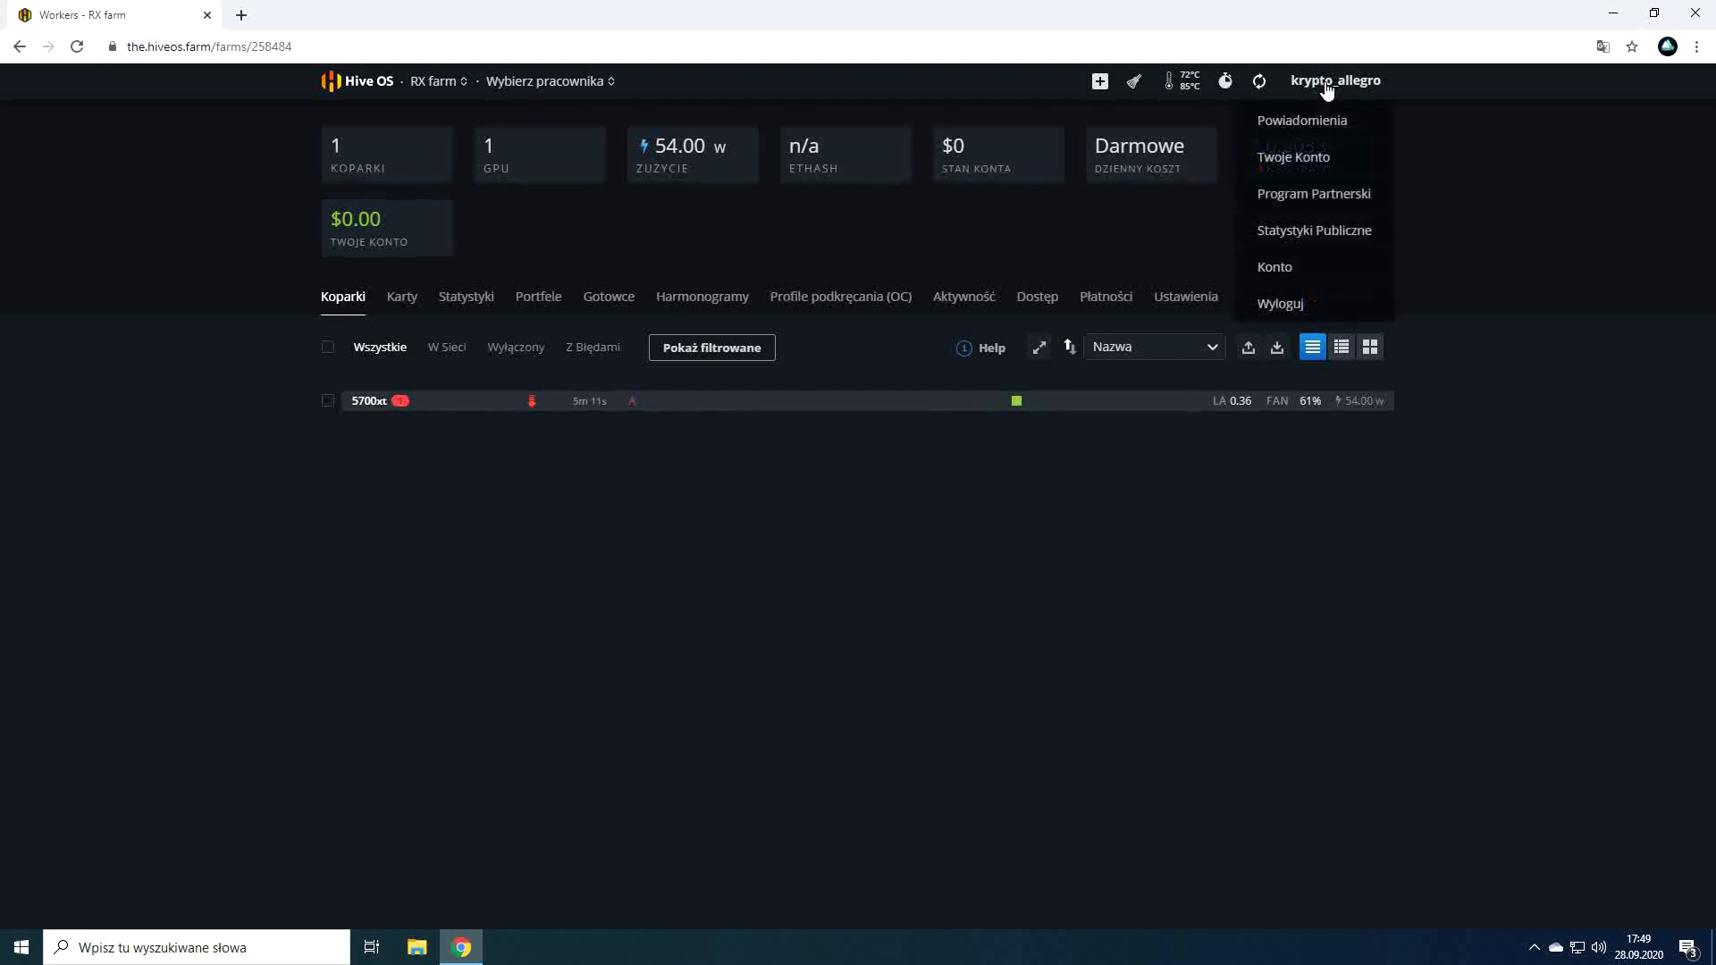
mouse_move(1314, 193)
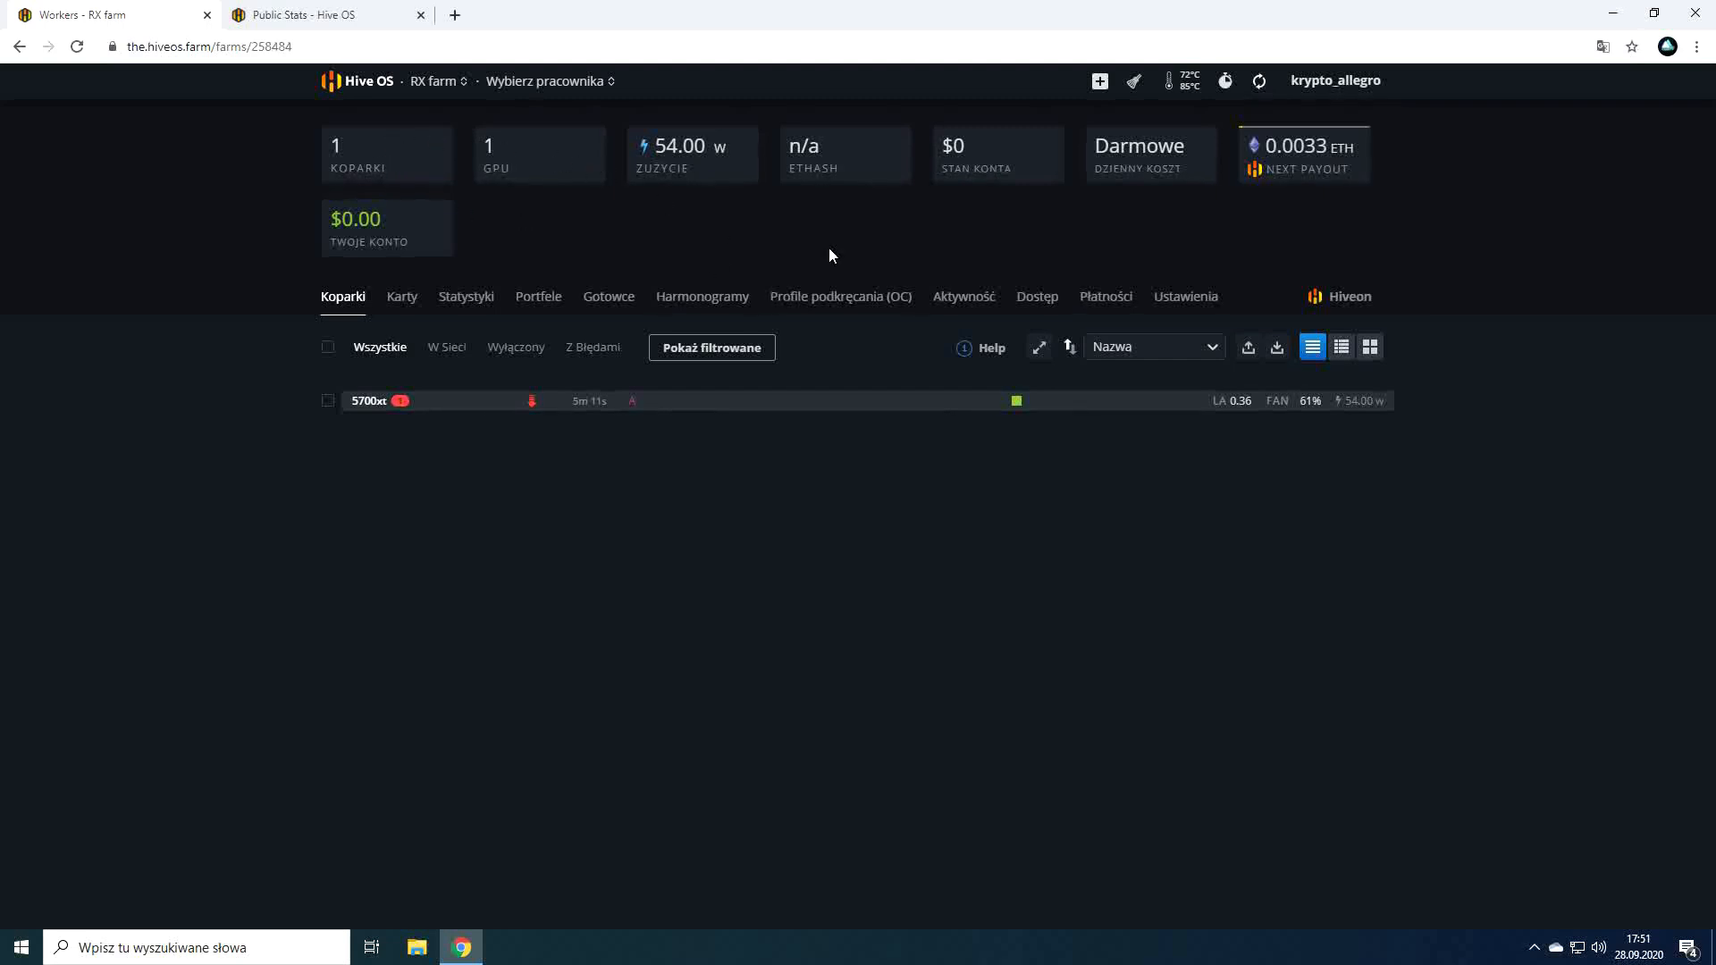
mouse_move(649, 218)
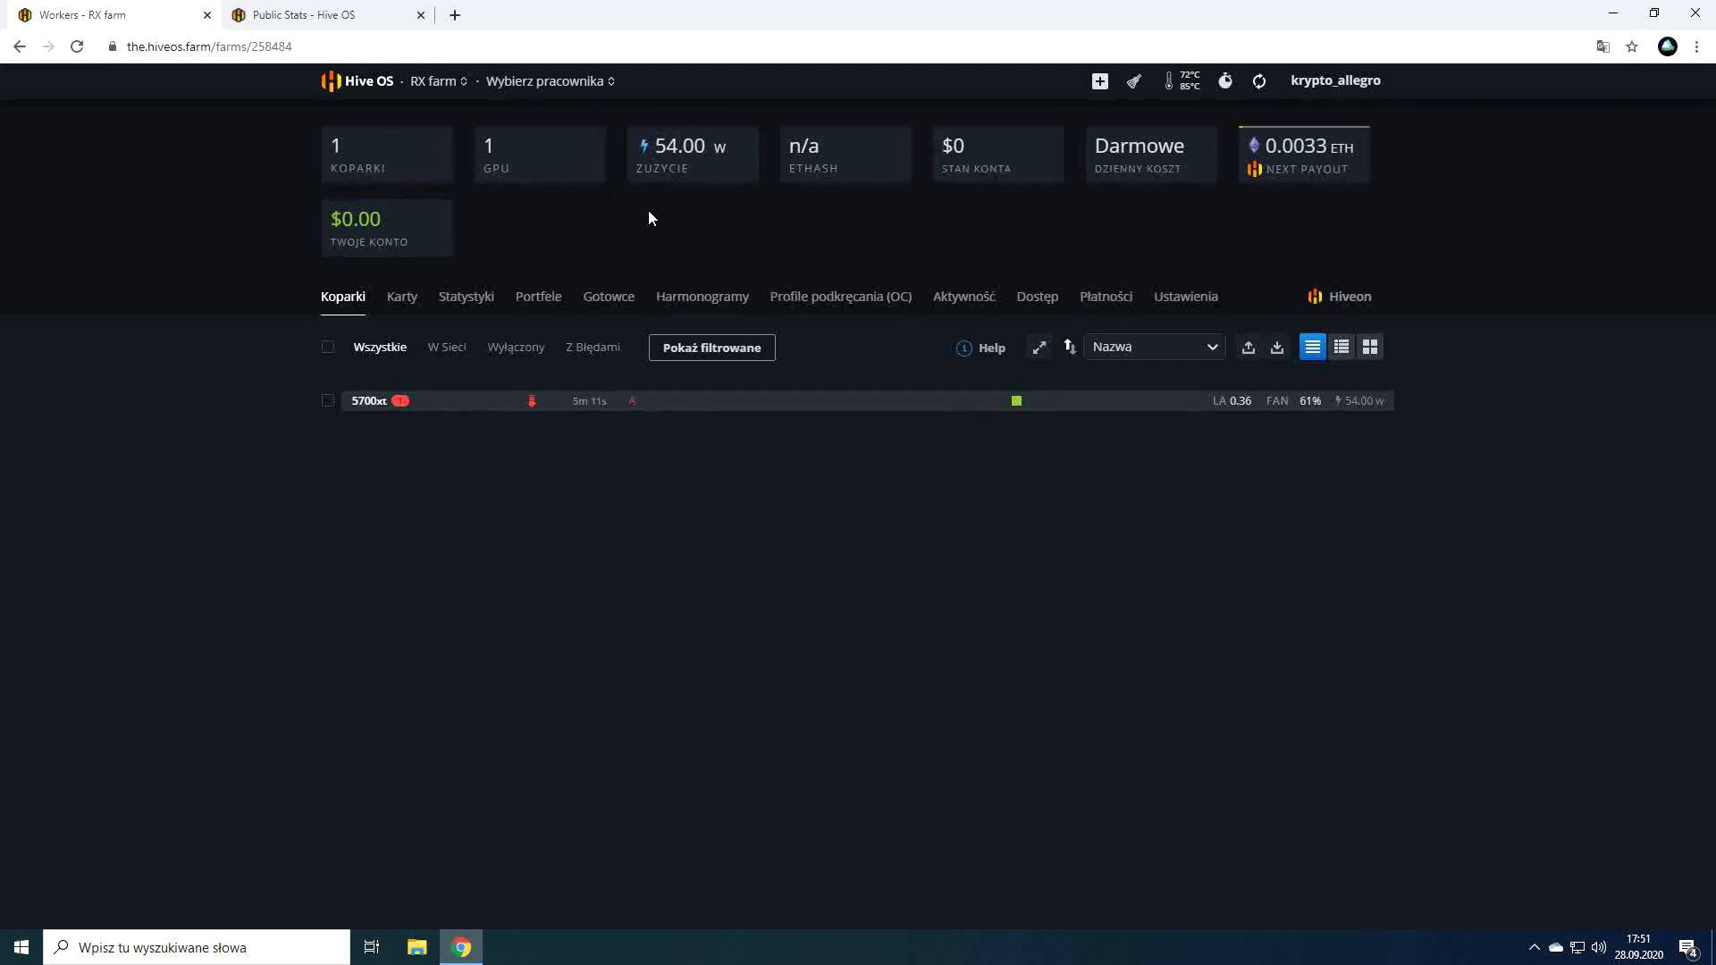
mouse_move(622, 213)
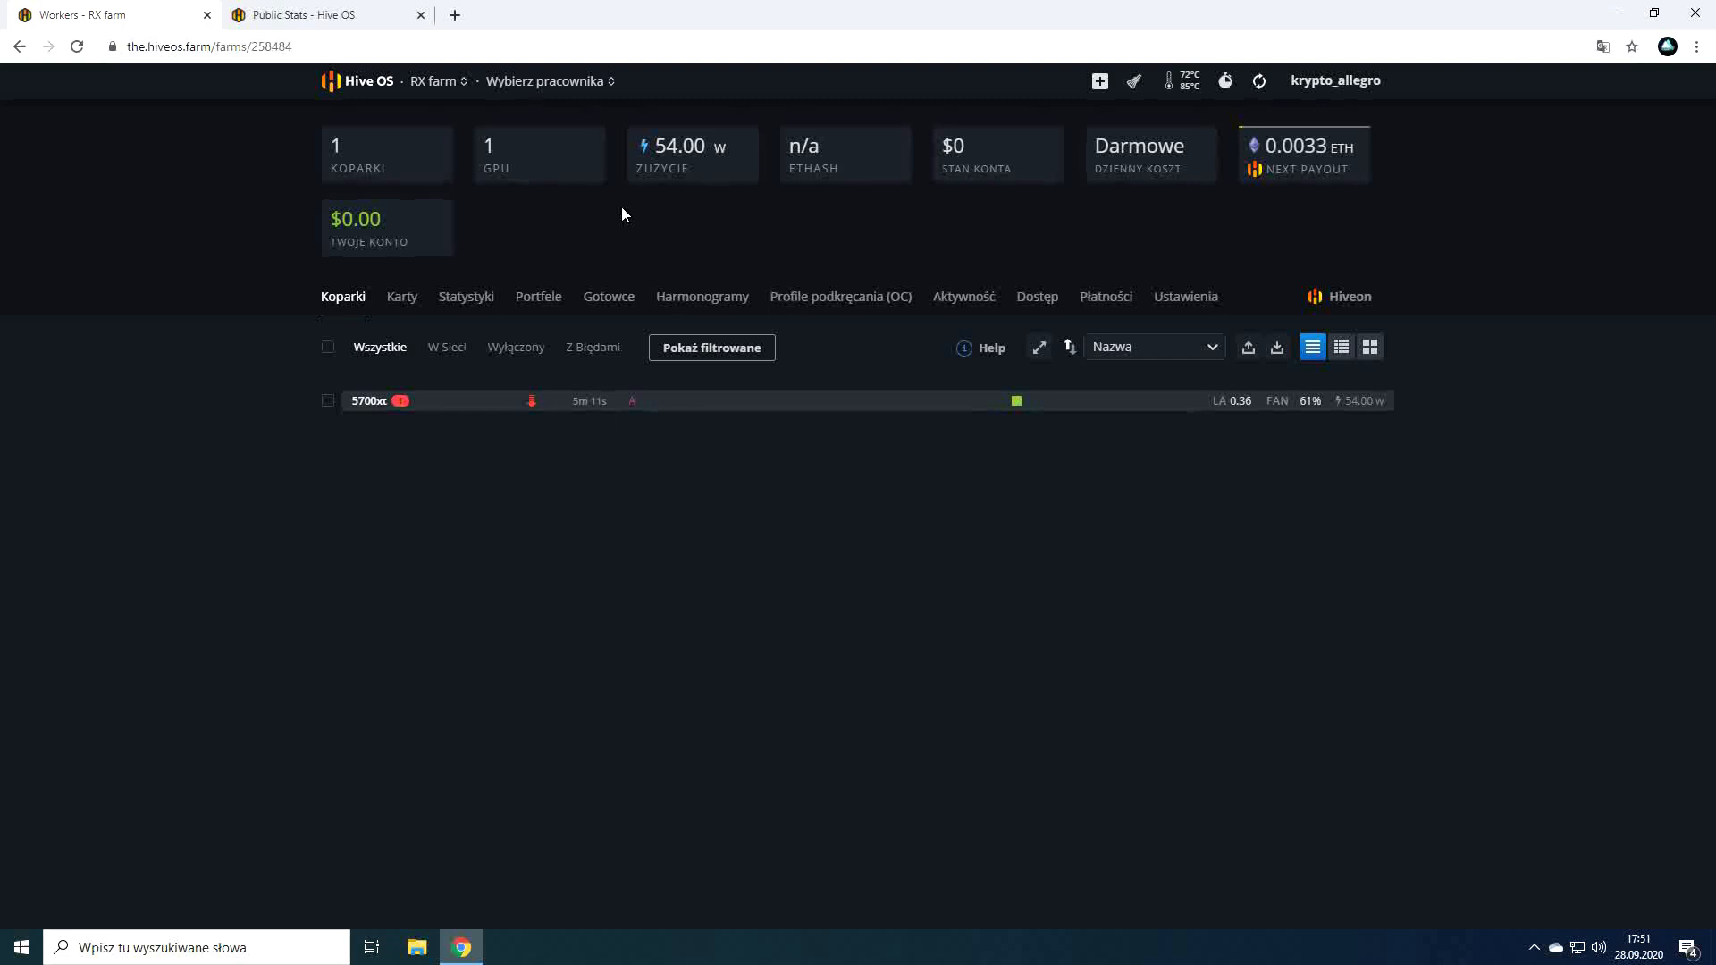
mouse_move(393, 158)
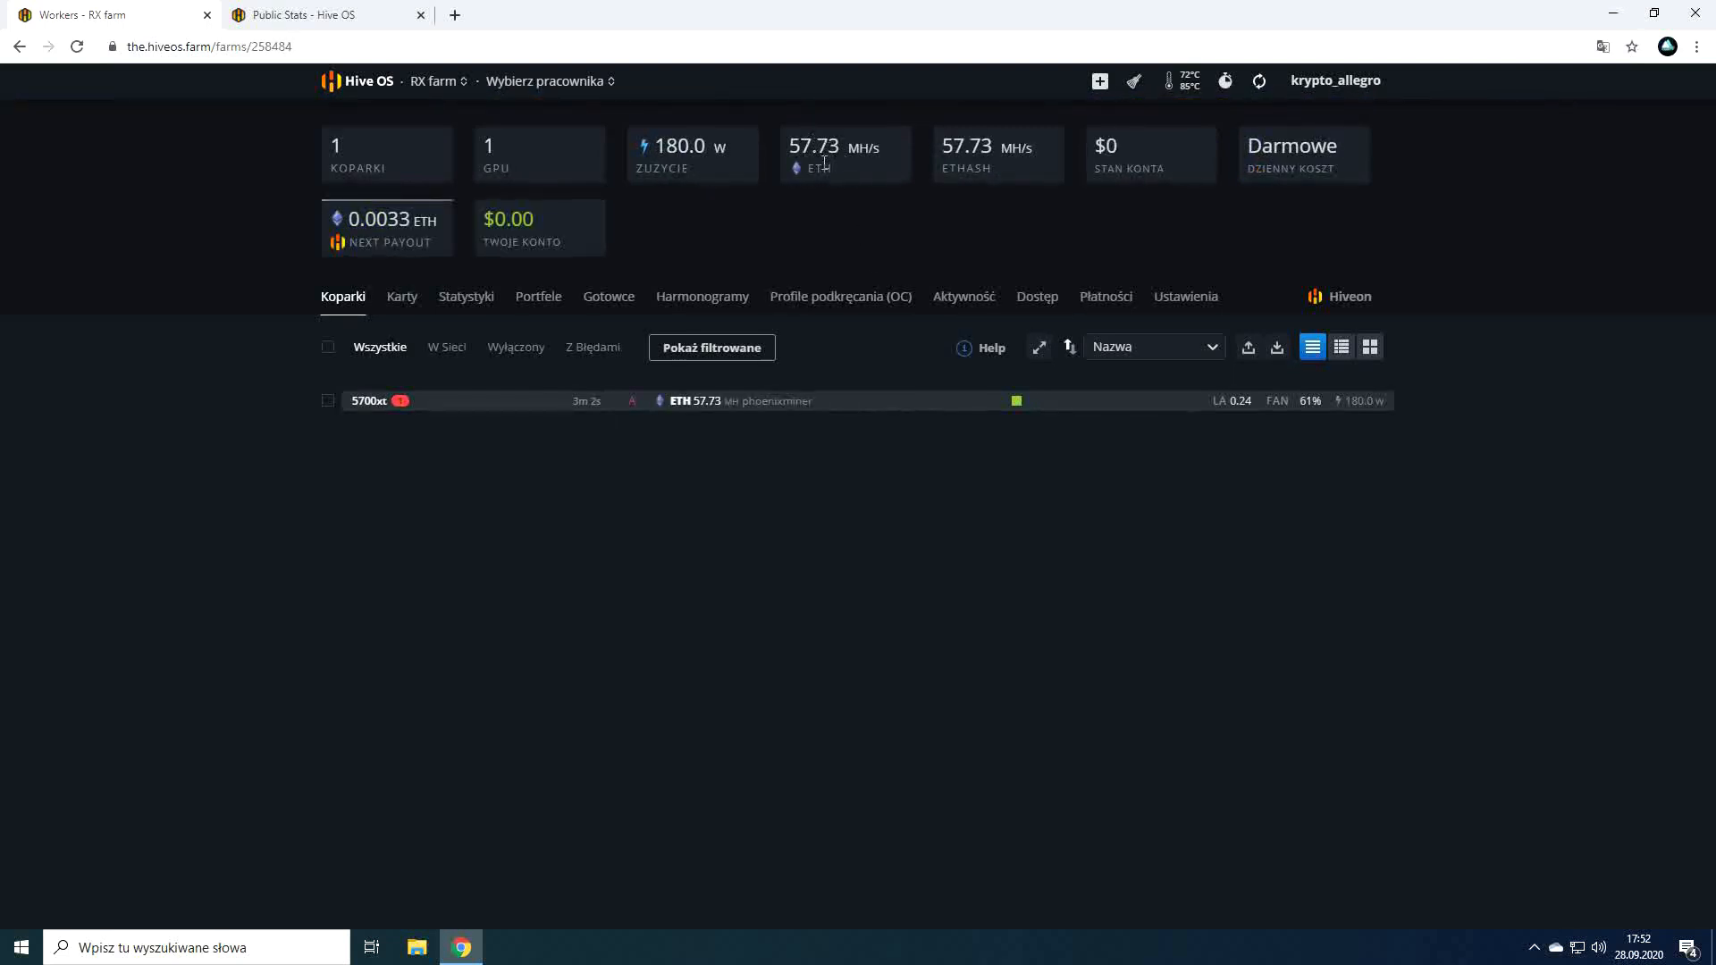
mouse_move(887, 209)
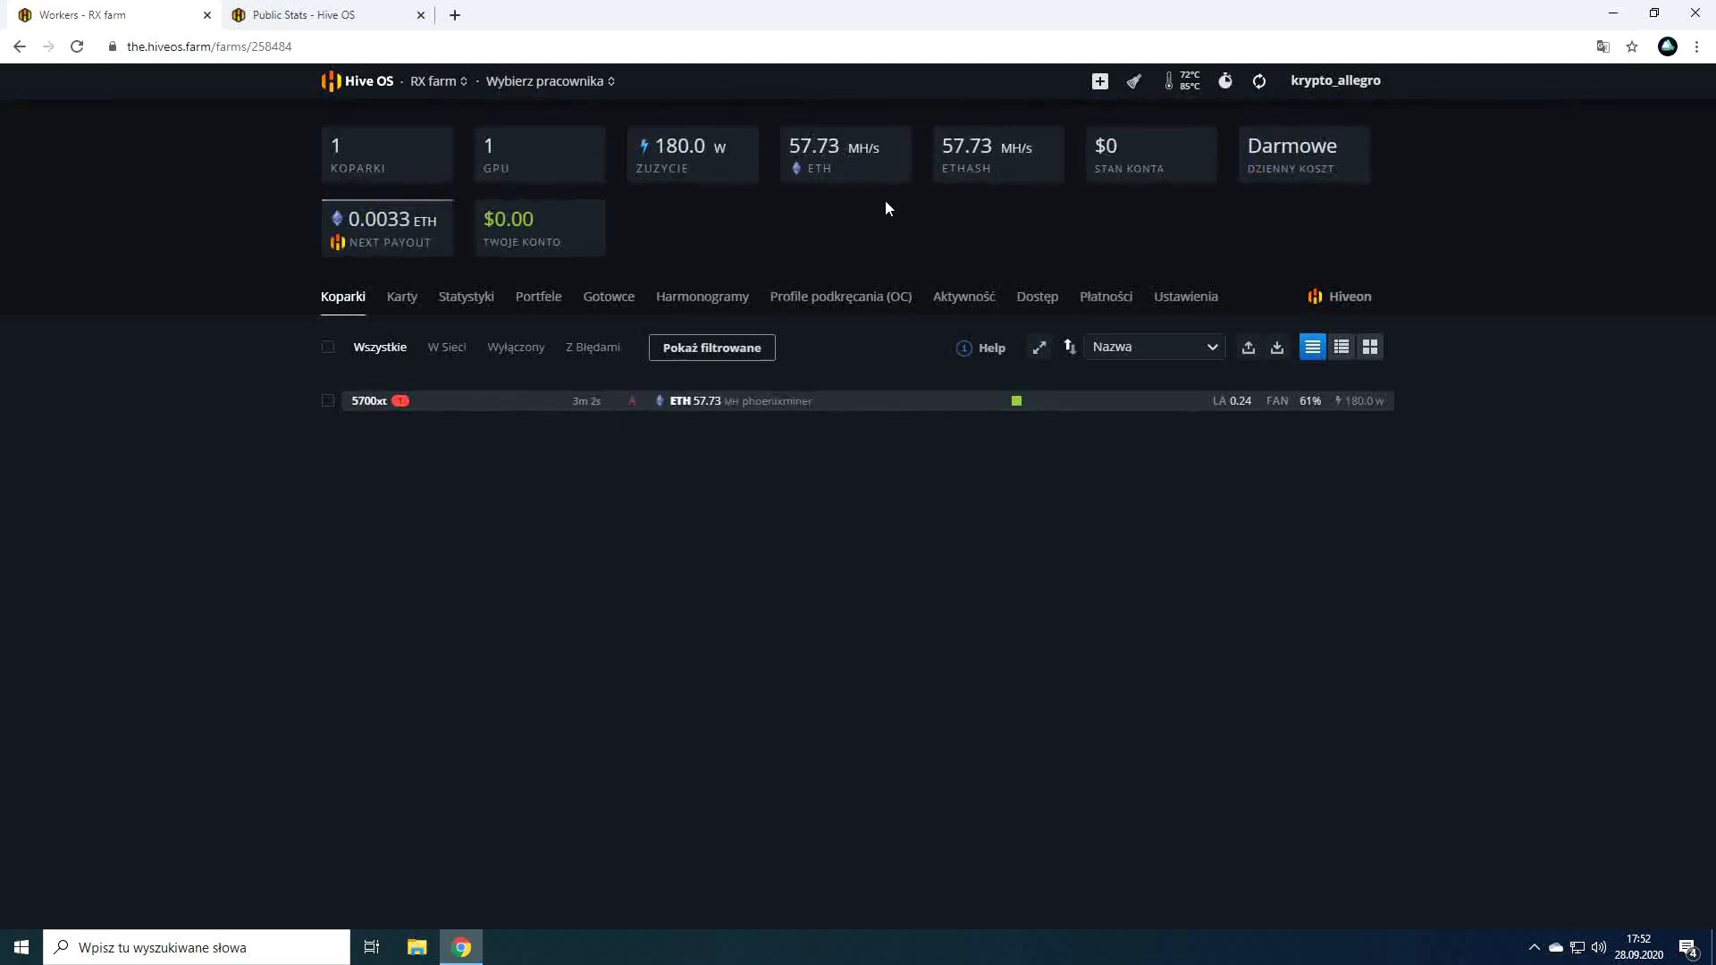
mouse_move(972, 166)
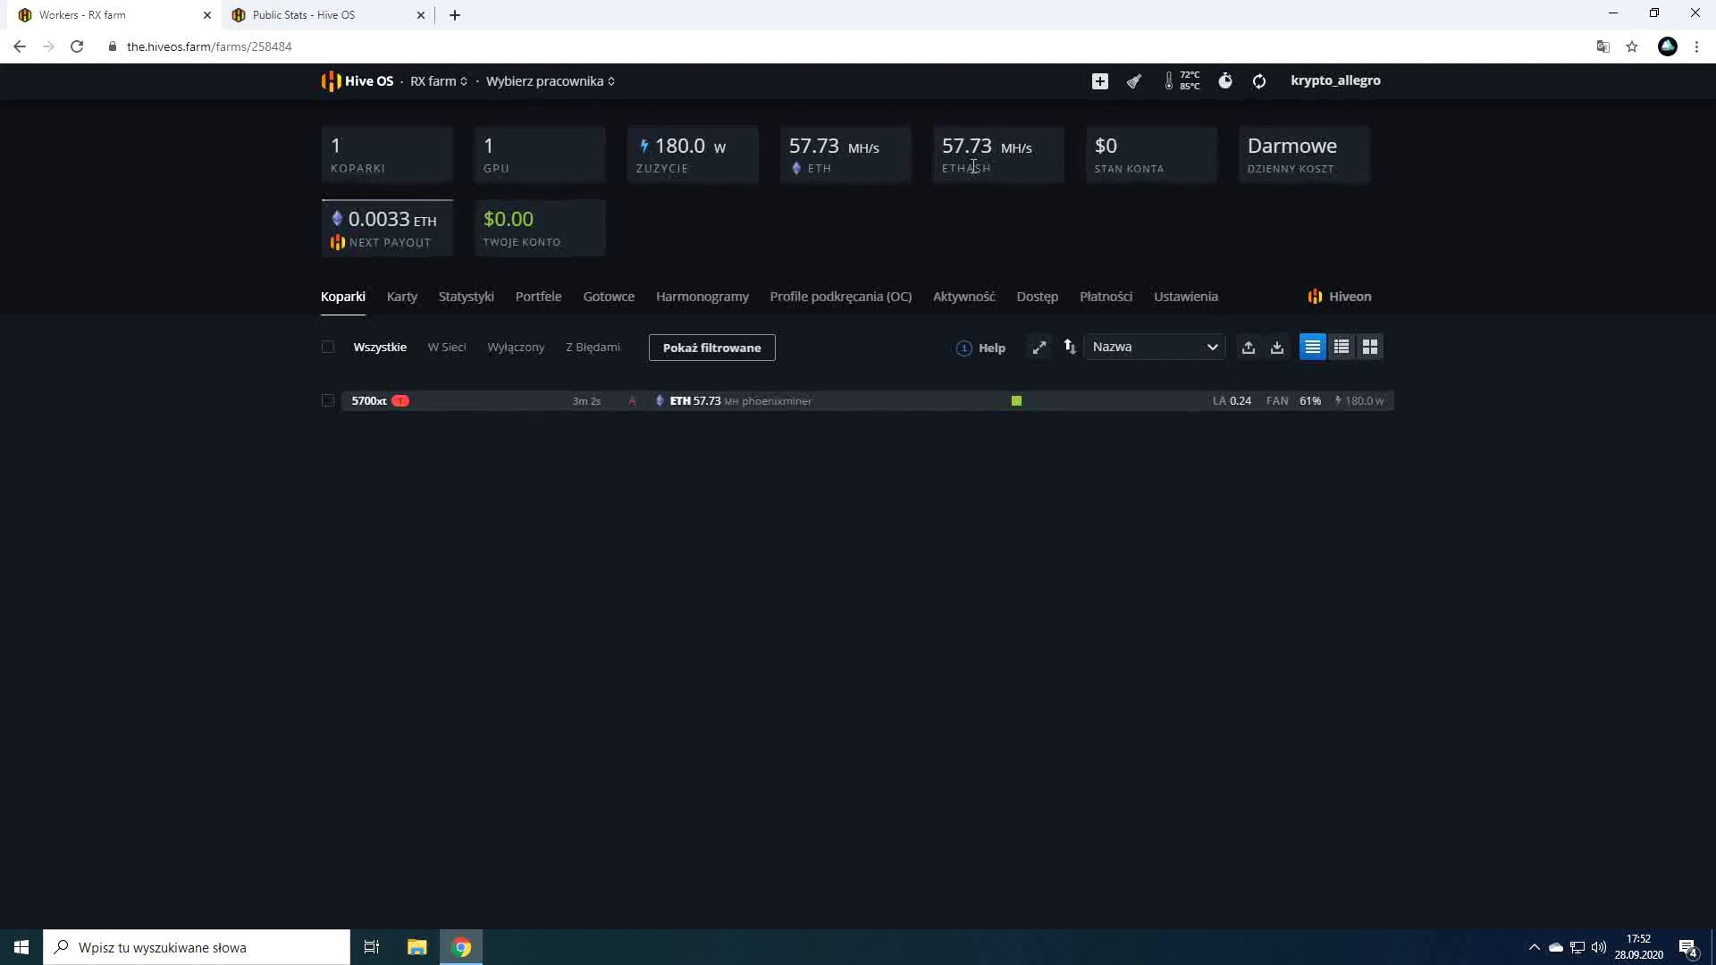
mouse_move(1121, 144)
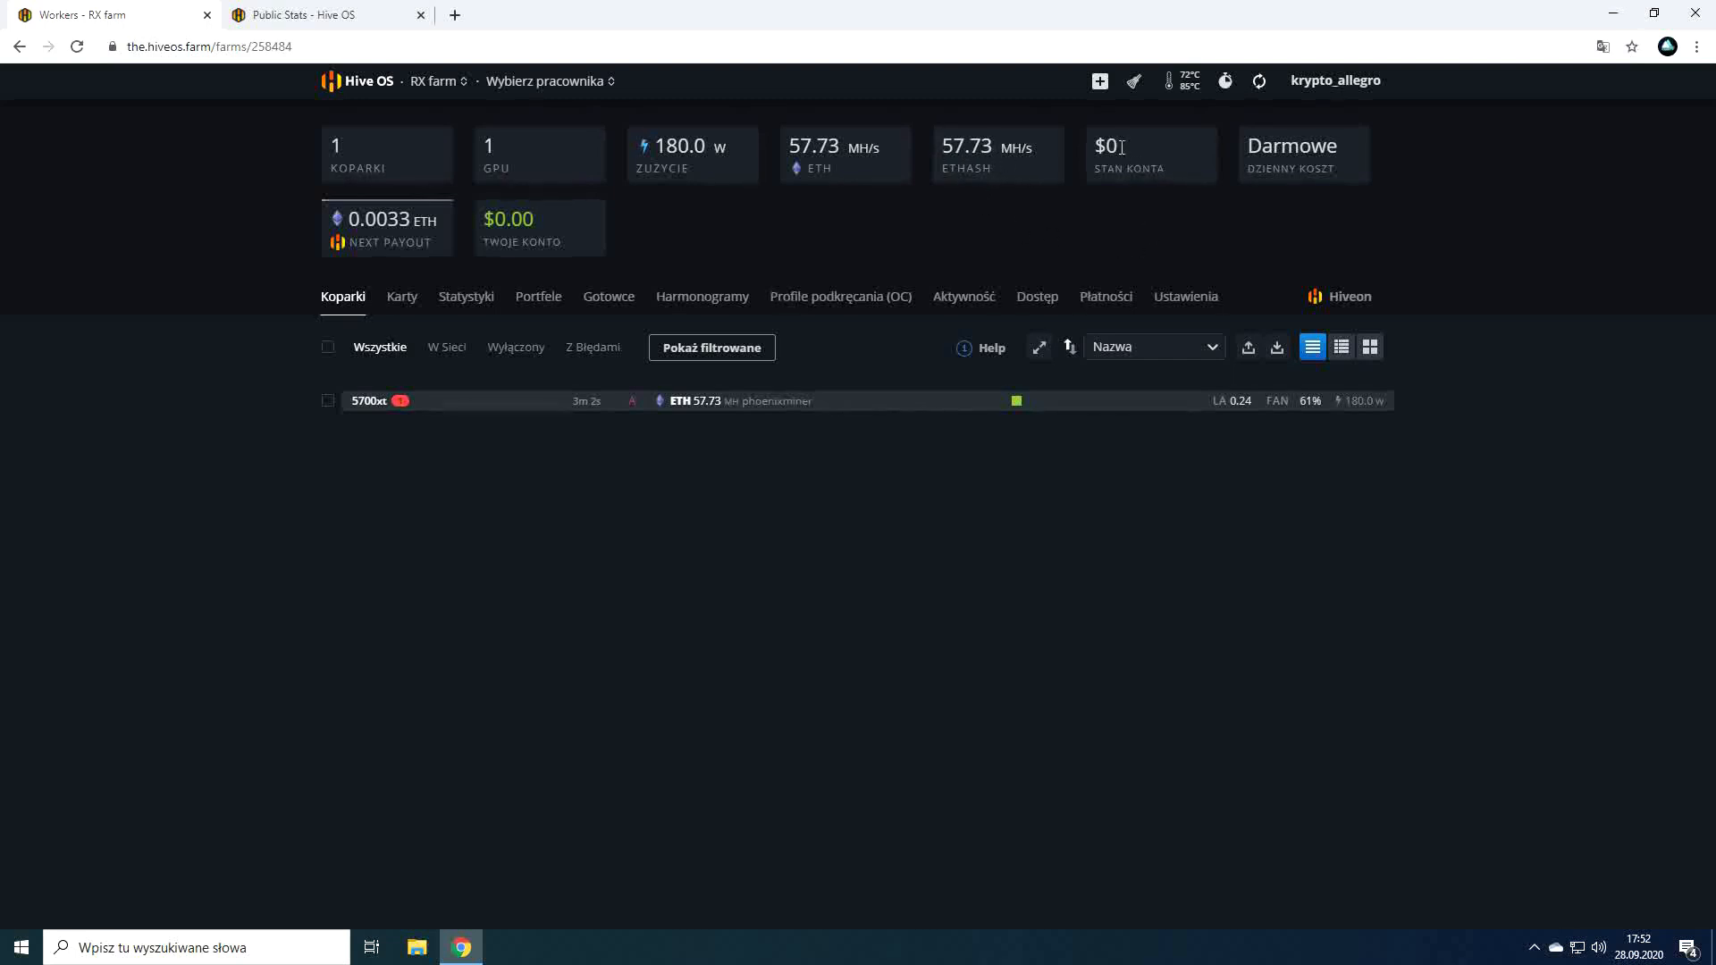
mouse_move(1129, 168)
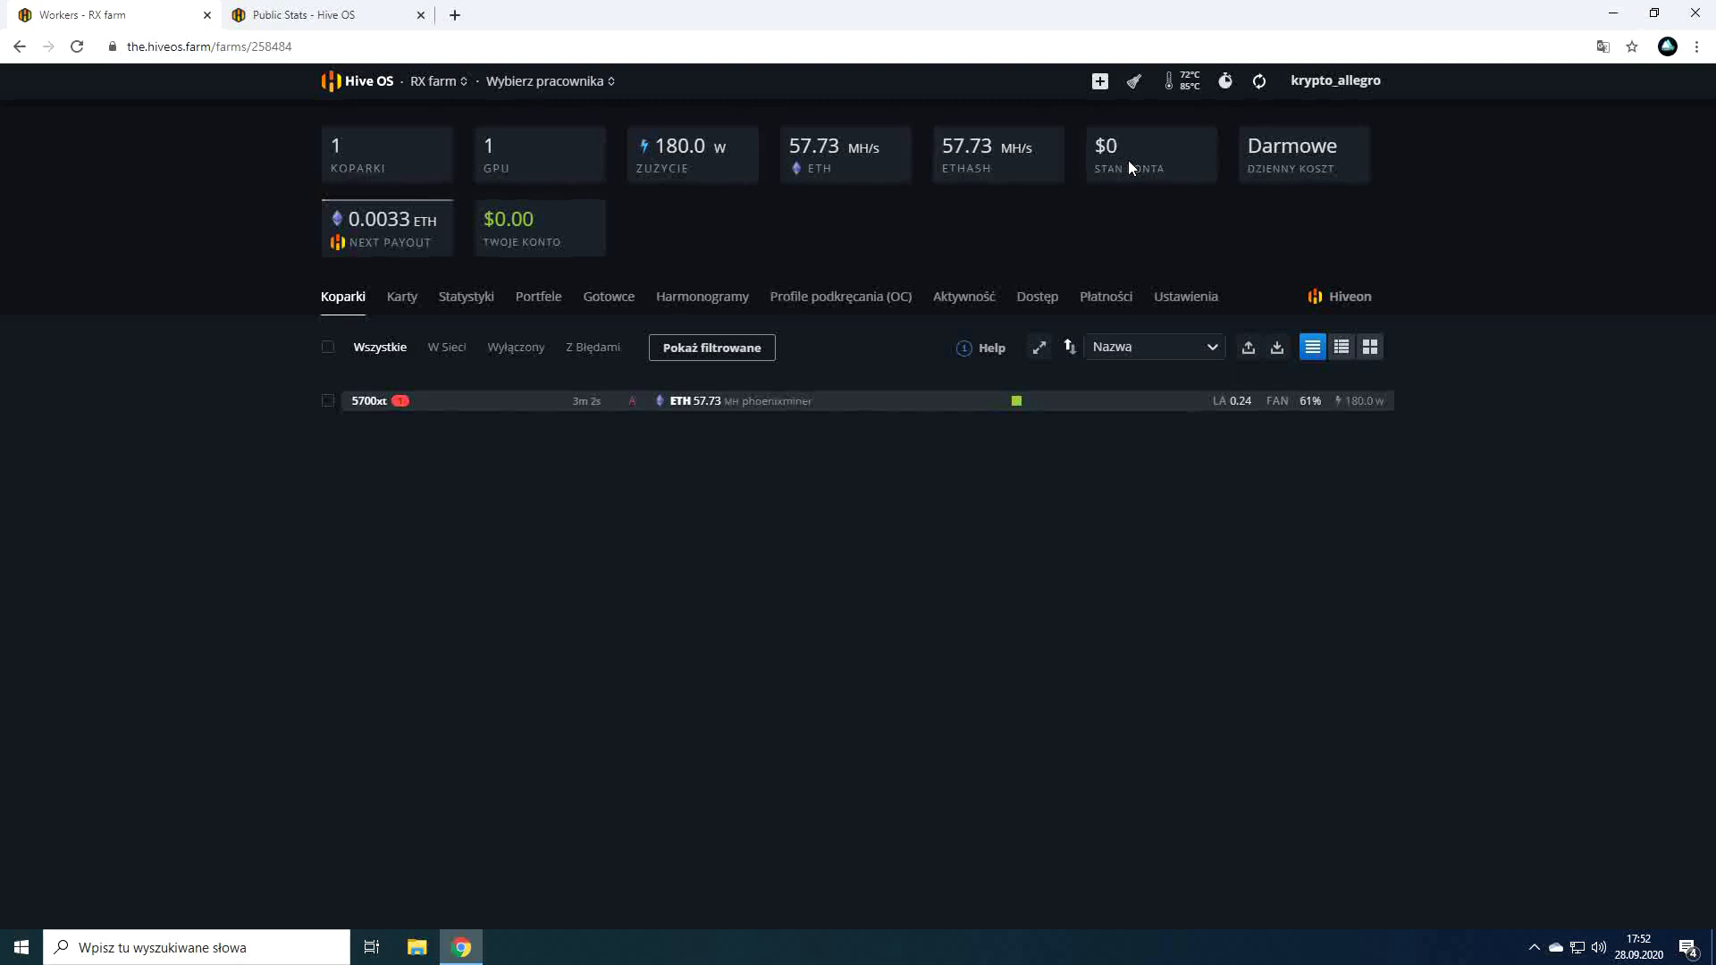
mouse_move(1303, 168)
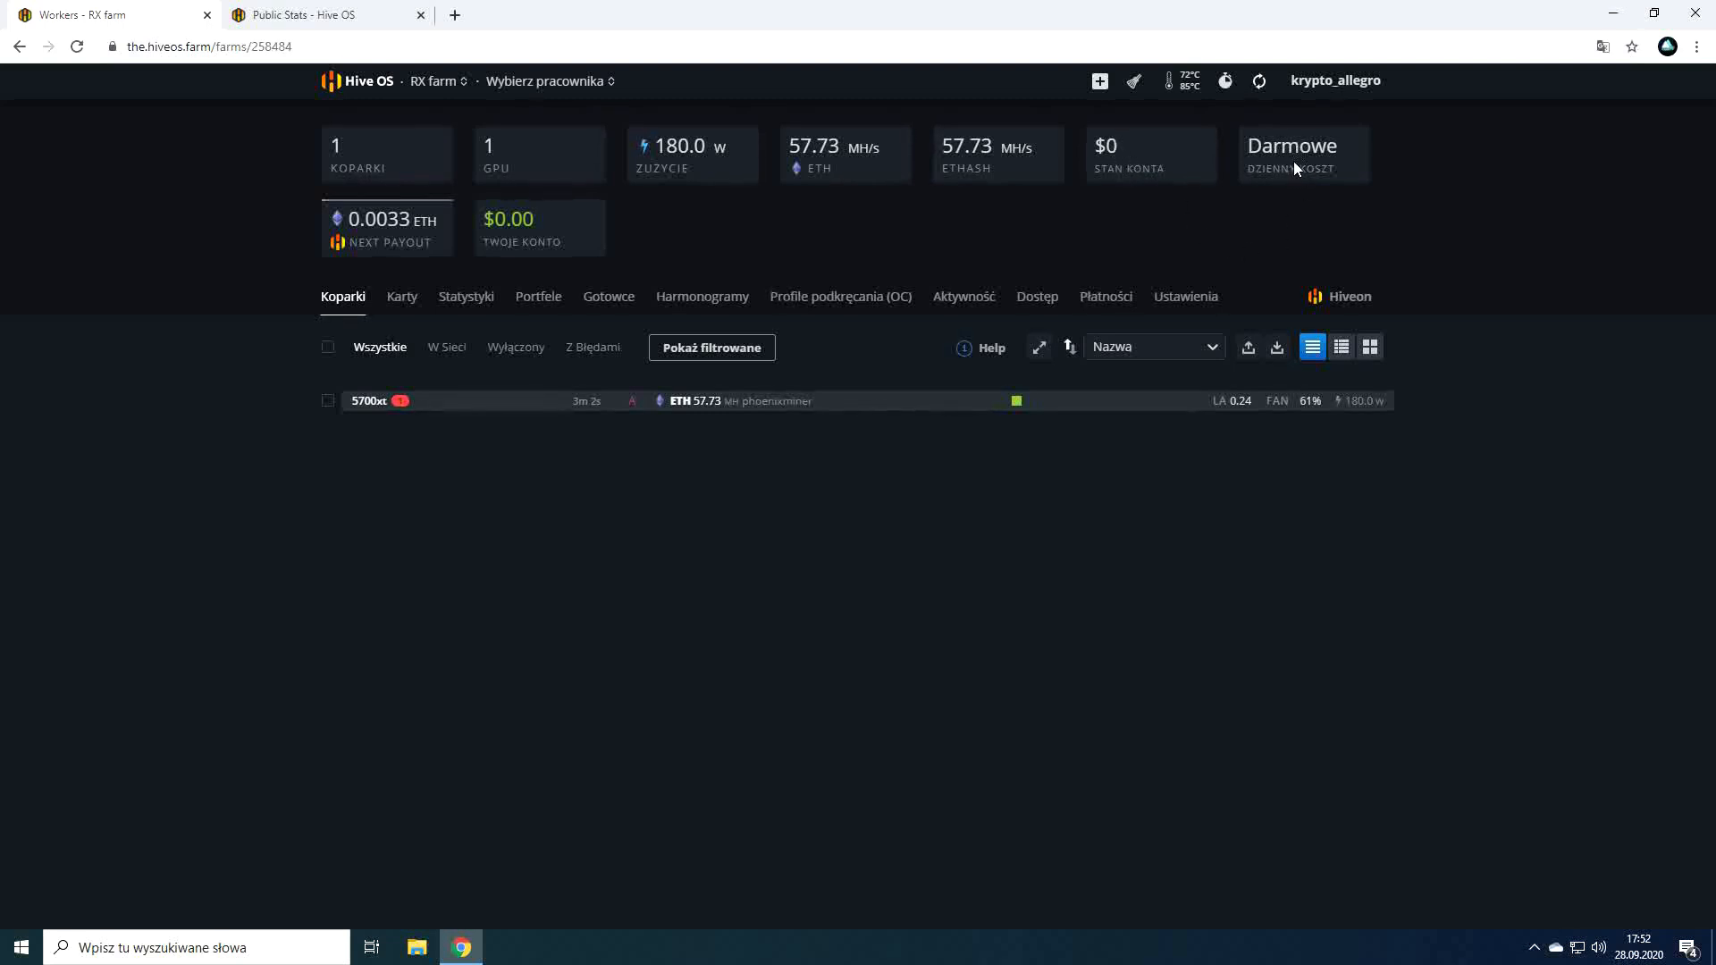
mouse_move(1336, 176)
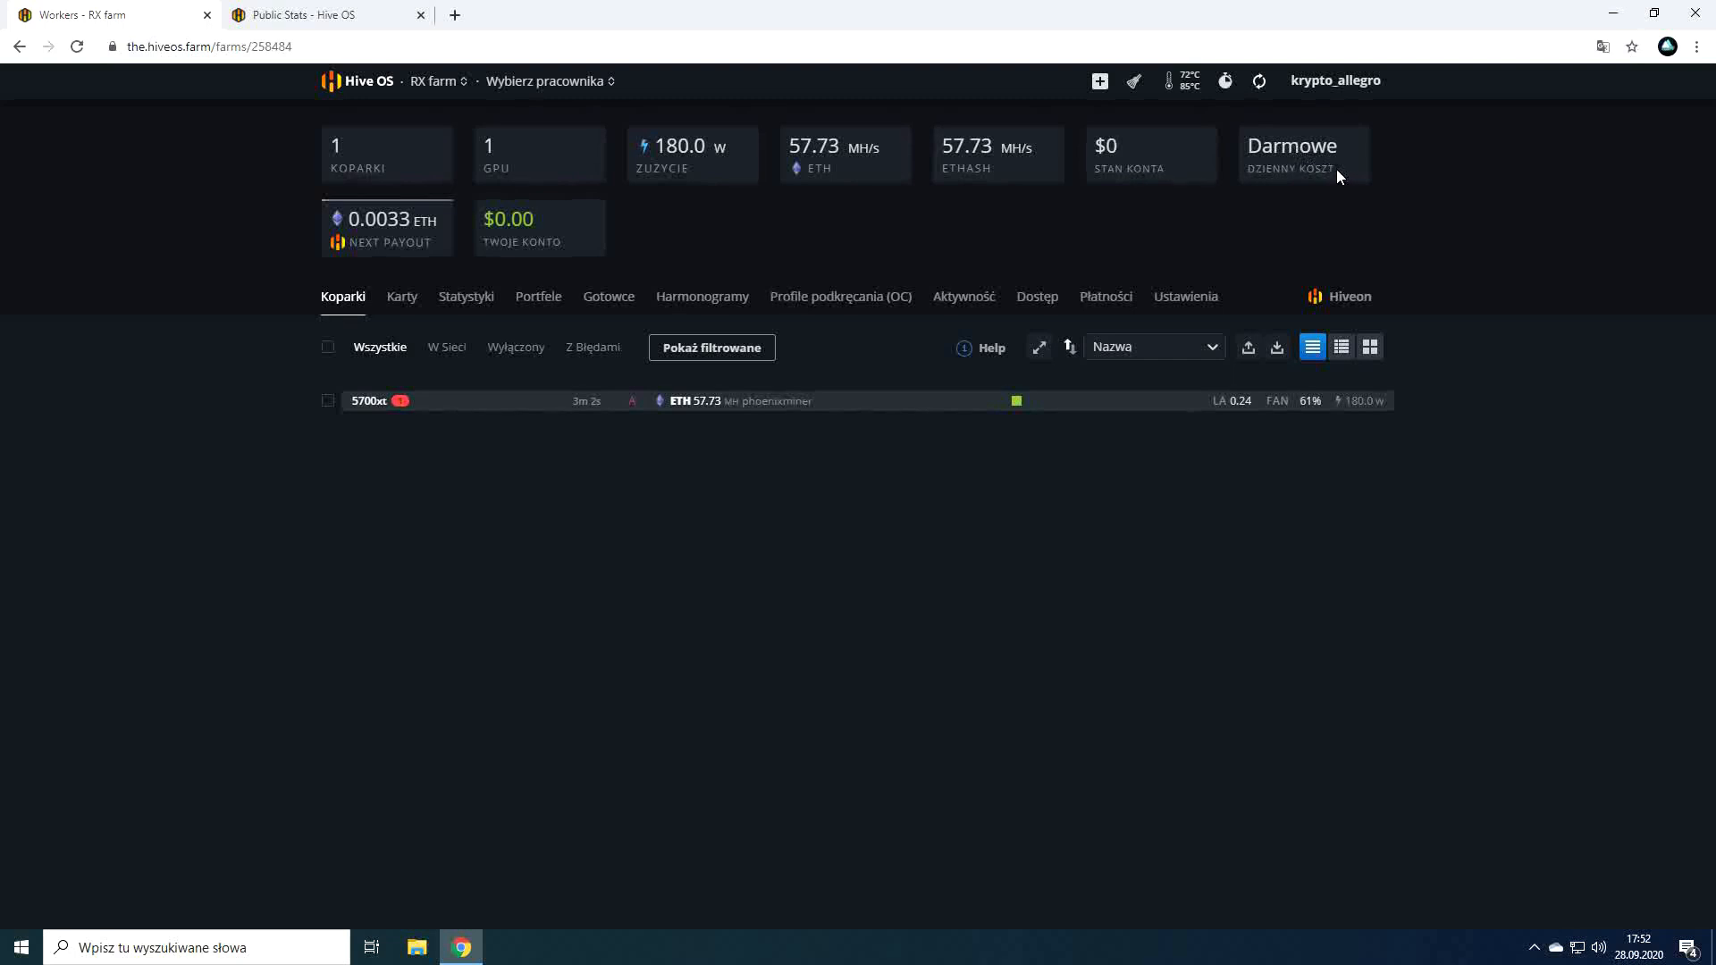
mouse_move(1291, 163)
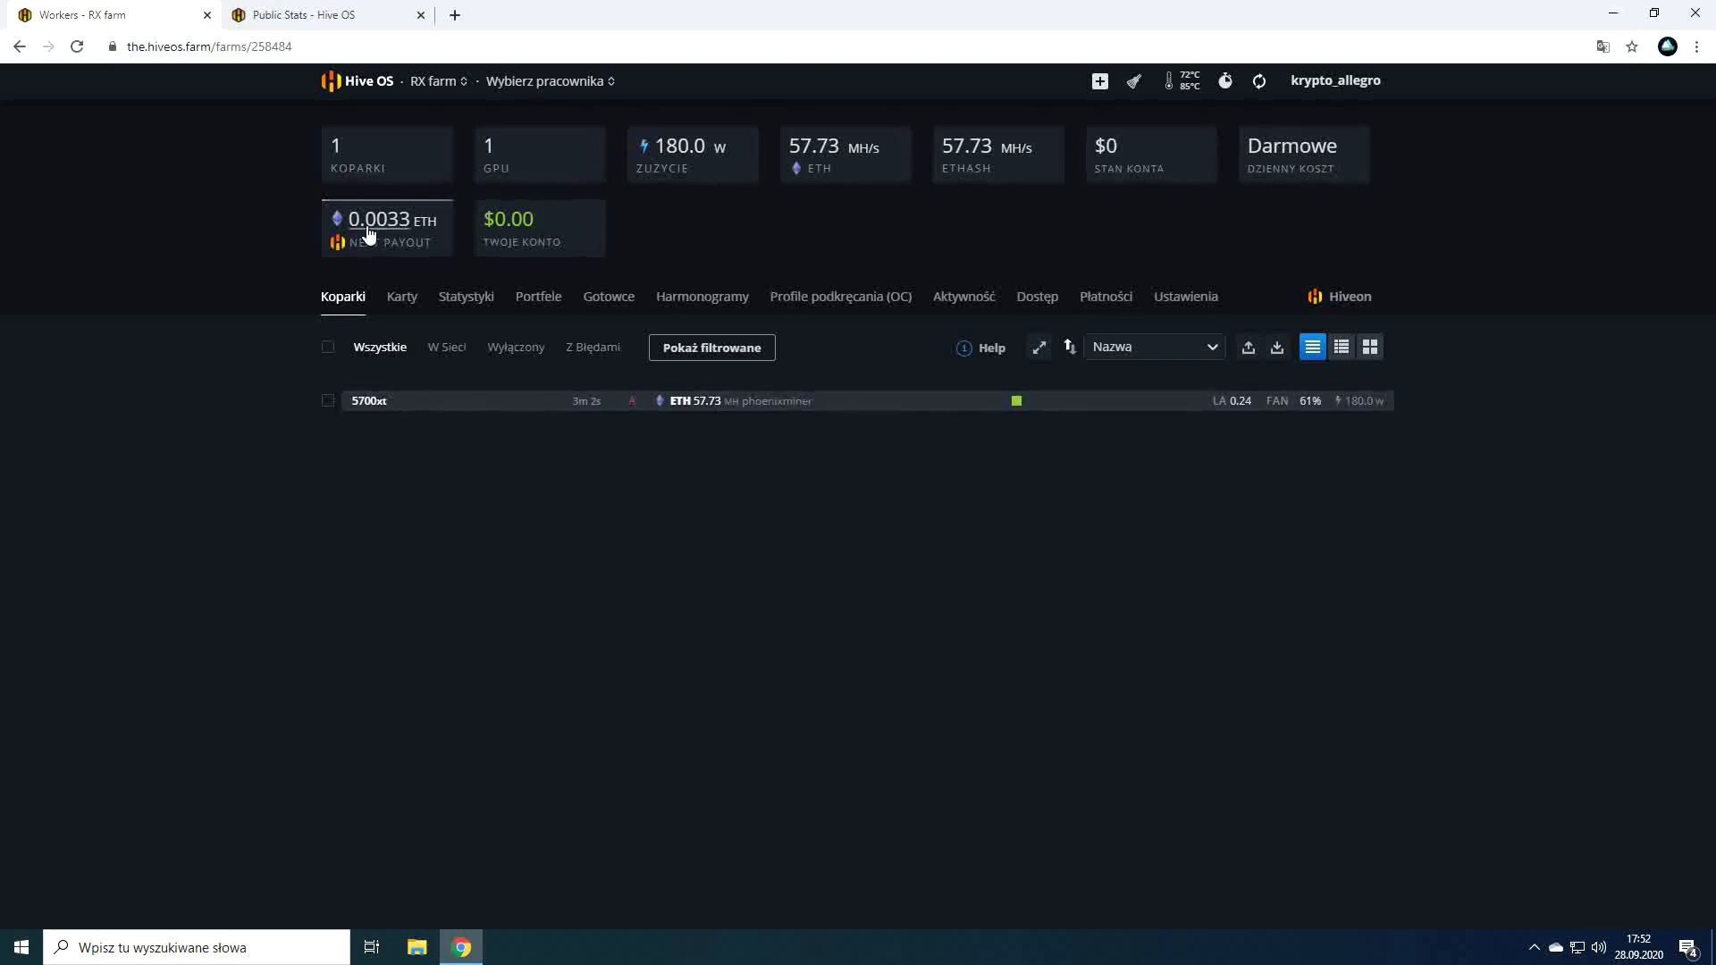
mouse_move(715, 416)
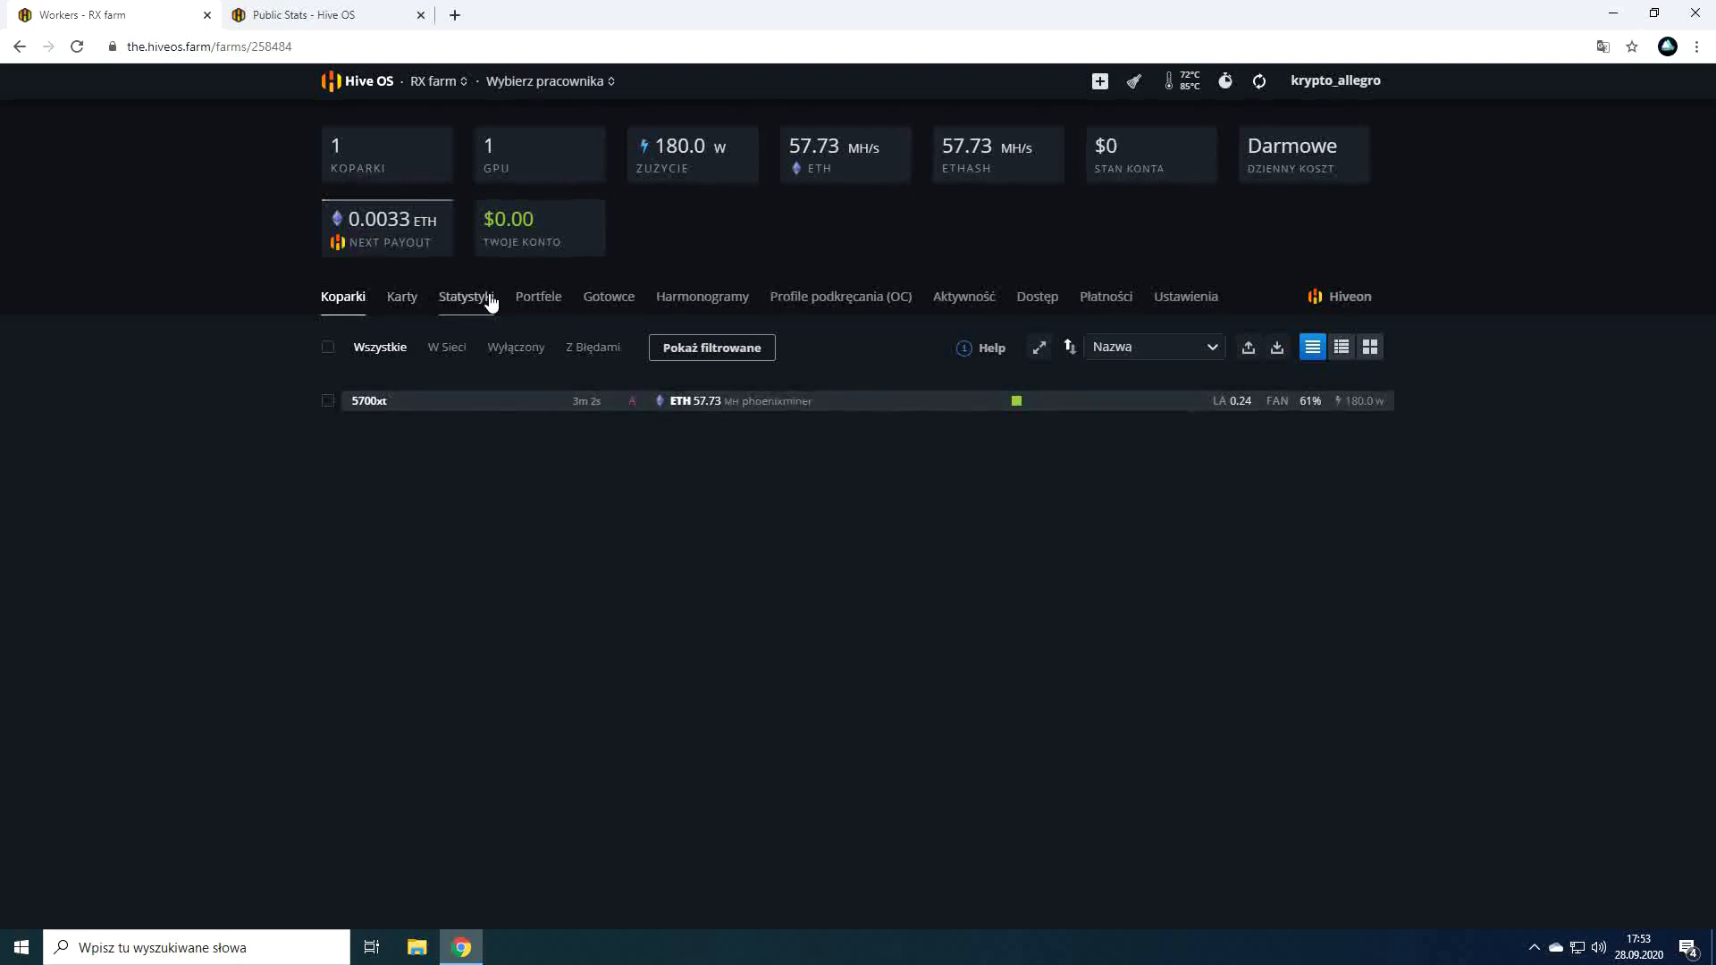
mouse_move(607, 299)
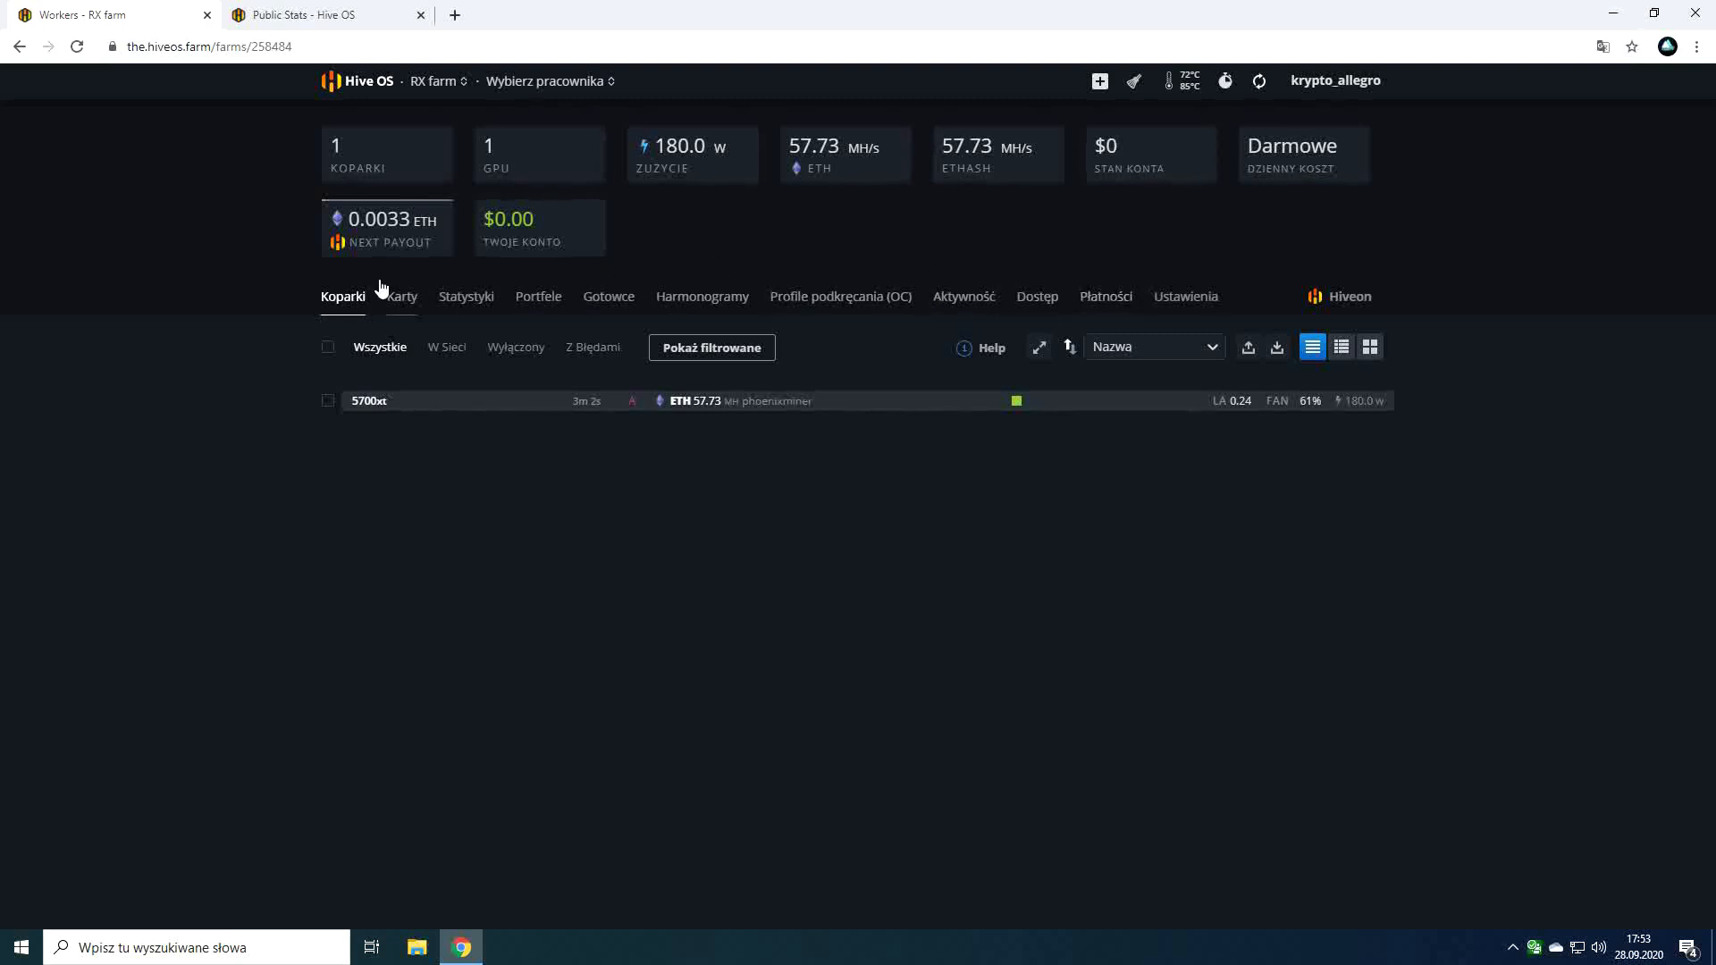
View the farm's GPU cards list (one RX 5700 XT) then its empty BIOS storage.
left_click(402, 295)
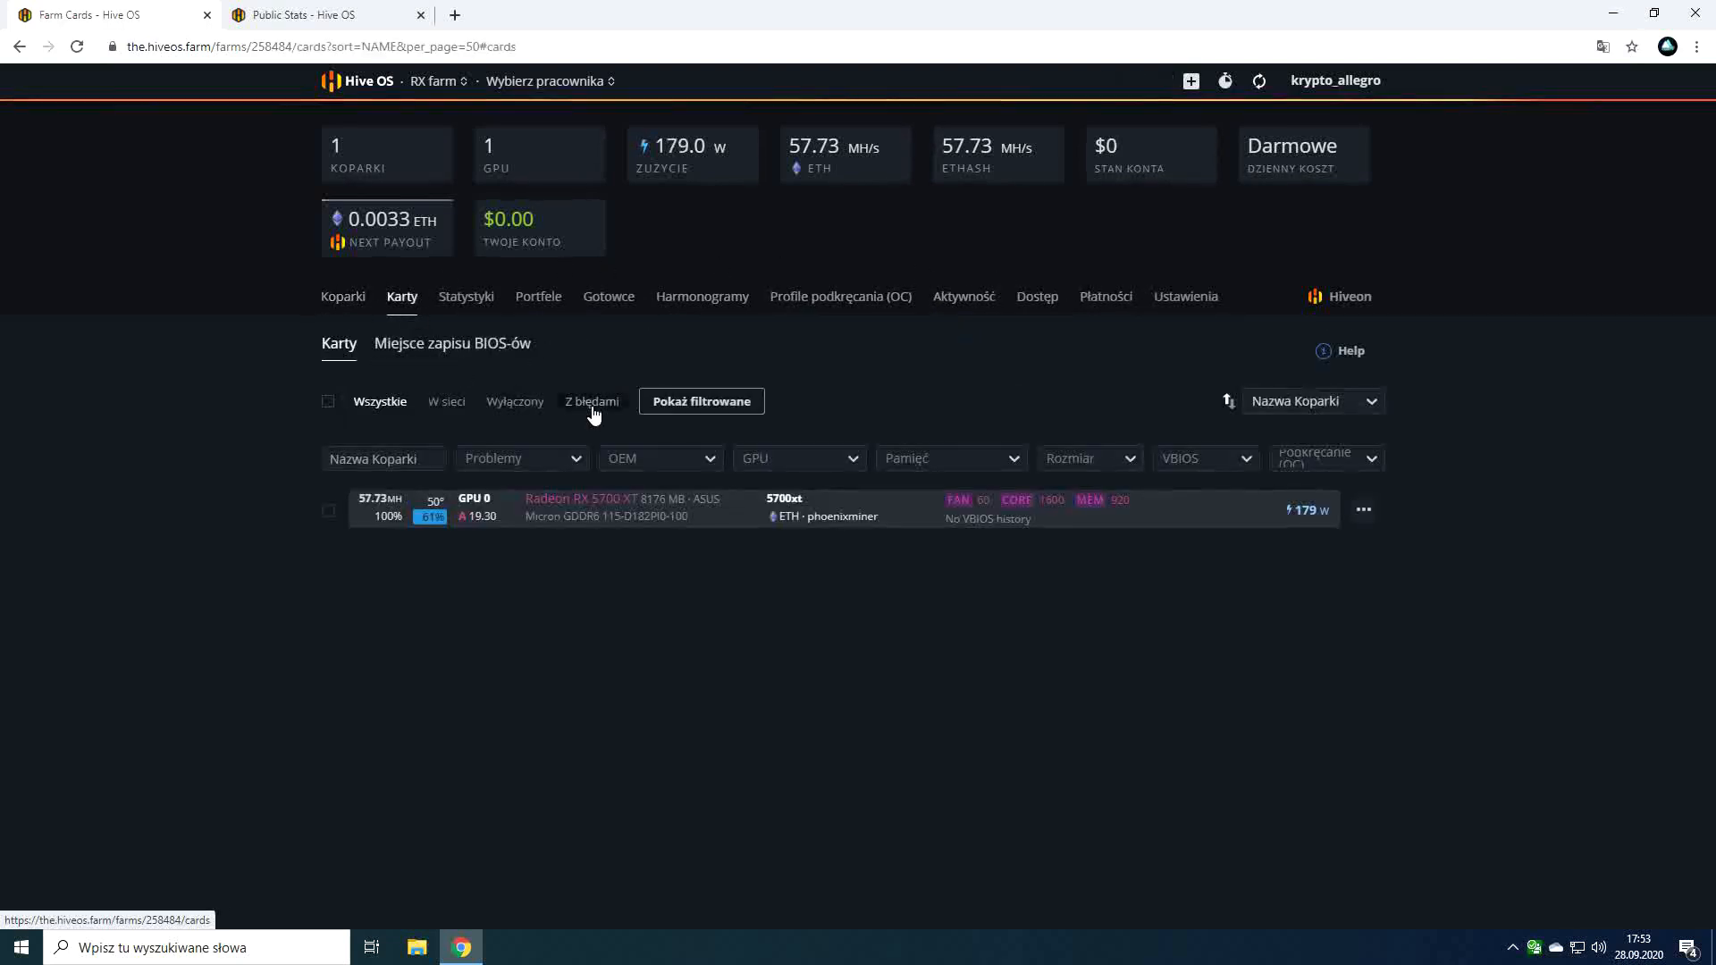
mouse_move(417, 449)
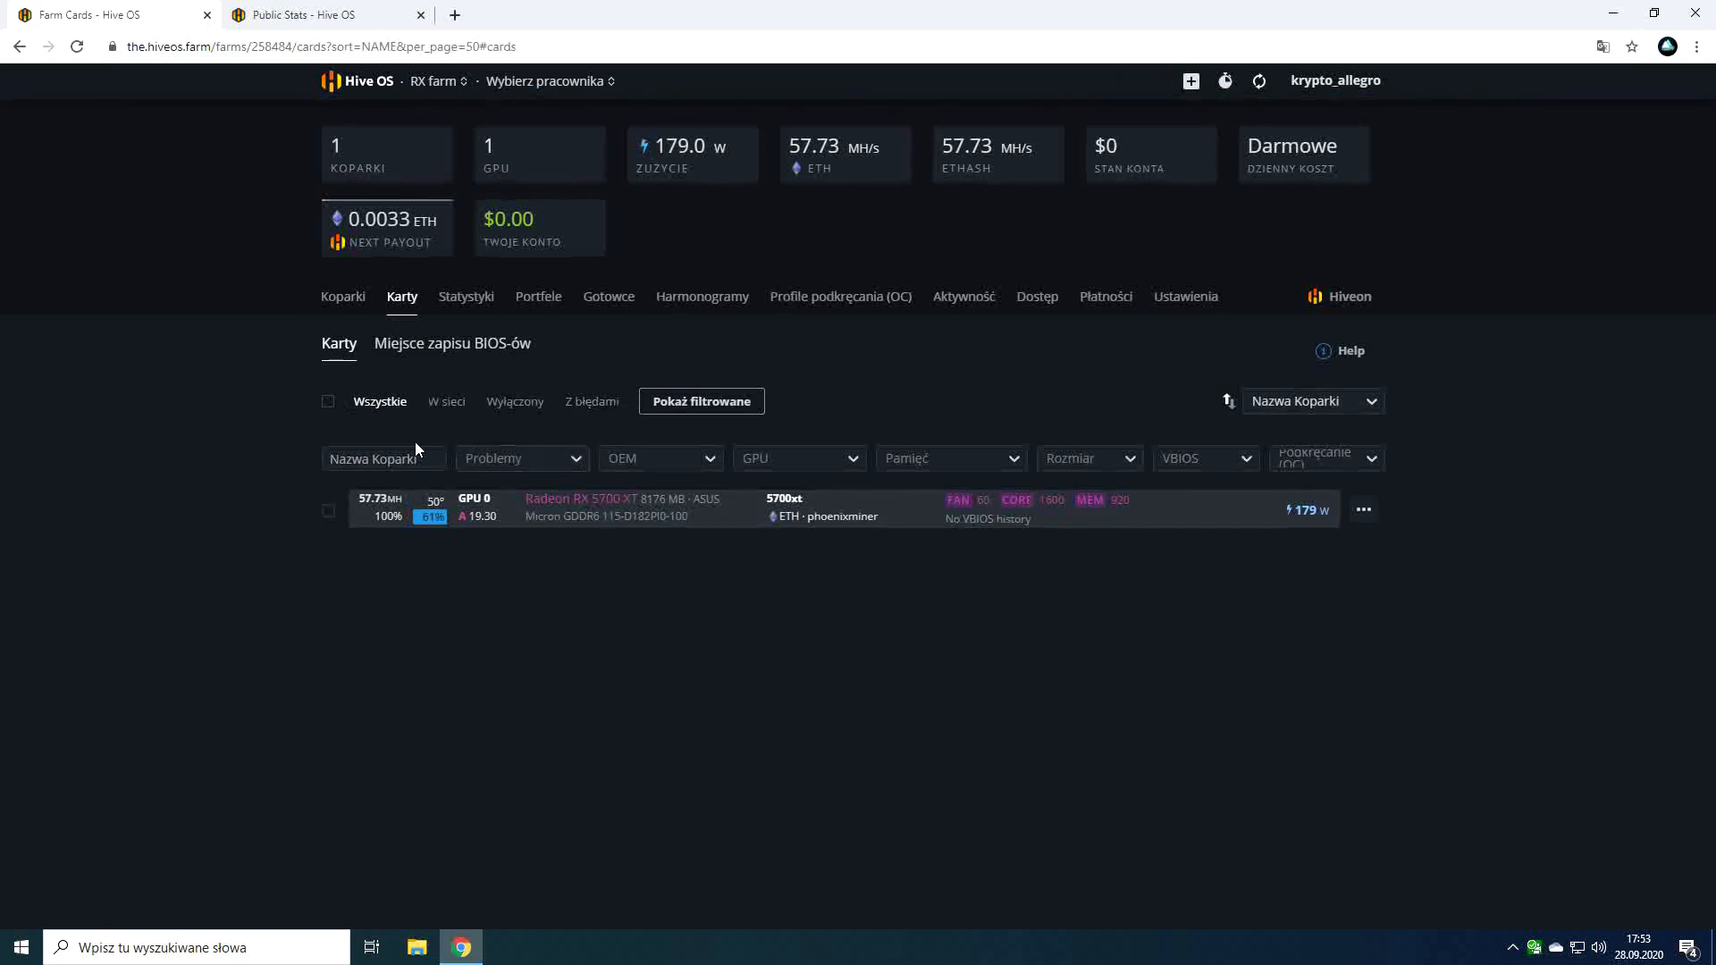
mouse_move(669, 526)
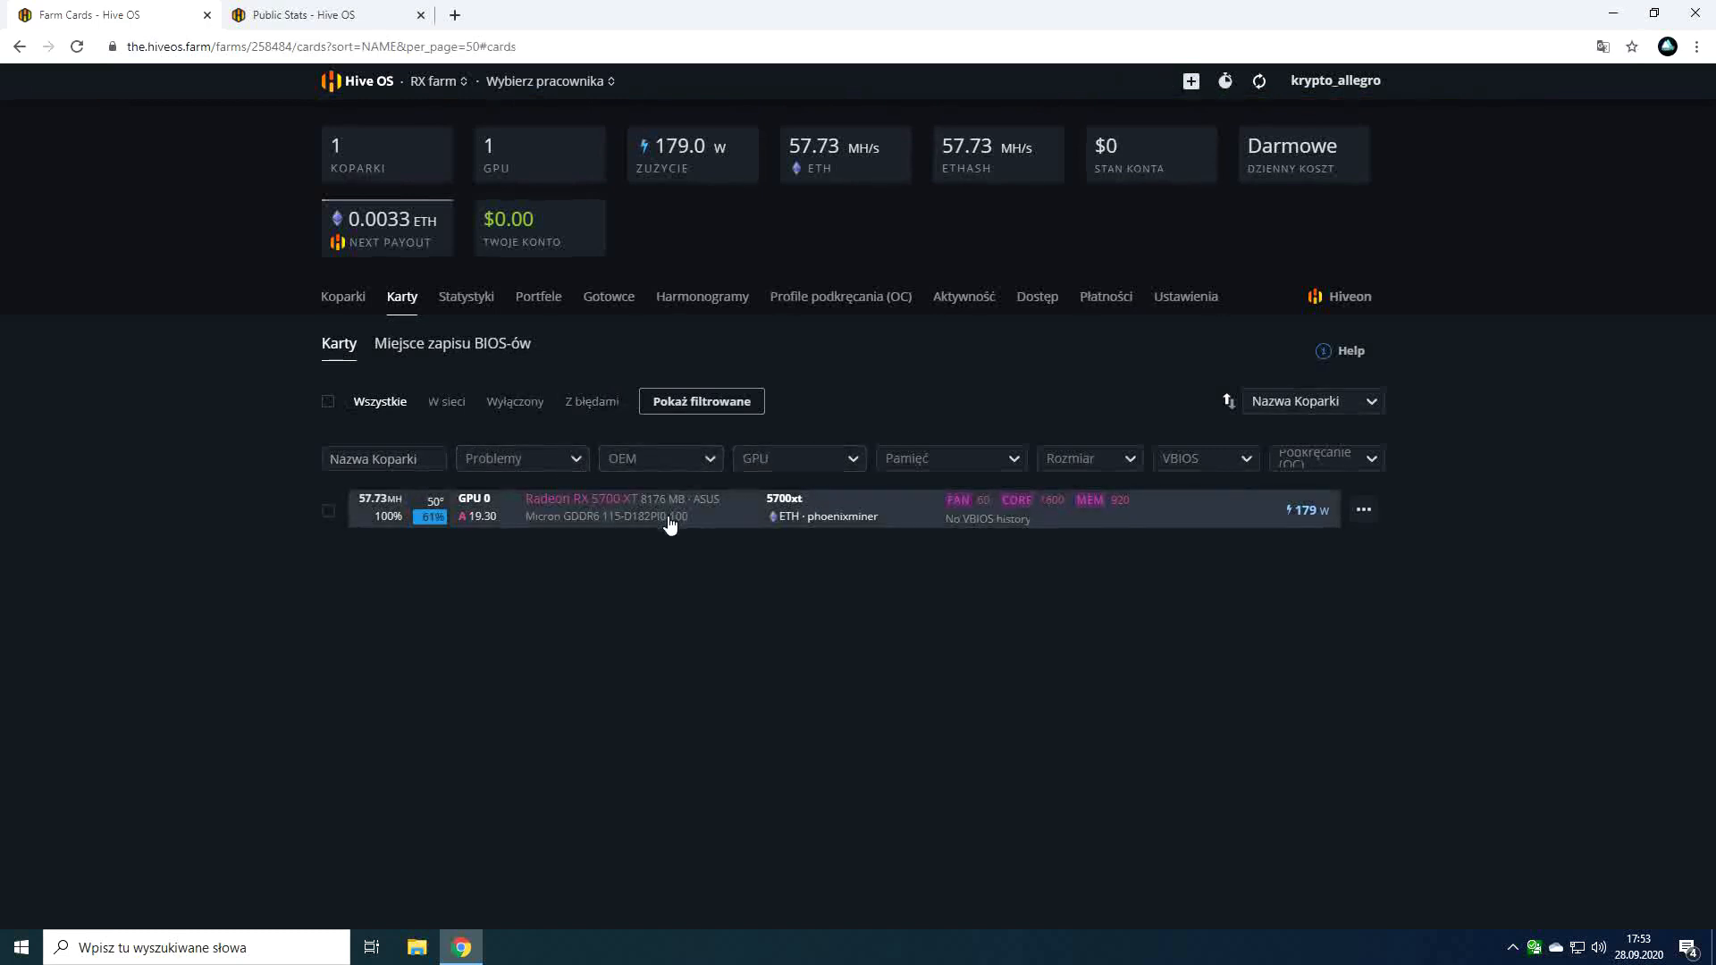
mouse_move(727, 588)
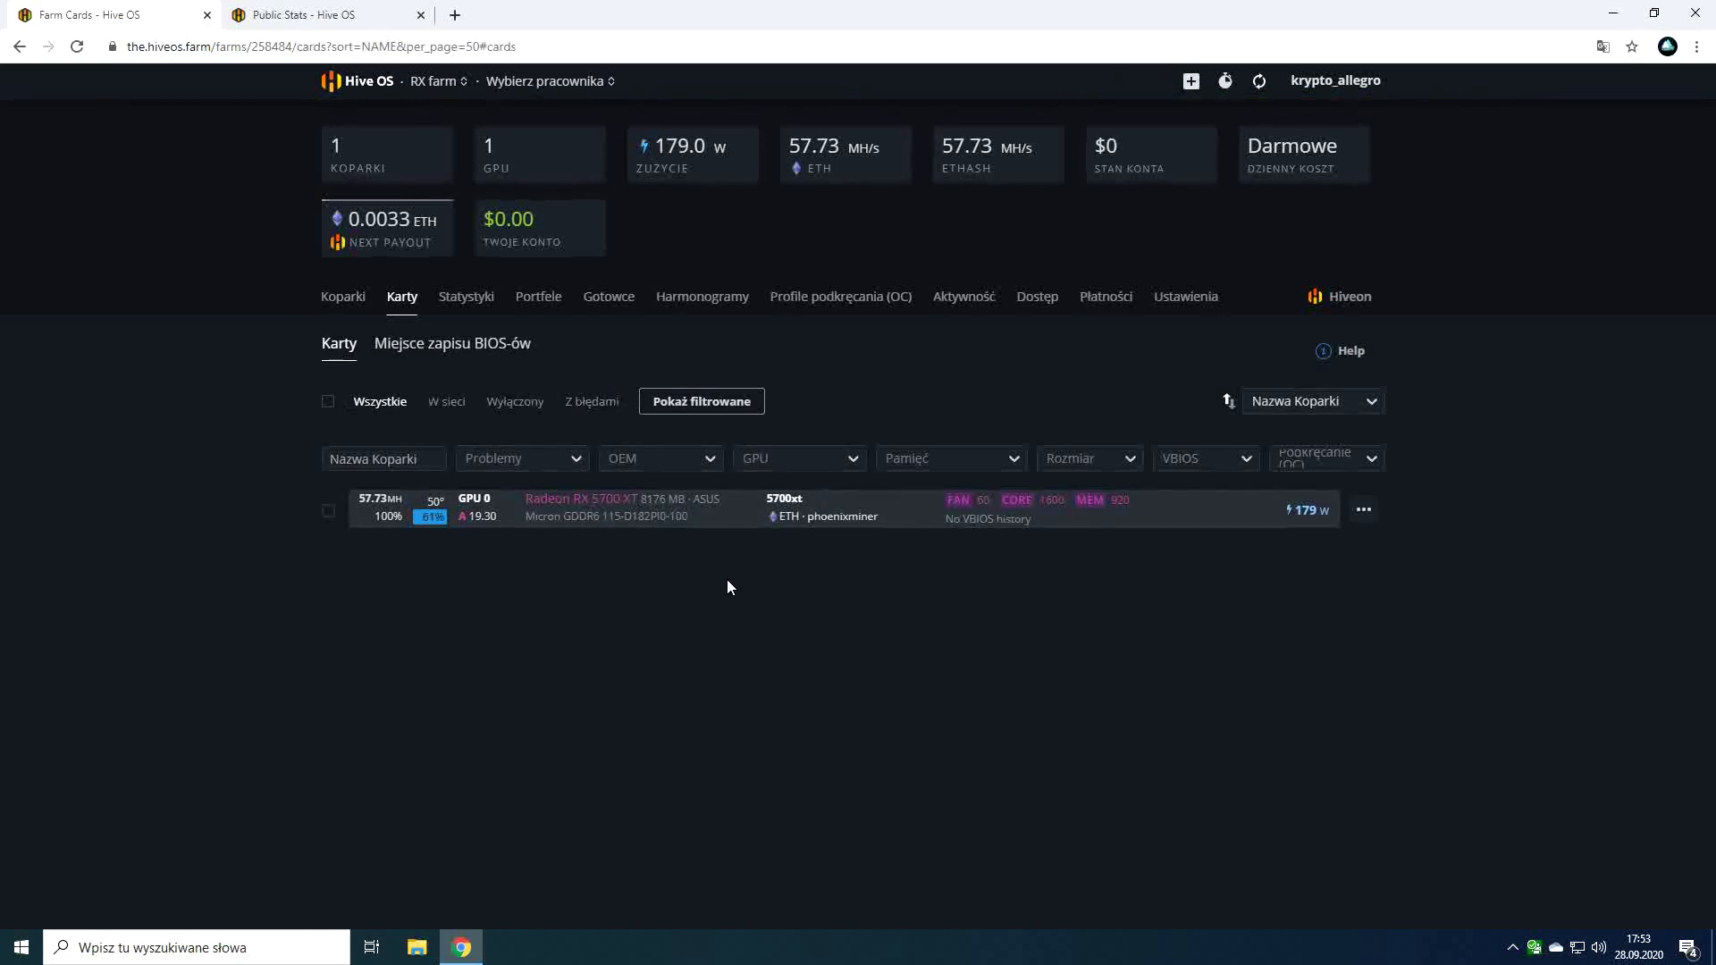
mouse_move(654, 568)
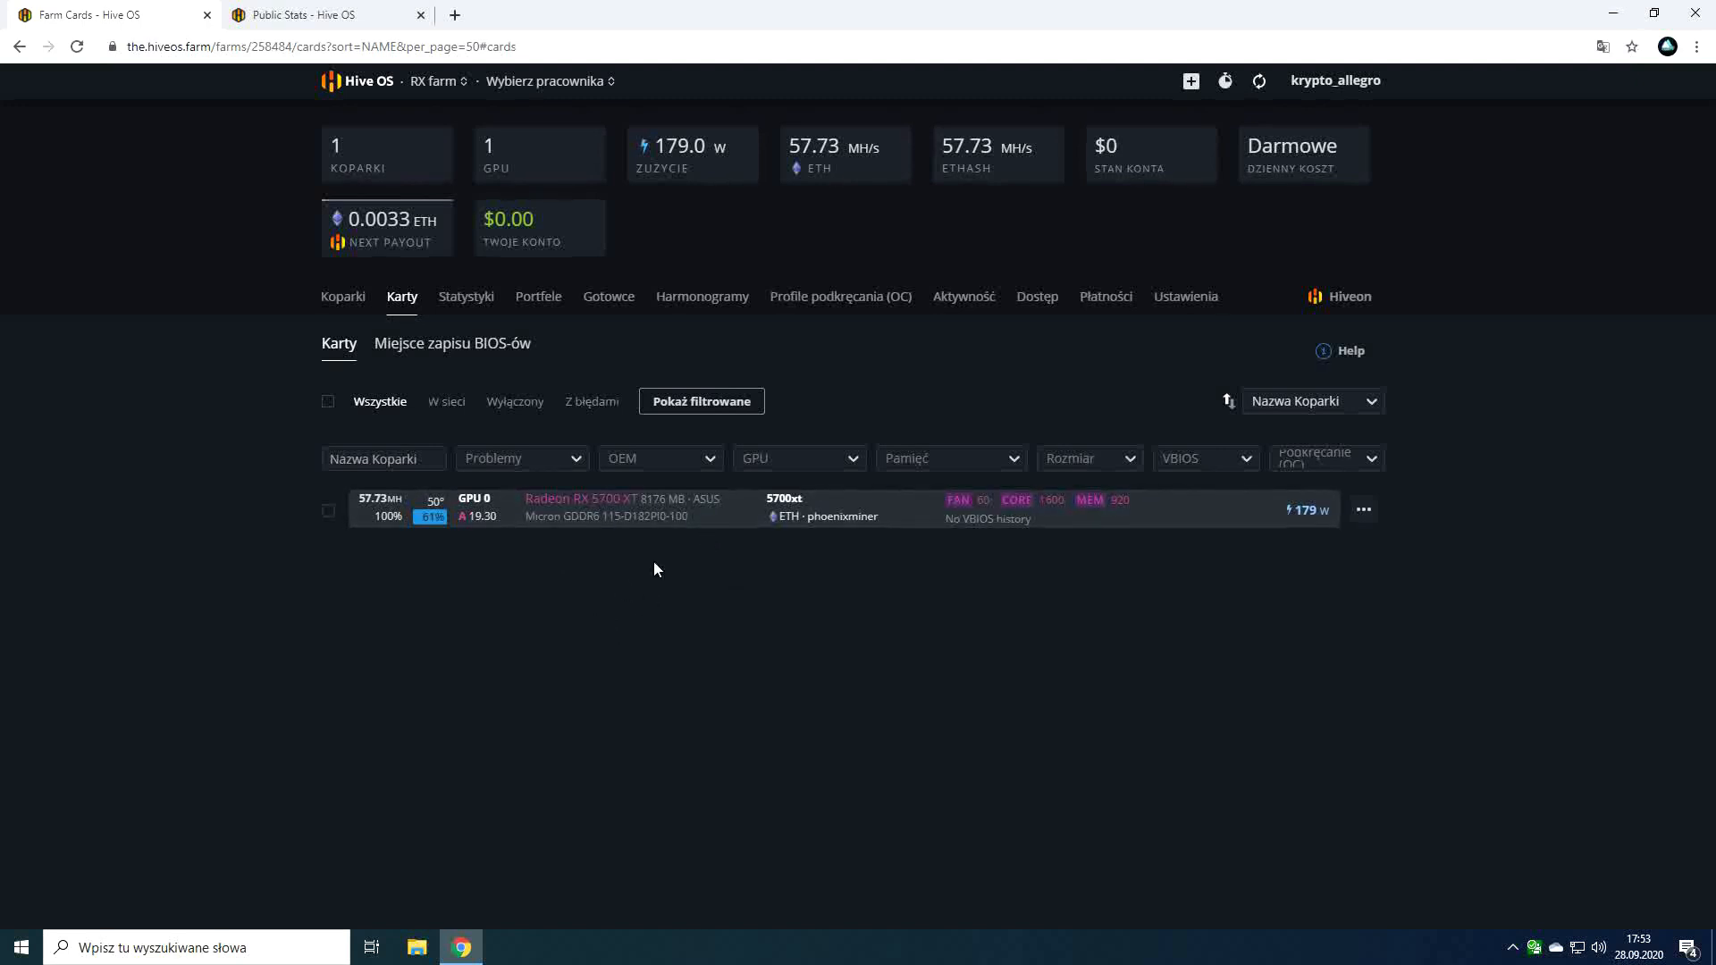
mouse_move(640, 590)
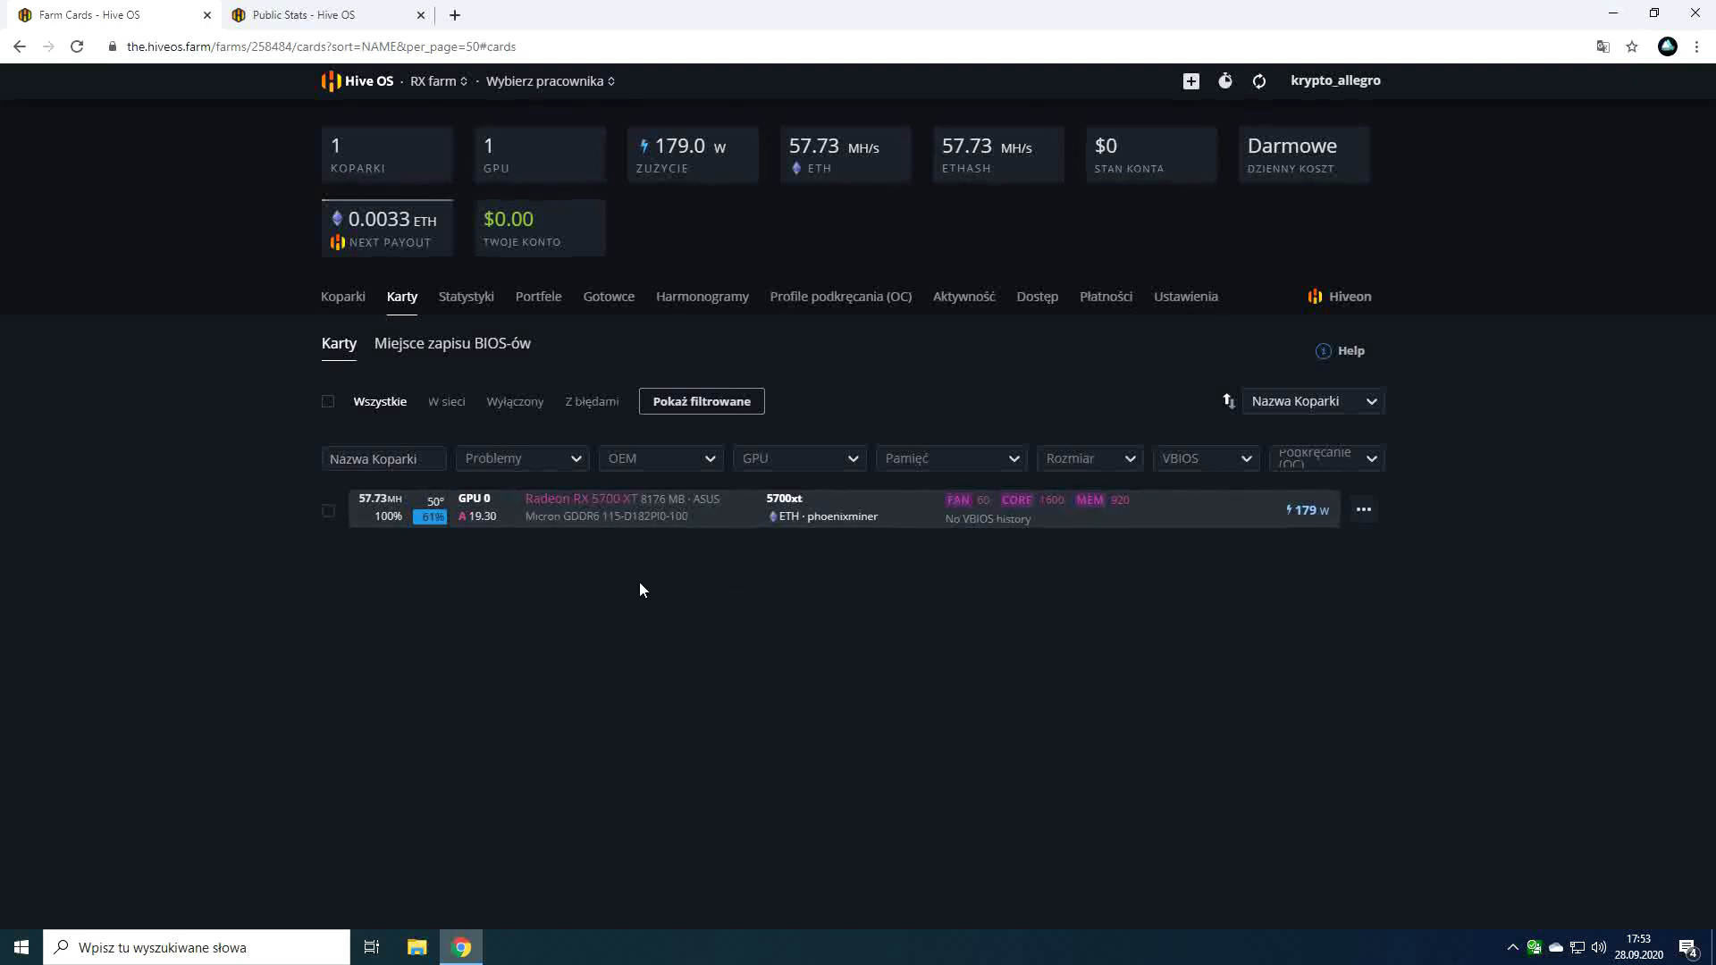
left_click(450, 343)
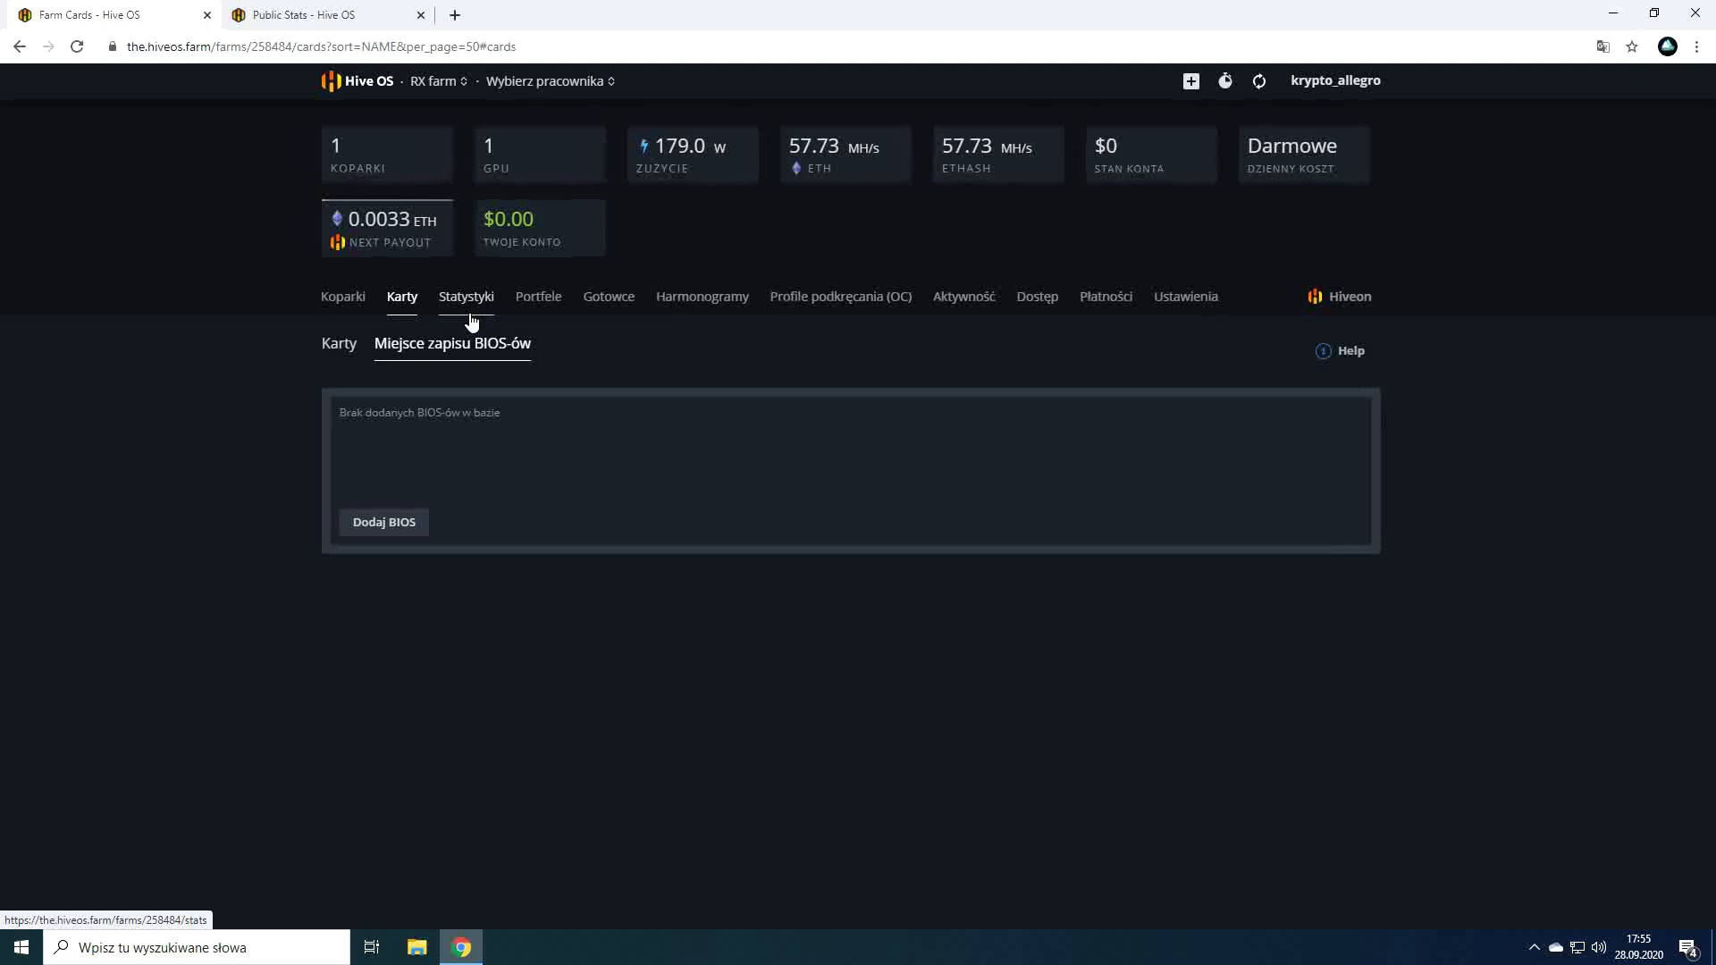
Browse the farm statistics charts and four saved wallets, then land on the flight sheets page.
left_click(465, 297)
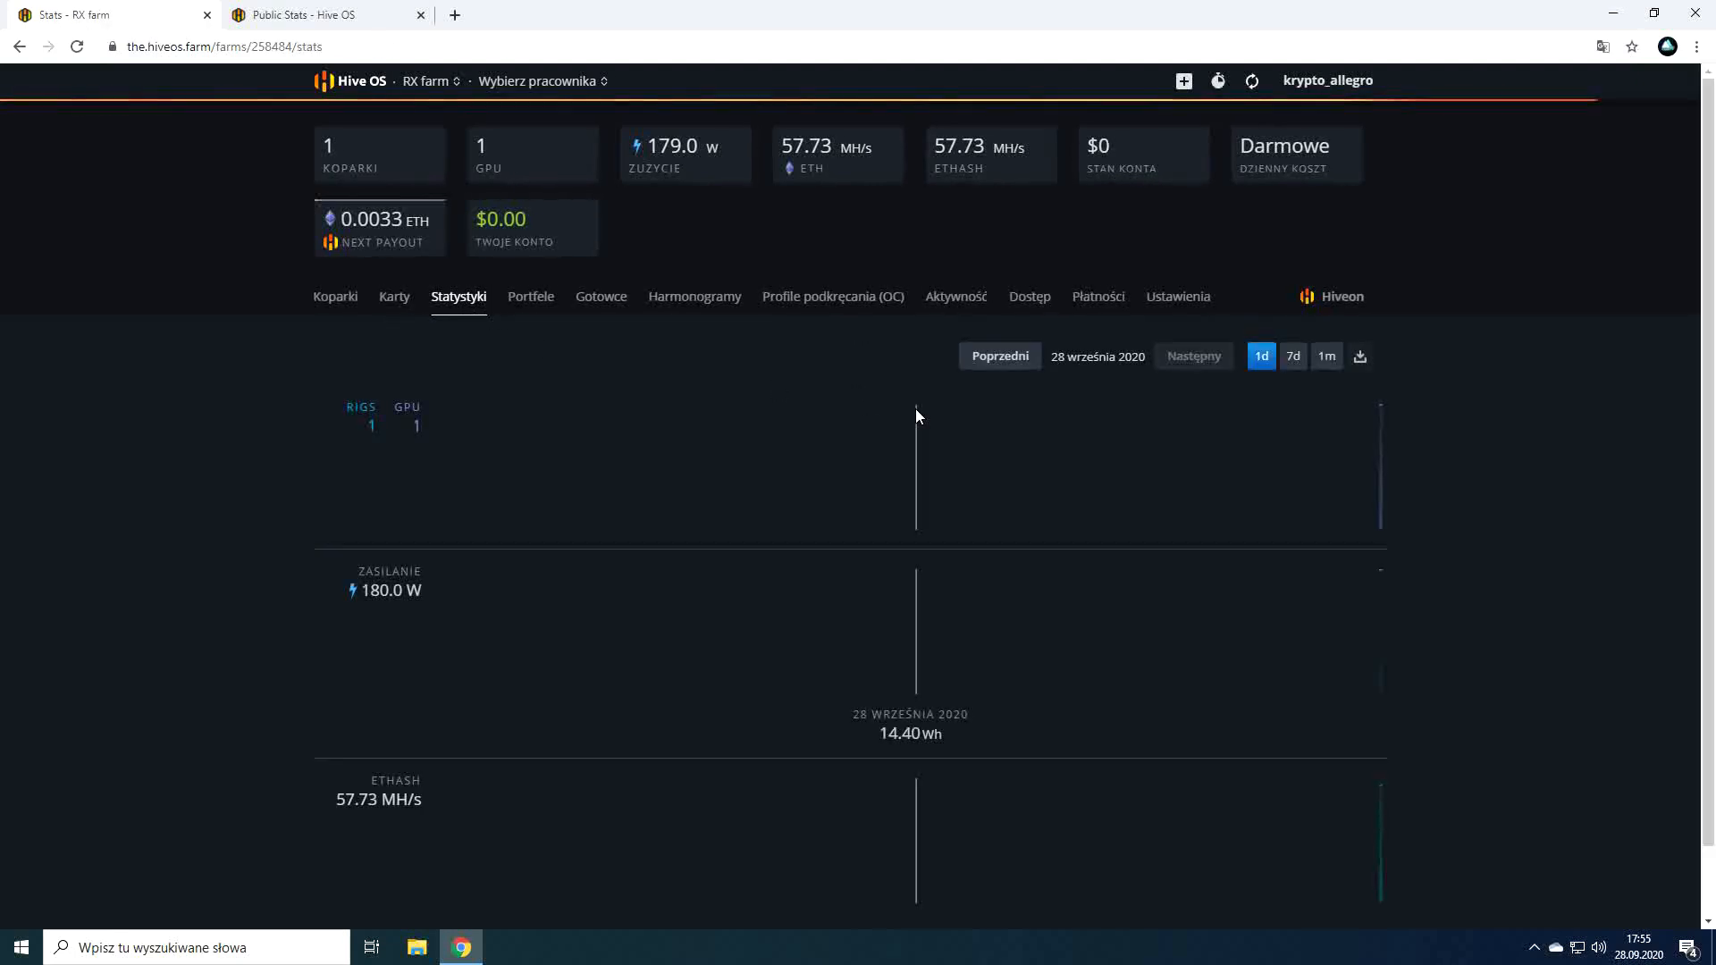
scroll("down", 3)
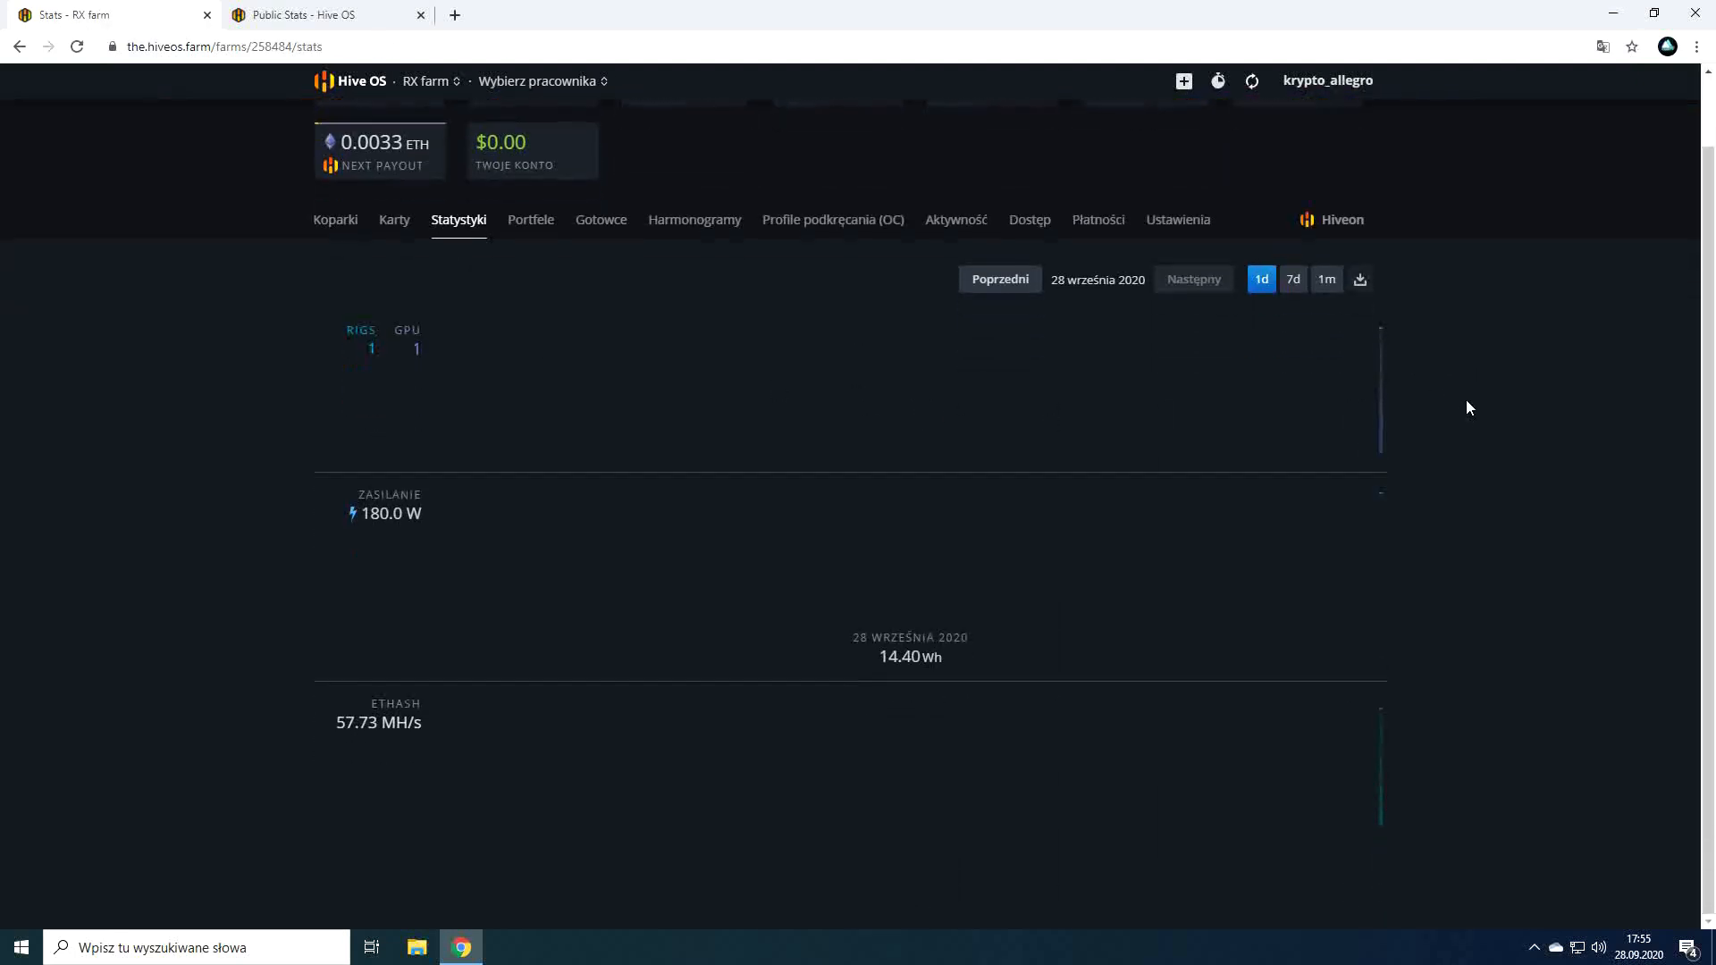
mouse_move(1315, 391)
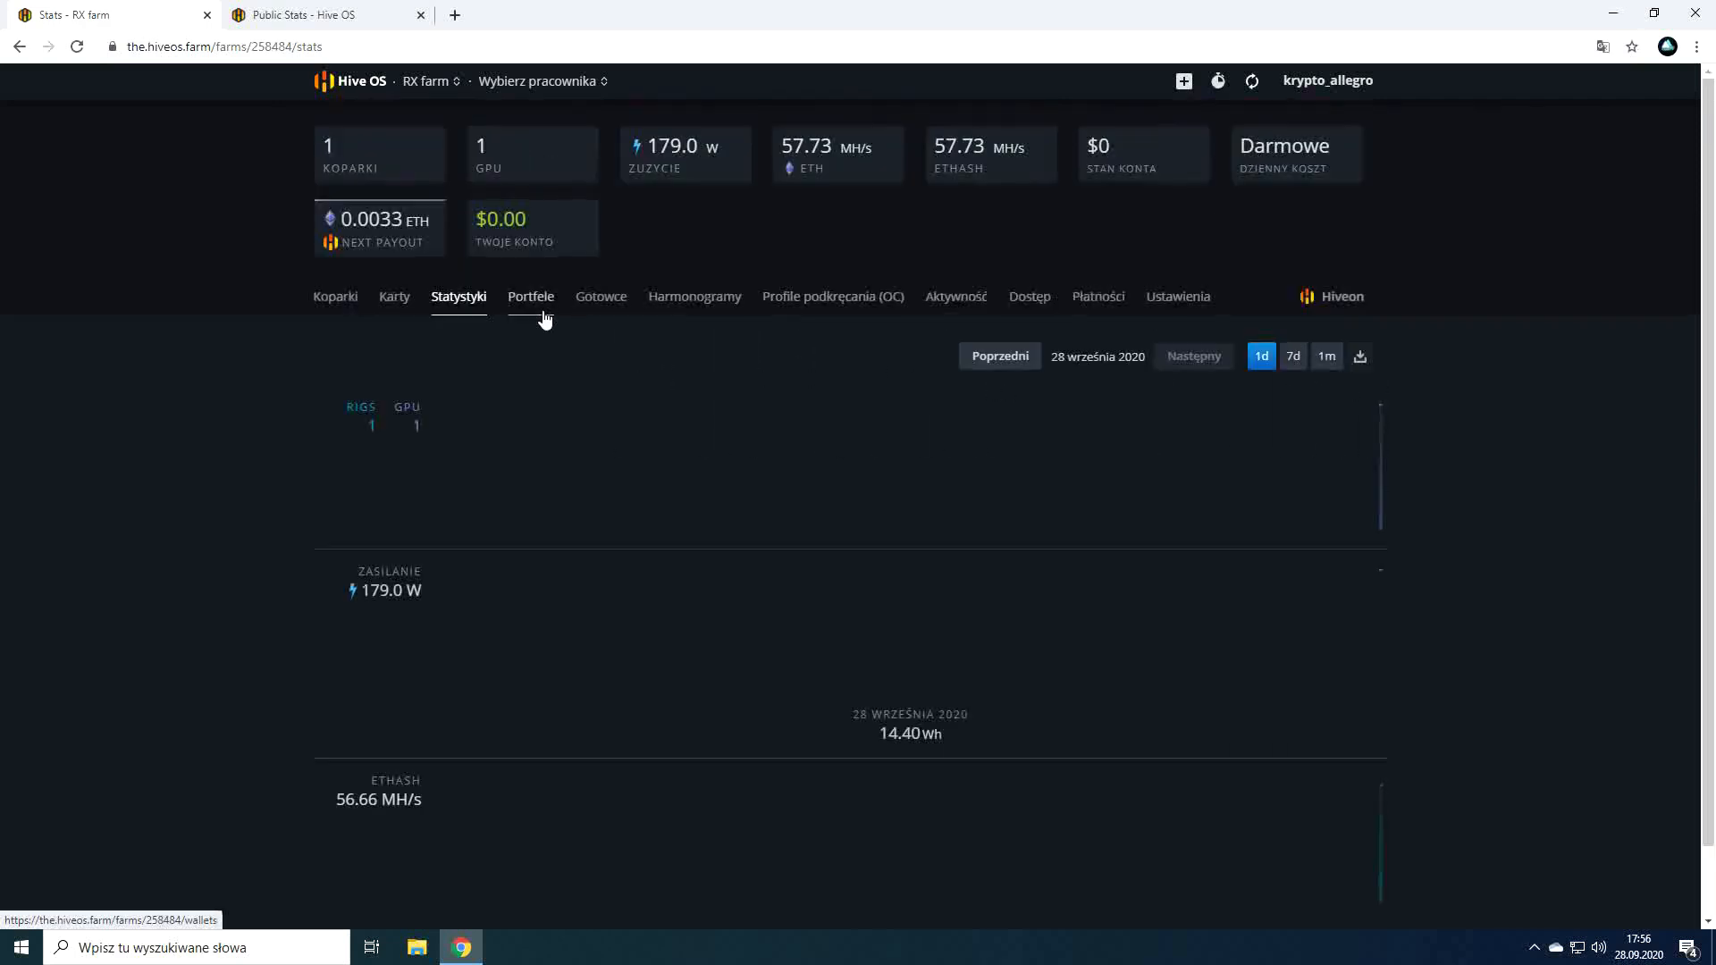
left_click(531, 295)
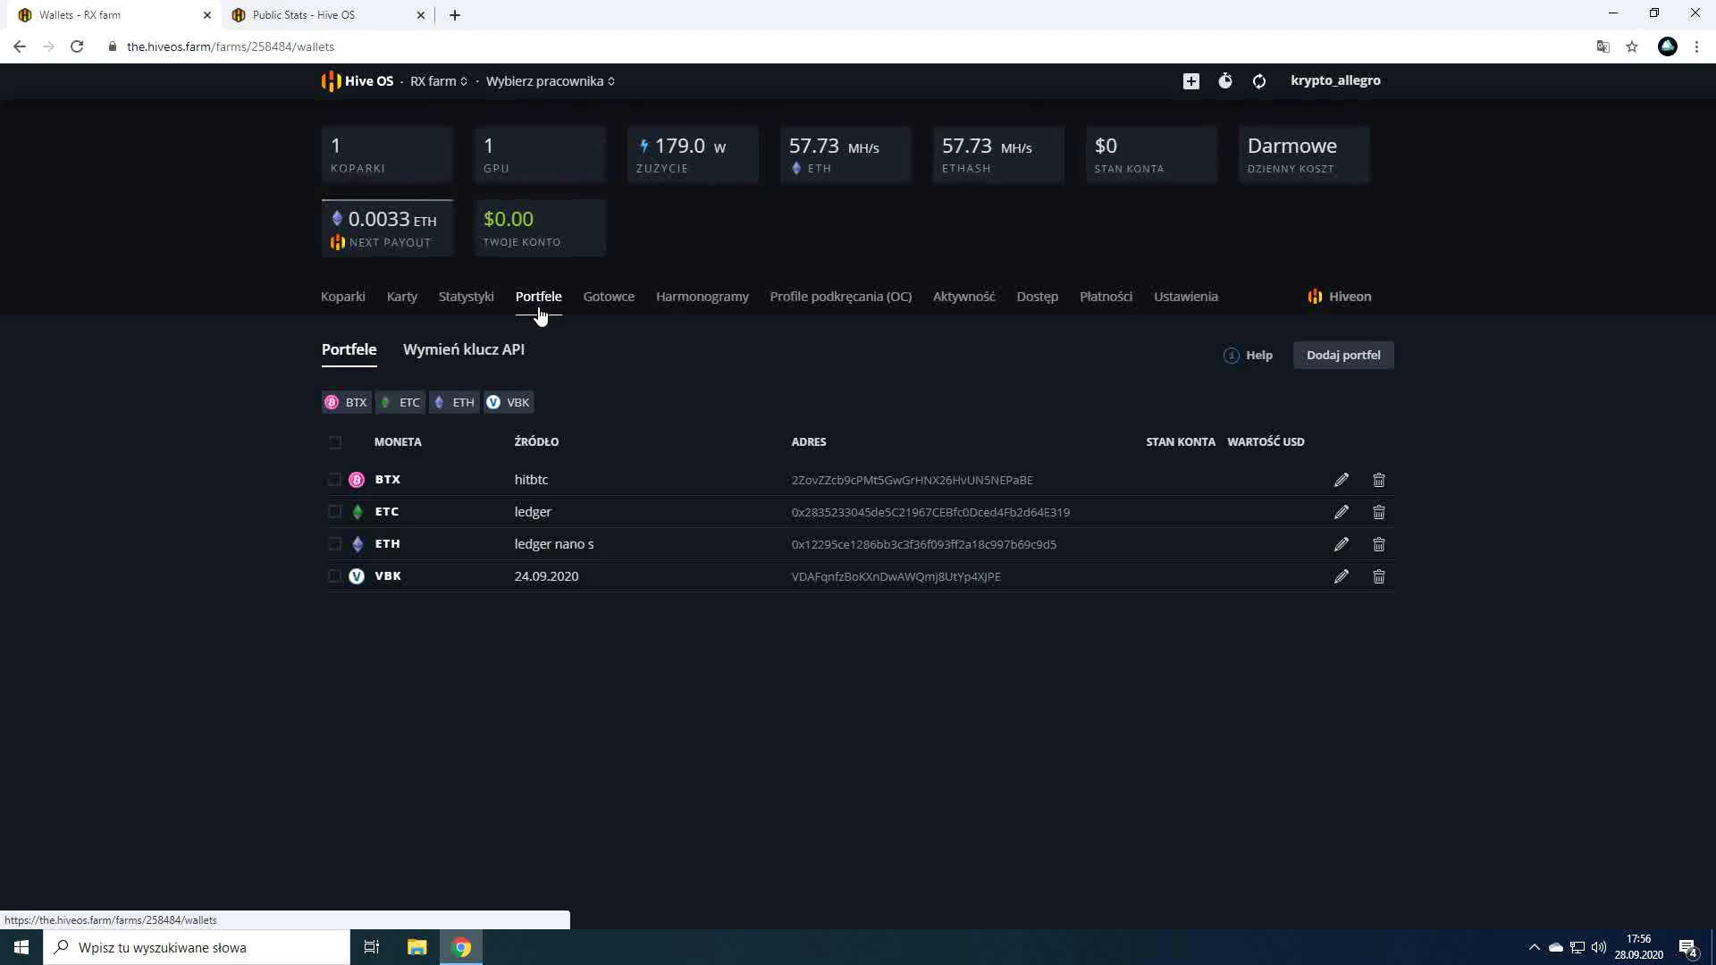
left_click(607, 297)
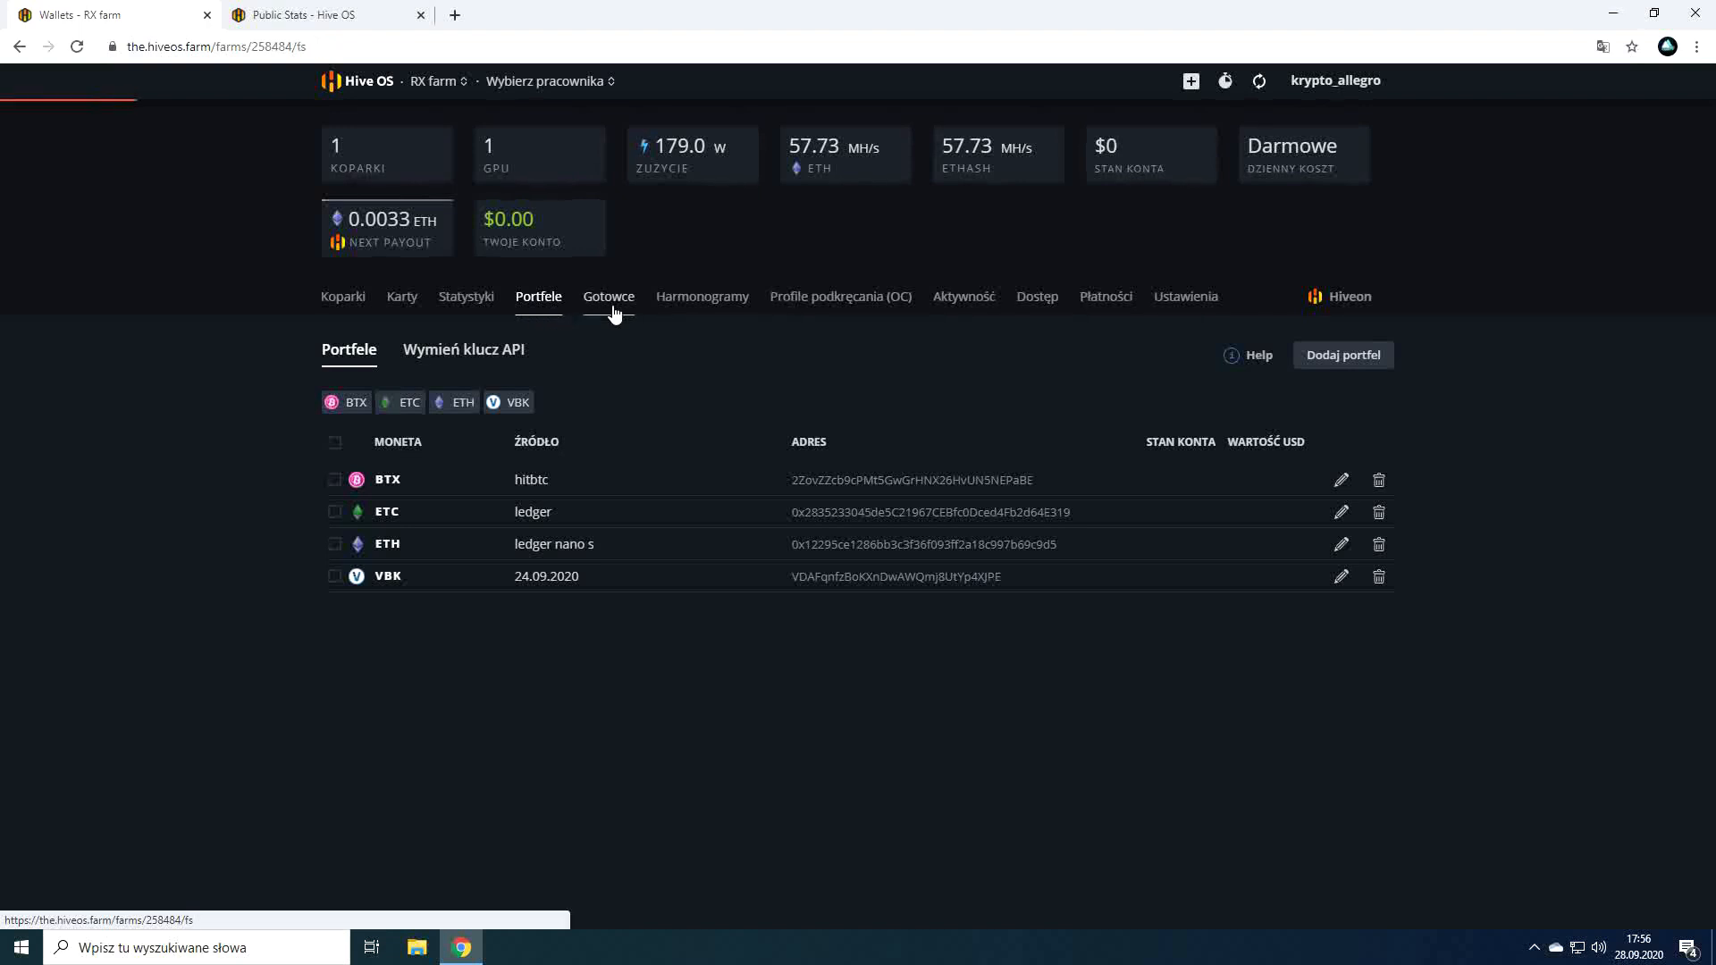
left_click(601, 297)
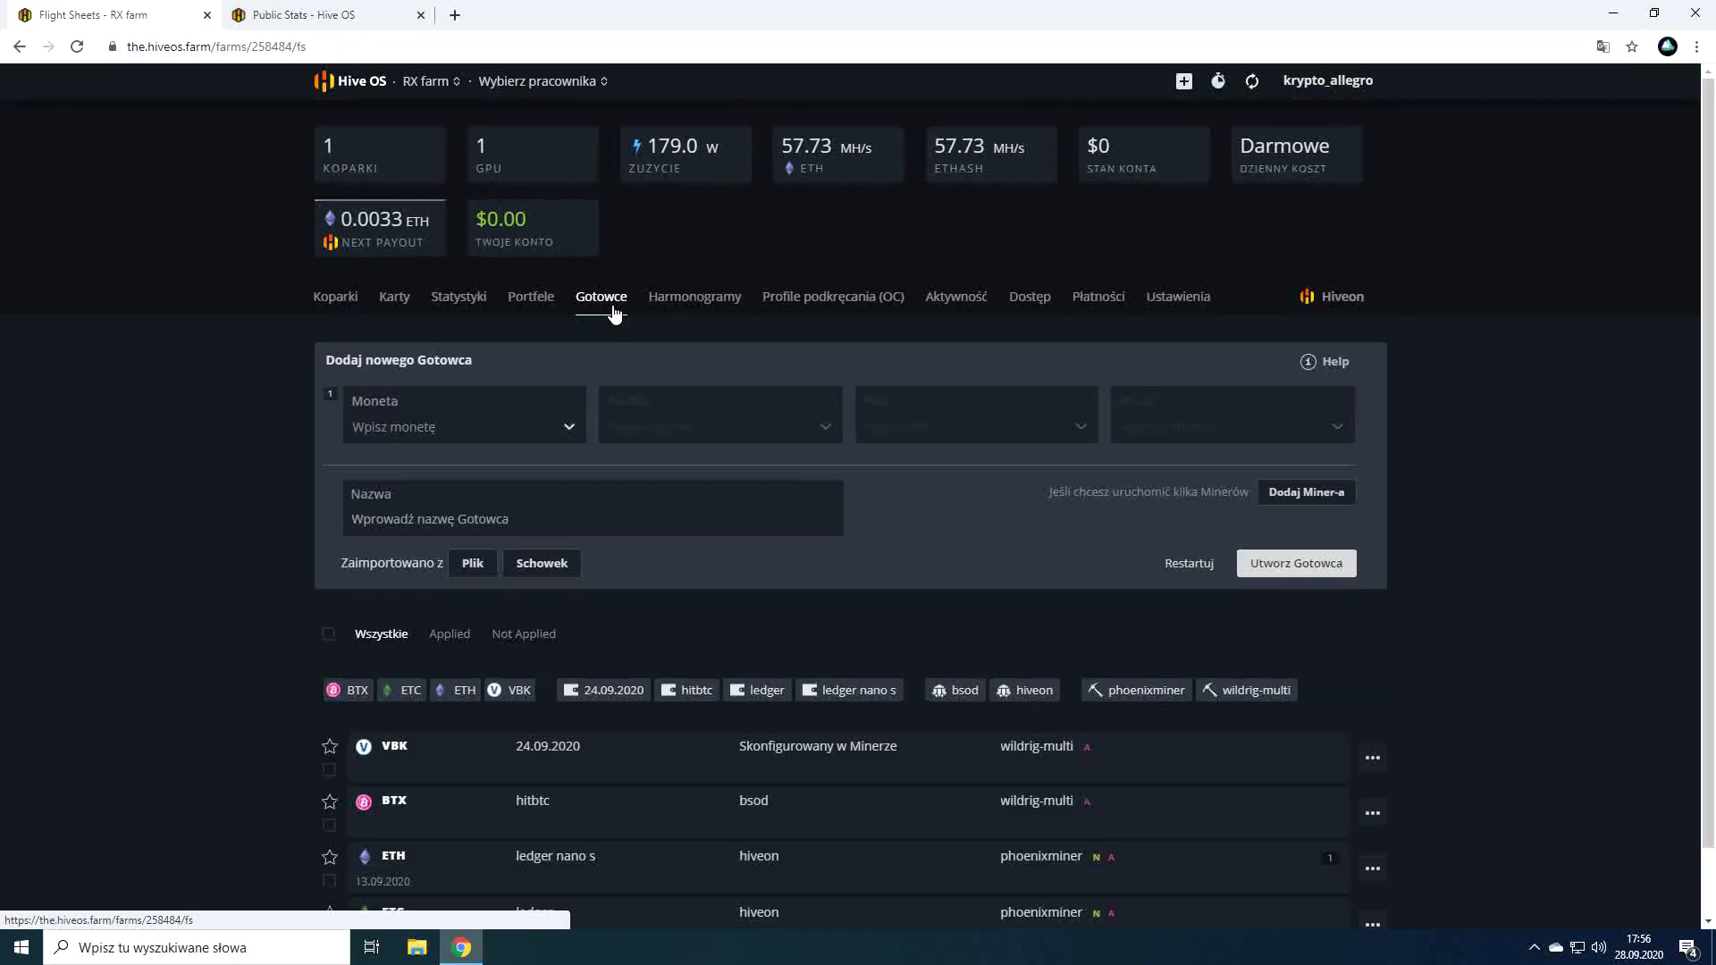
Set the new flight sheet to coin BTX with a Custom miner and bring up its configuration form.
scroll("down", 3)
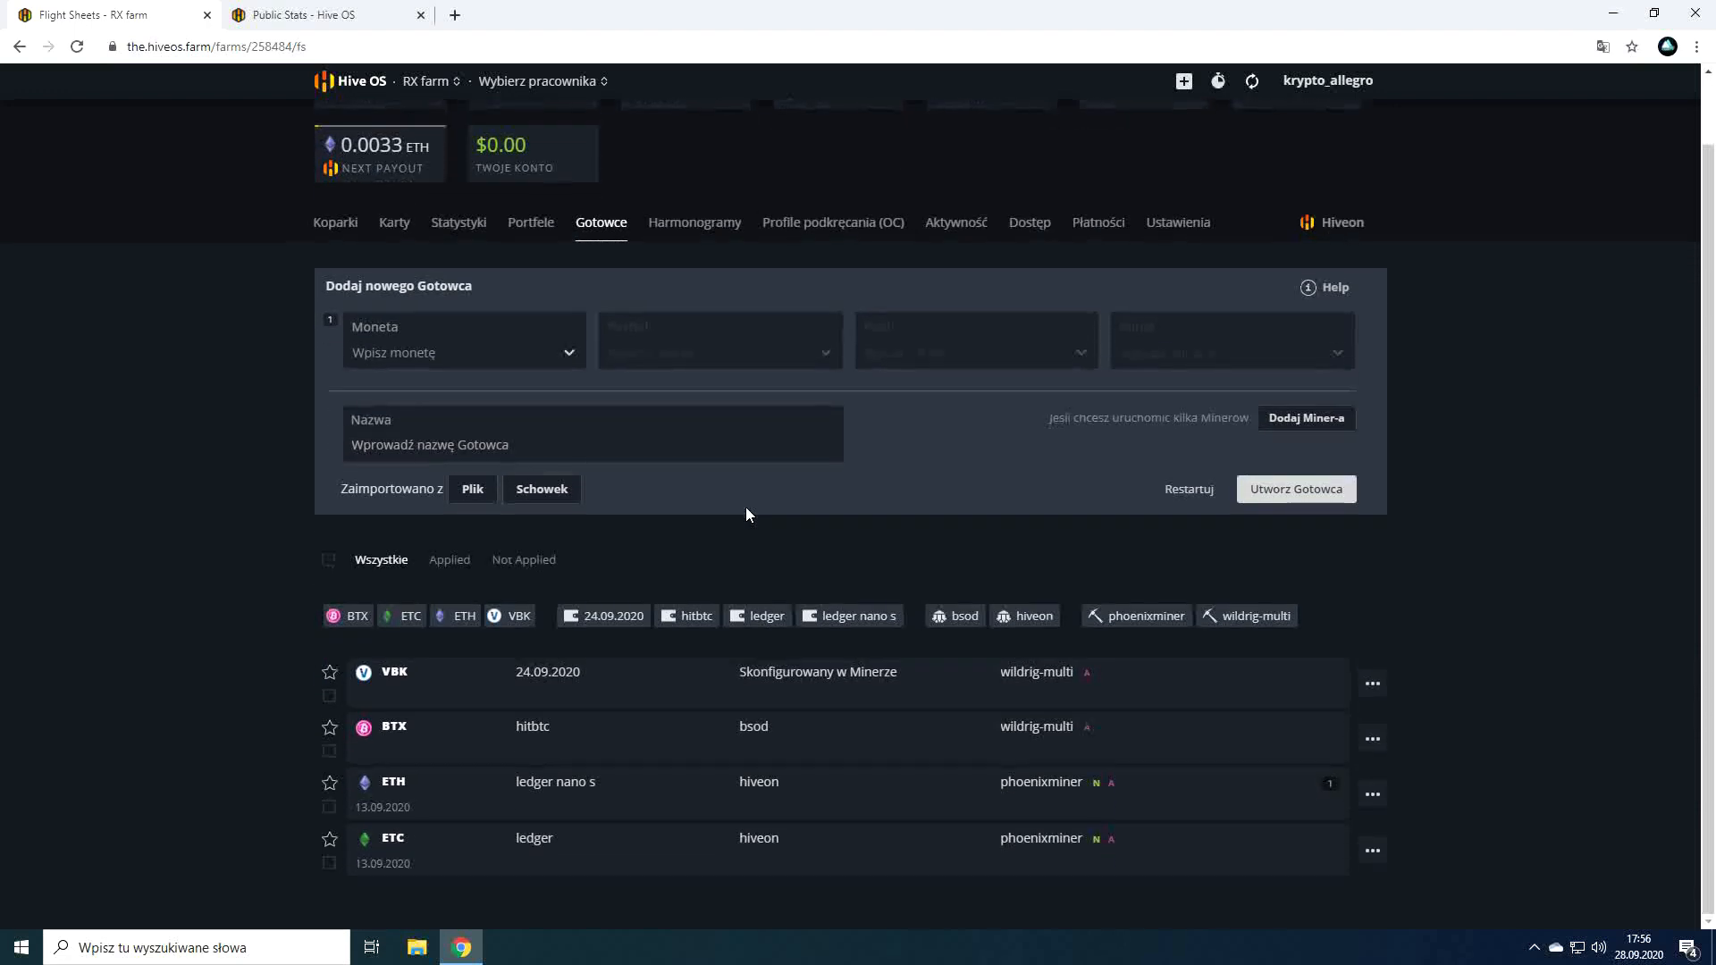
scroll("up", 3)
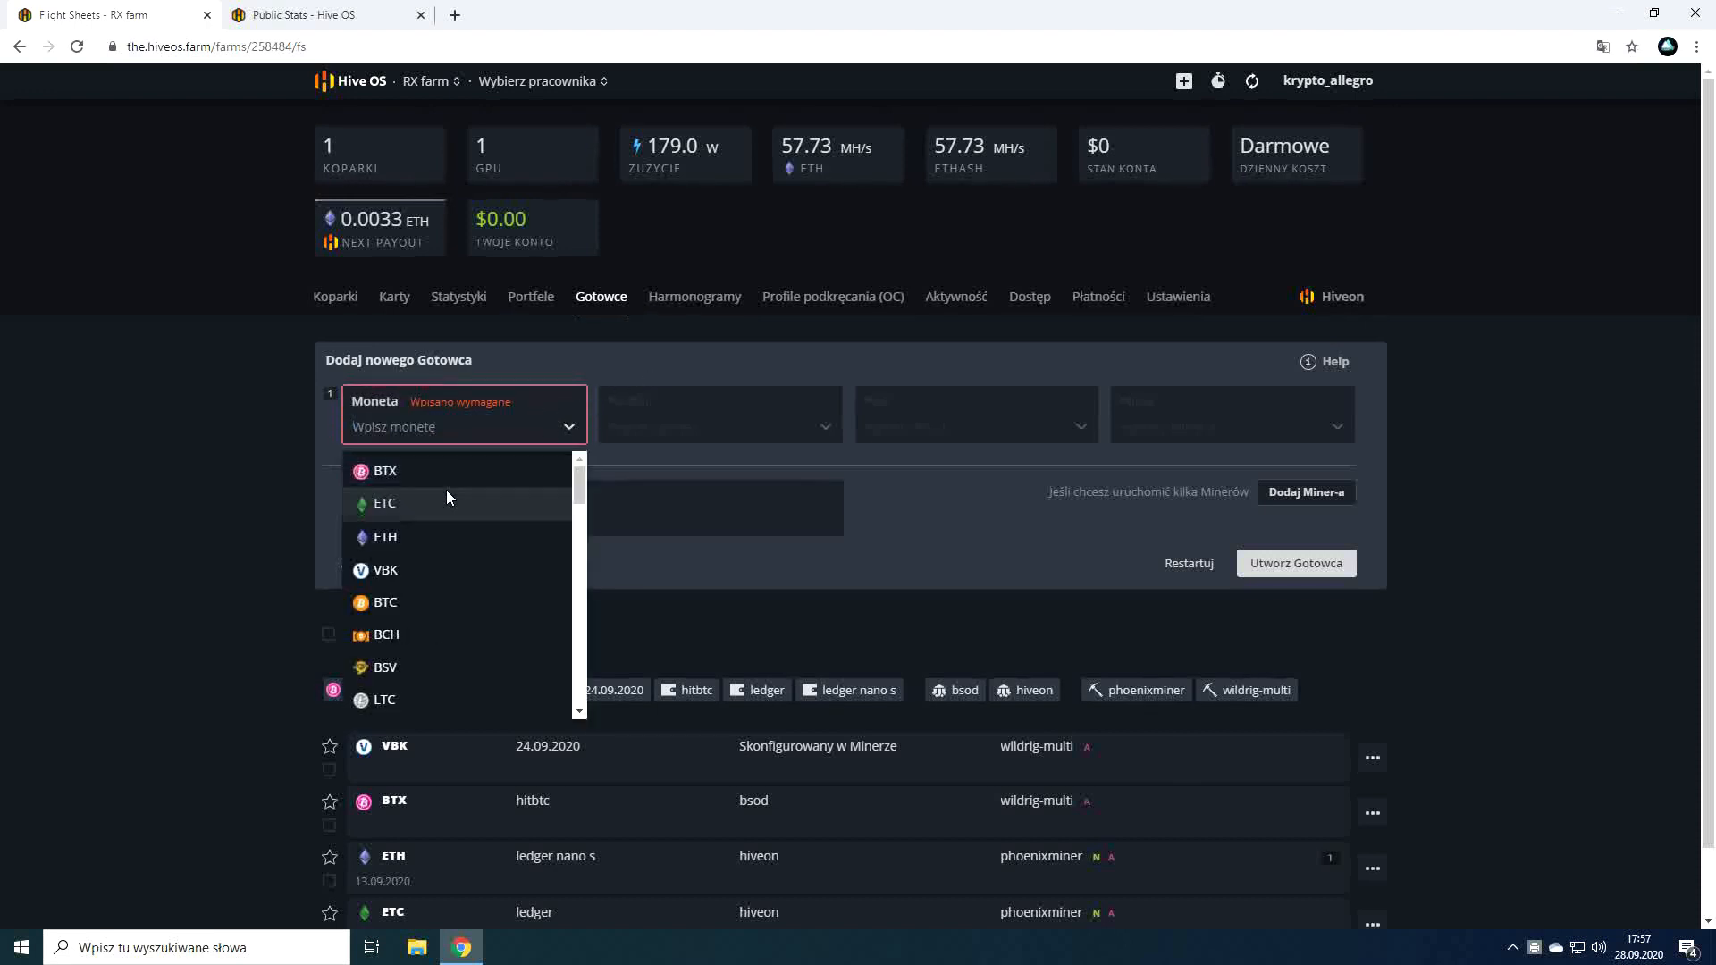
mouse_move(362, 582)
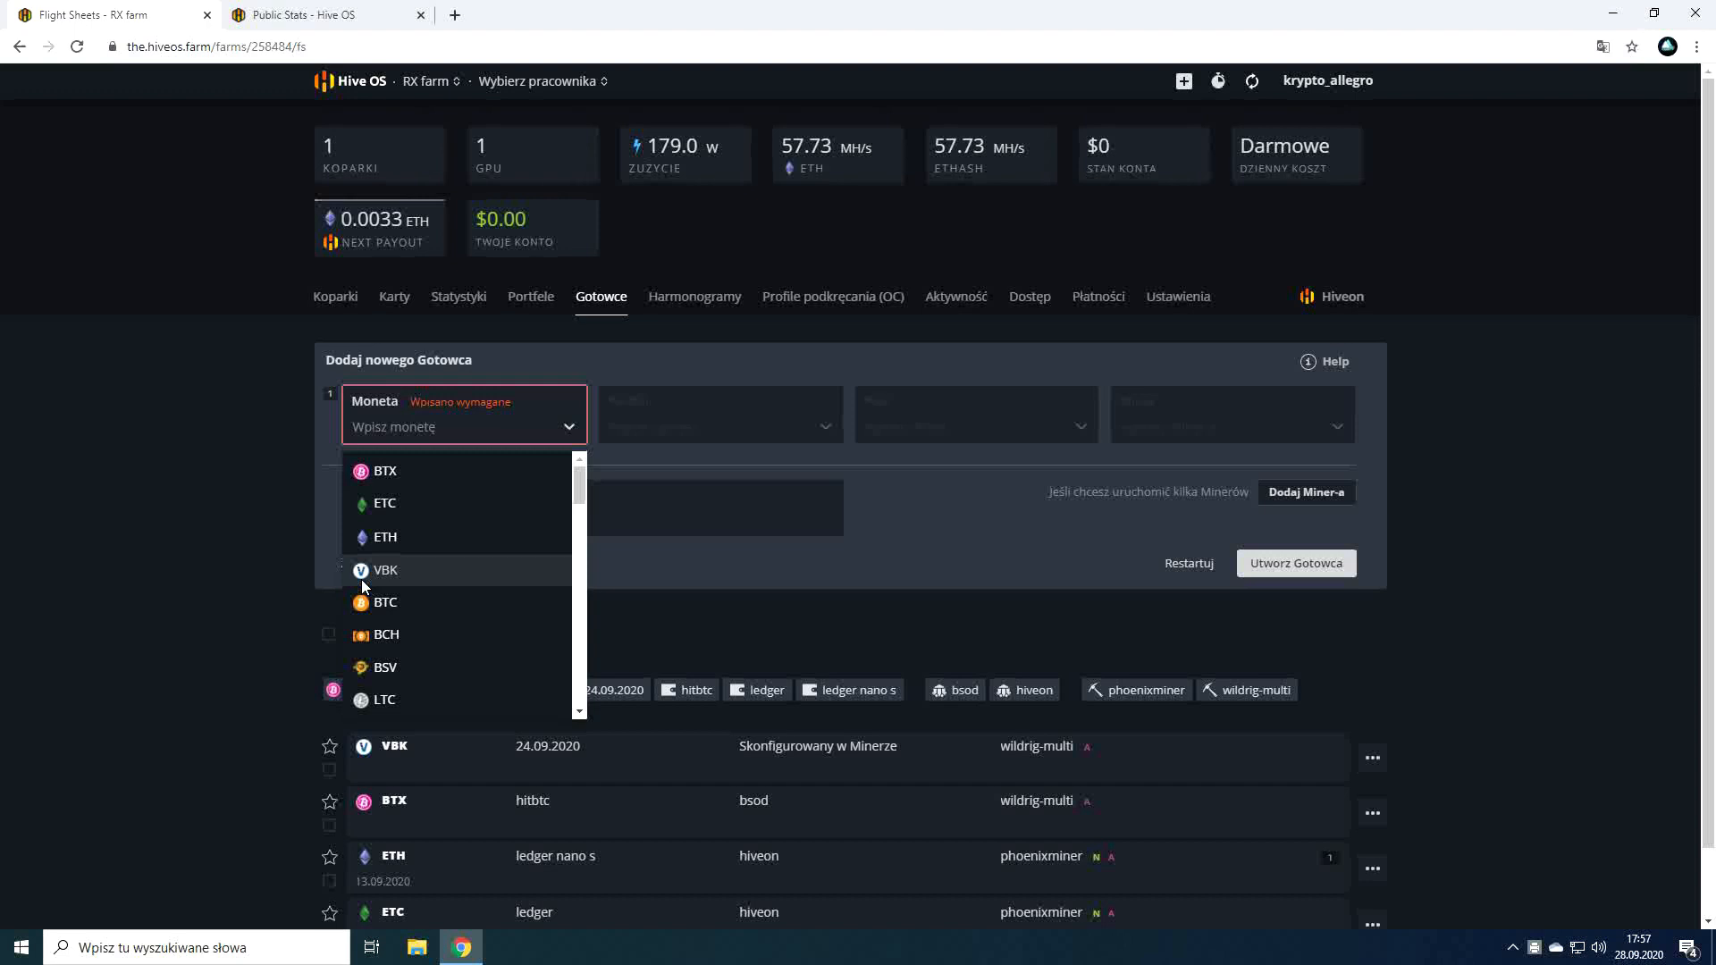
mouse_move(370, 681)
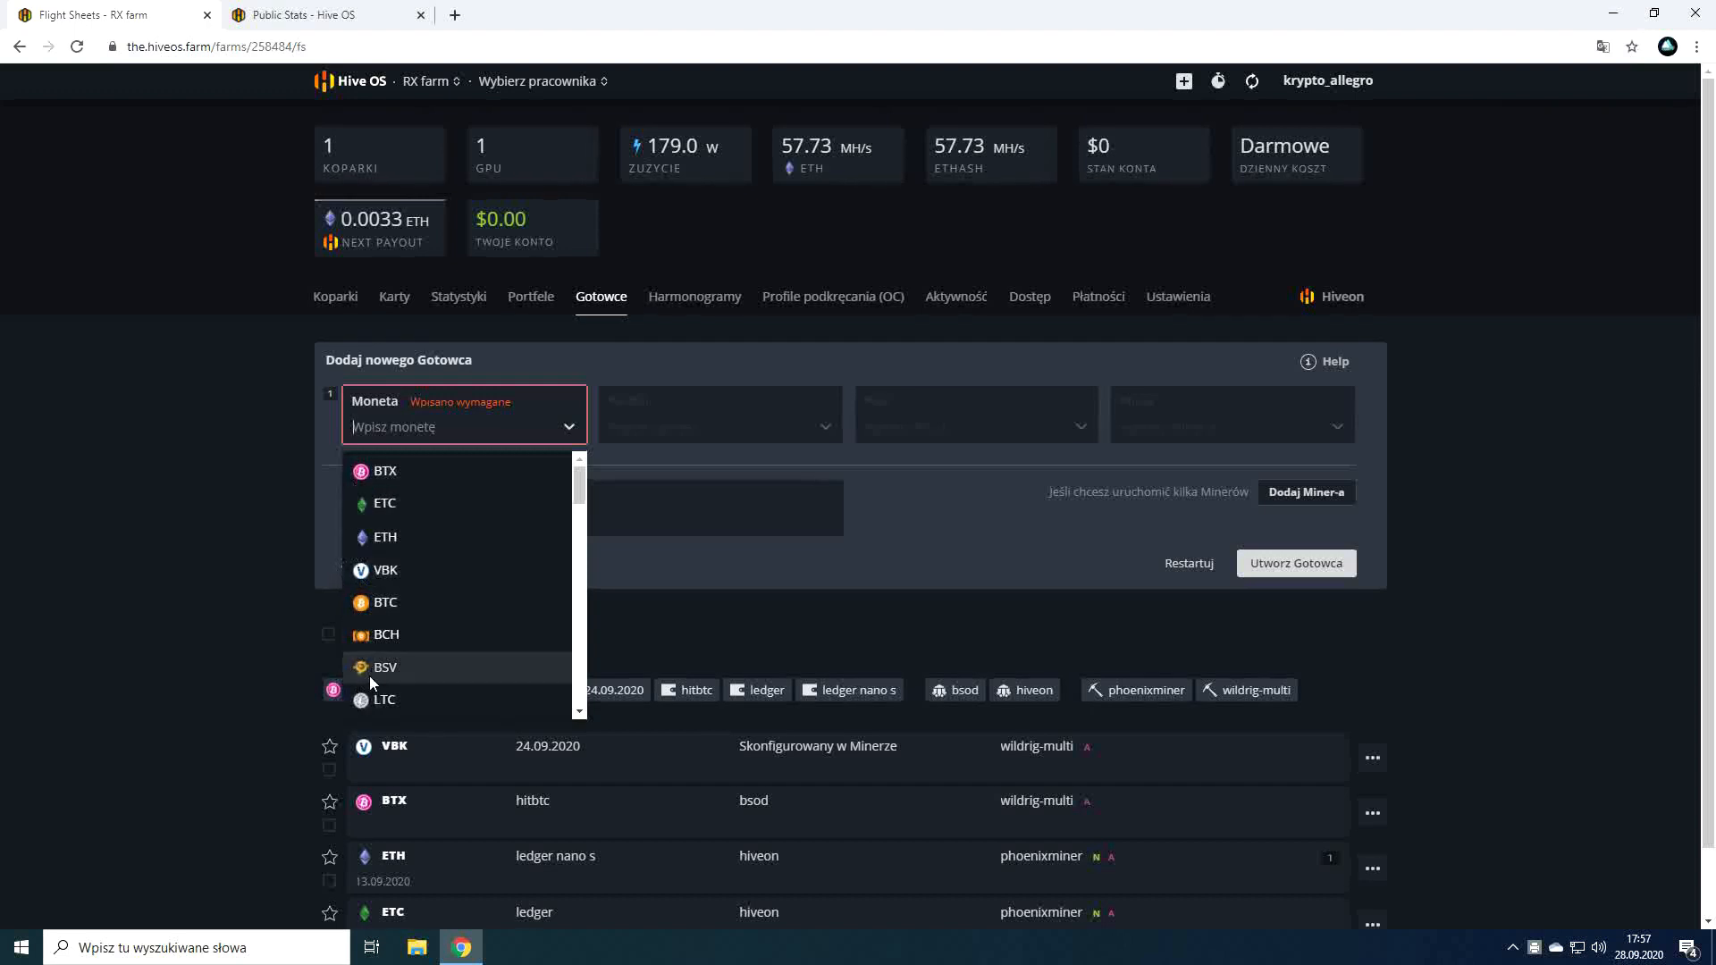
mouse_move(397, 504)
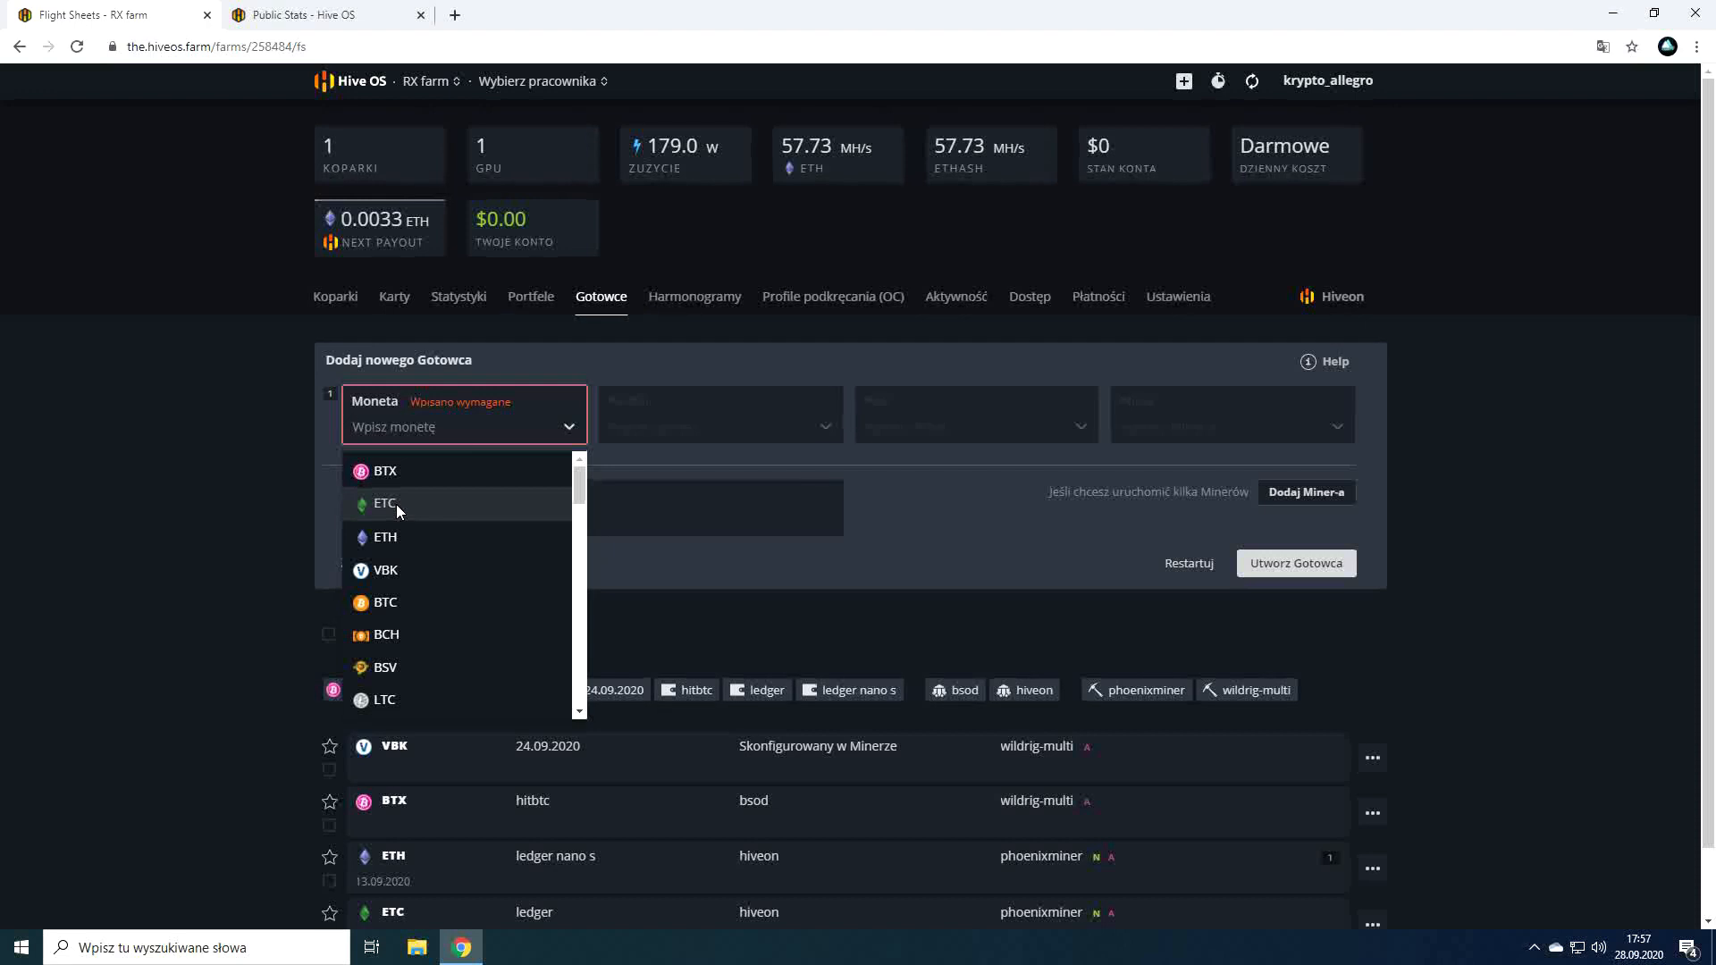
left_click(384, 470)
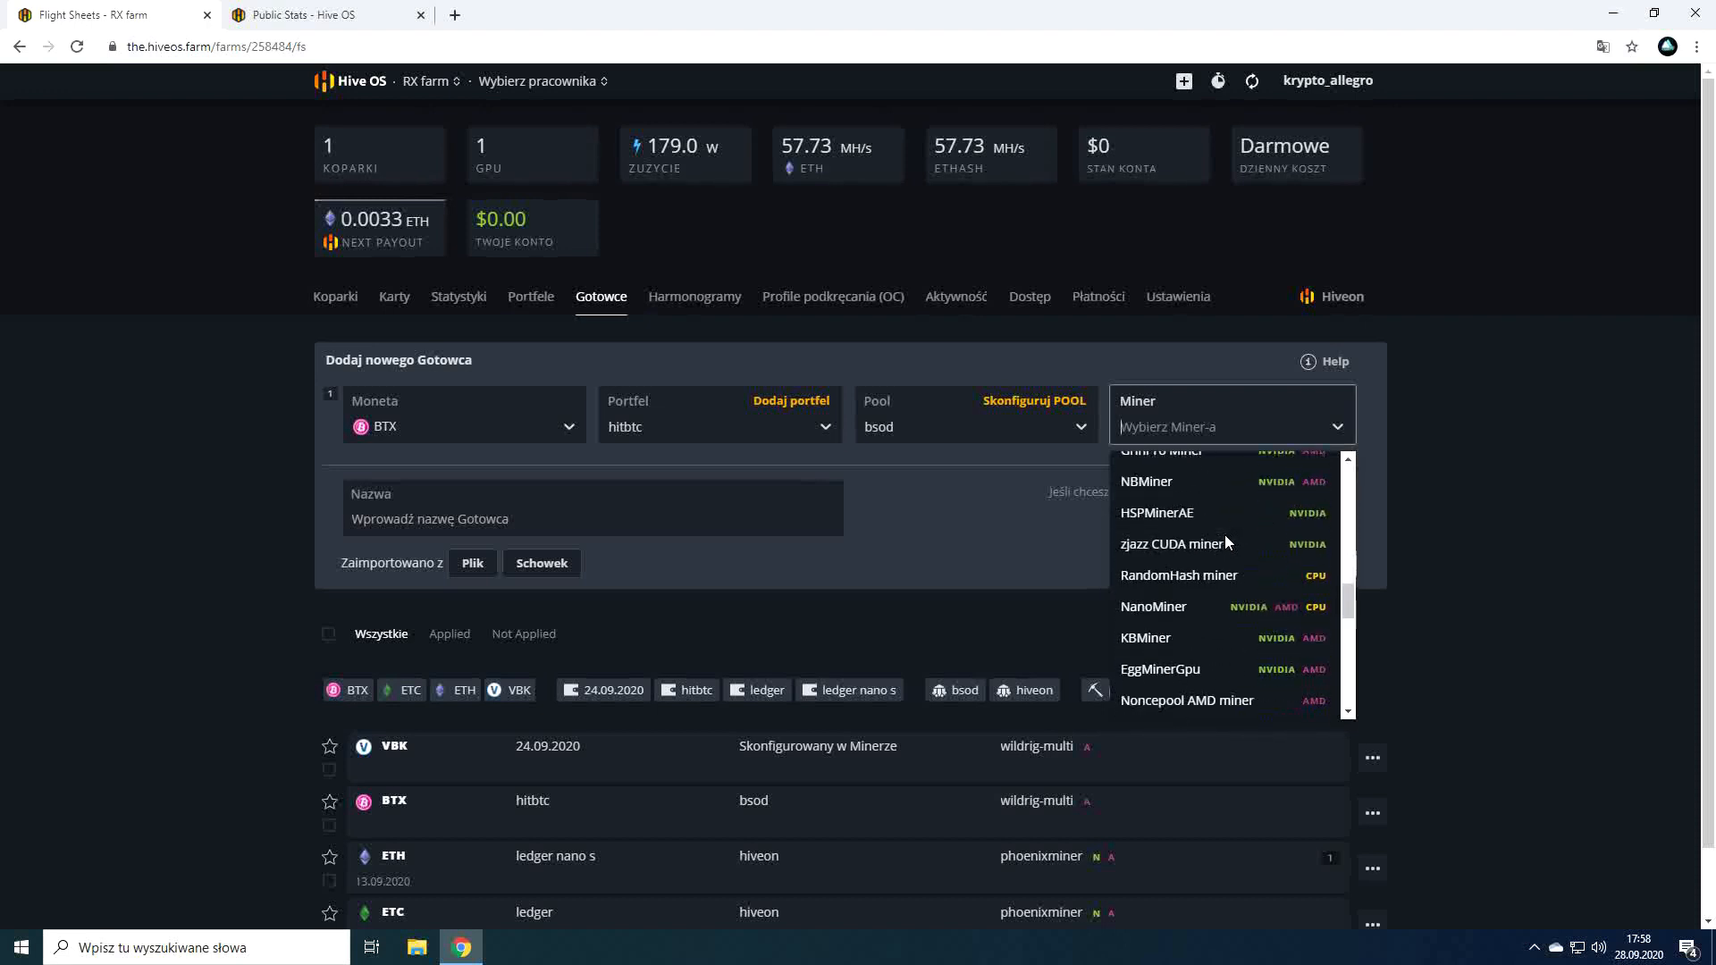
scroll("down", 3)
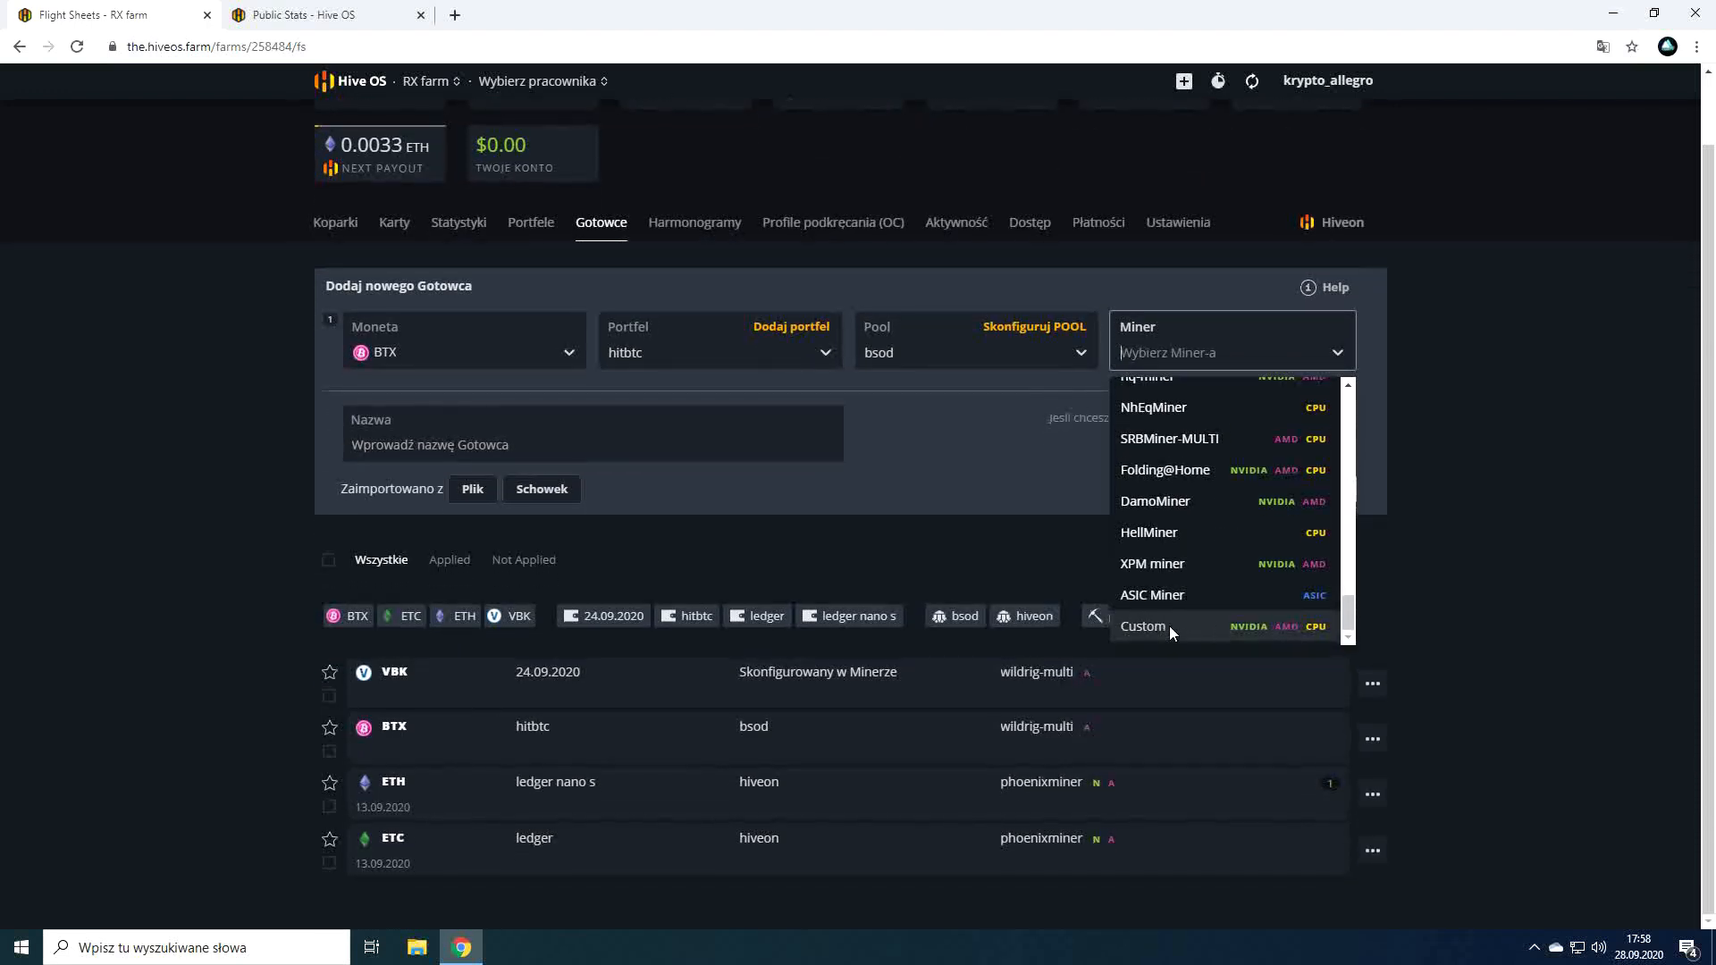
left_click(1142, 626)
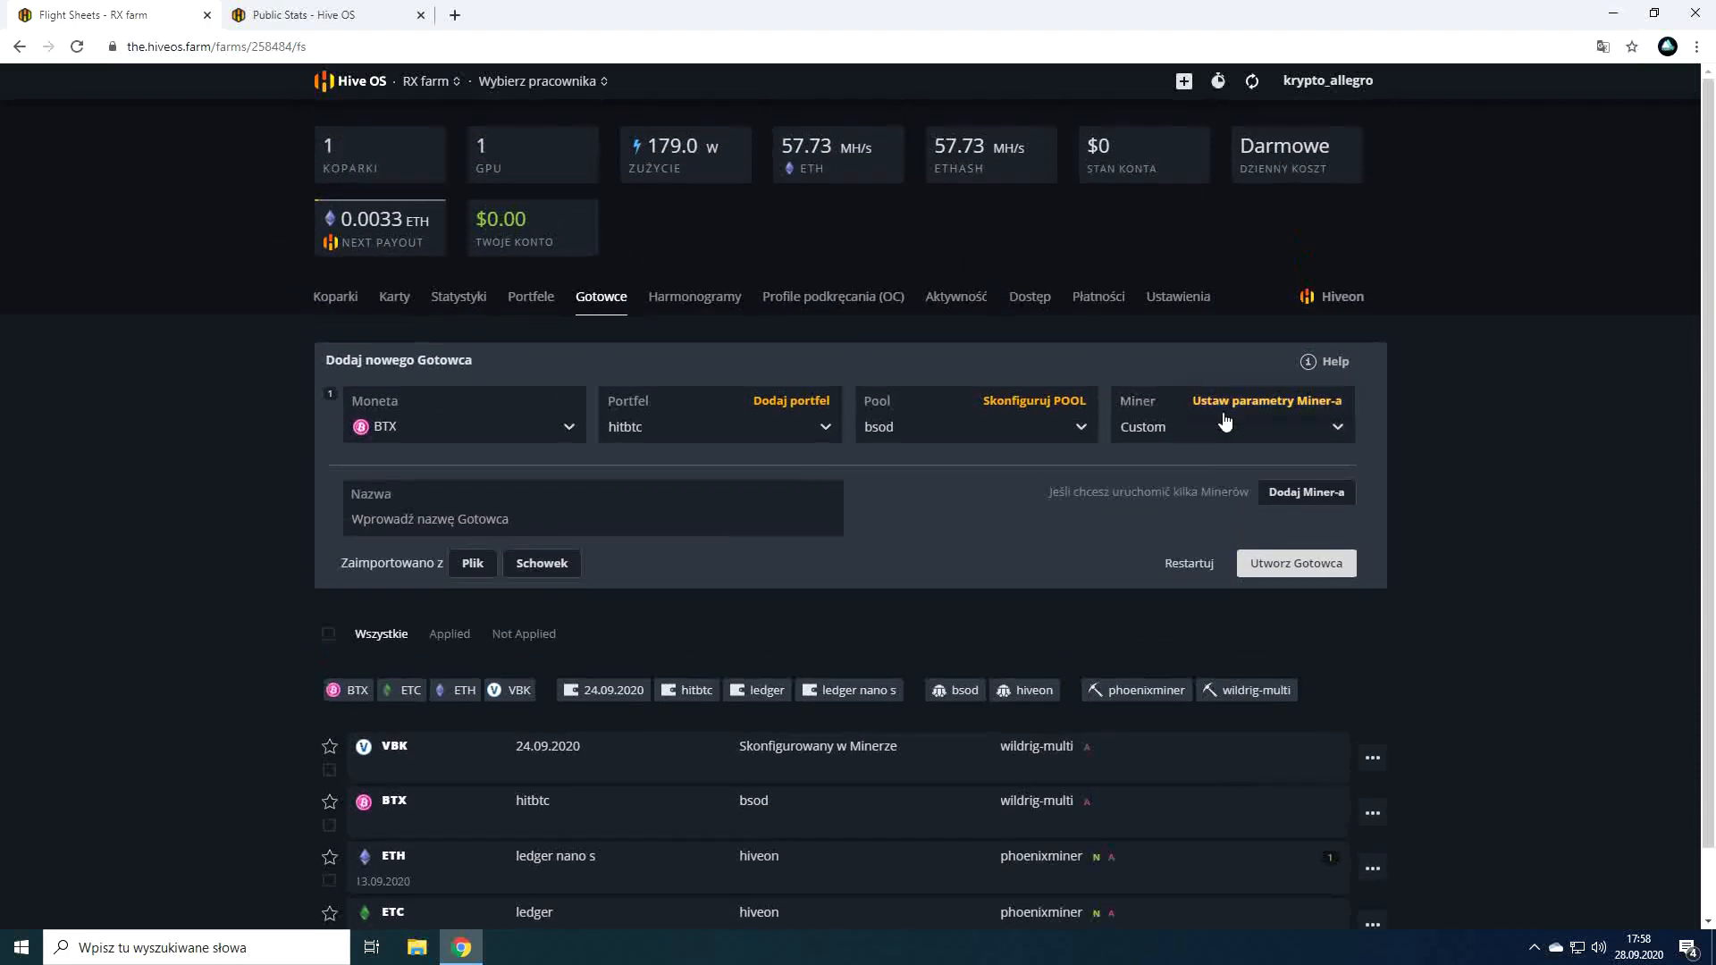
left_click(1265, 400)
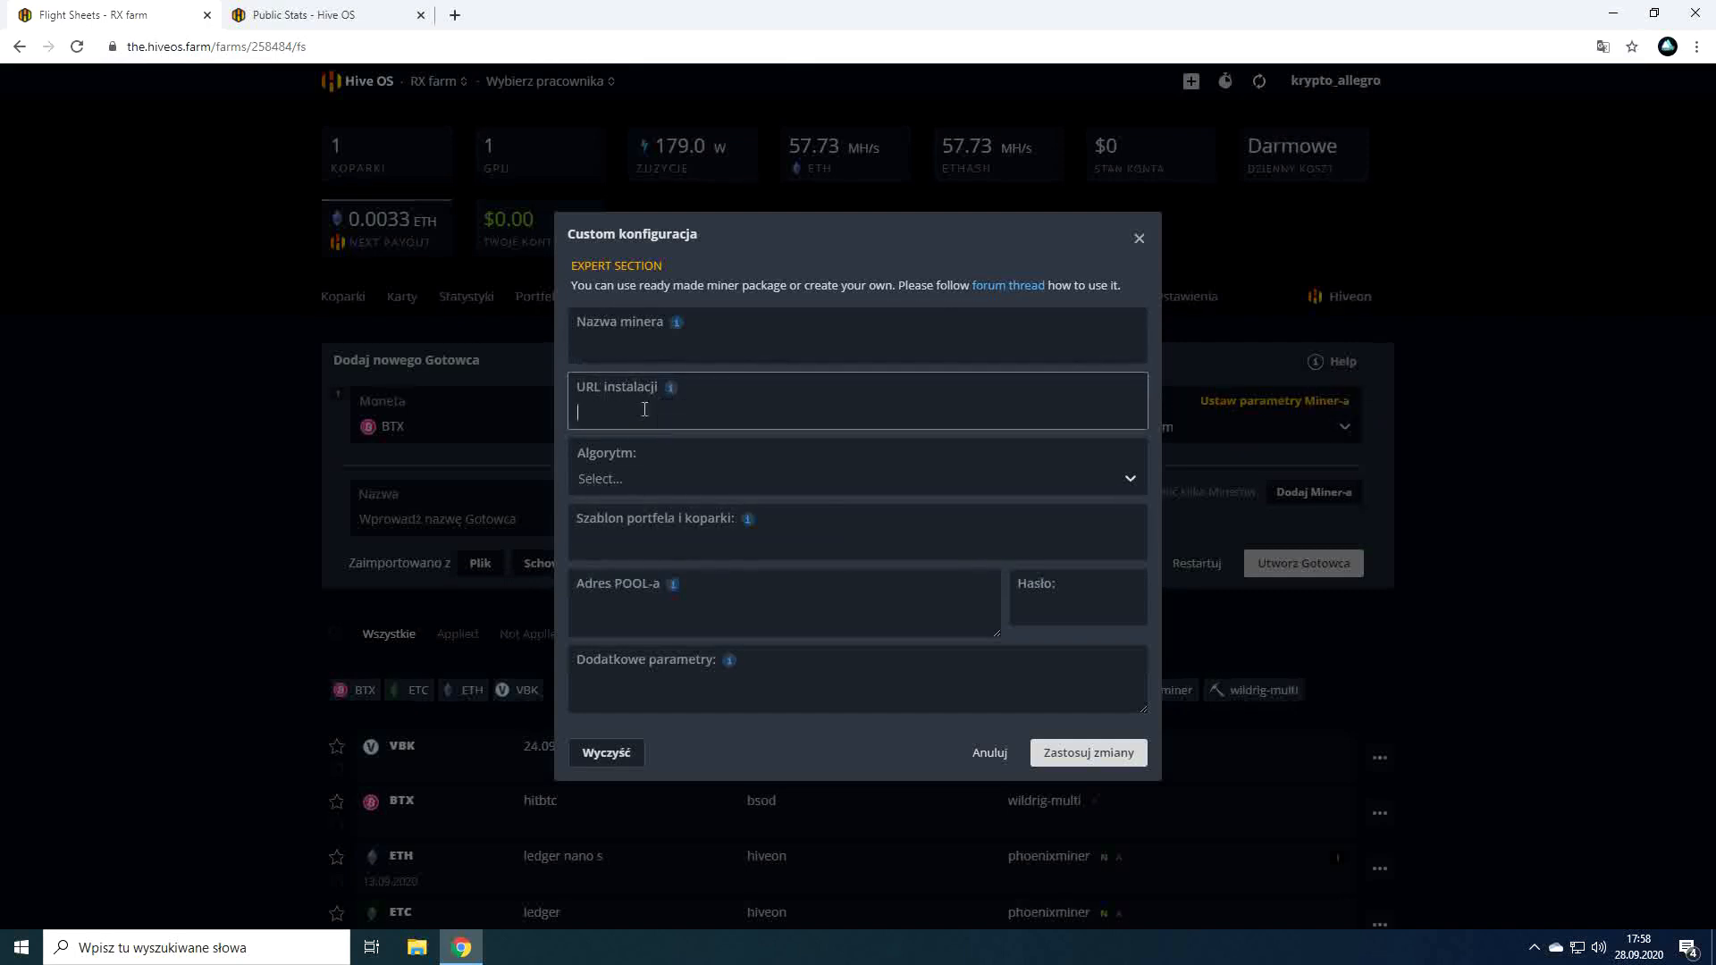
mouse_move(913, 447)
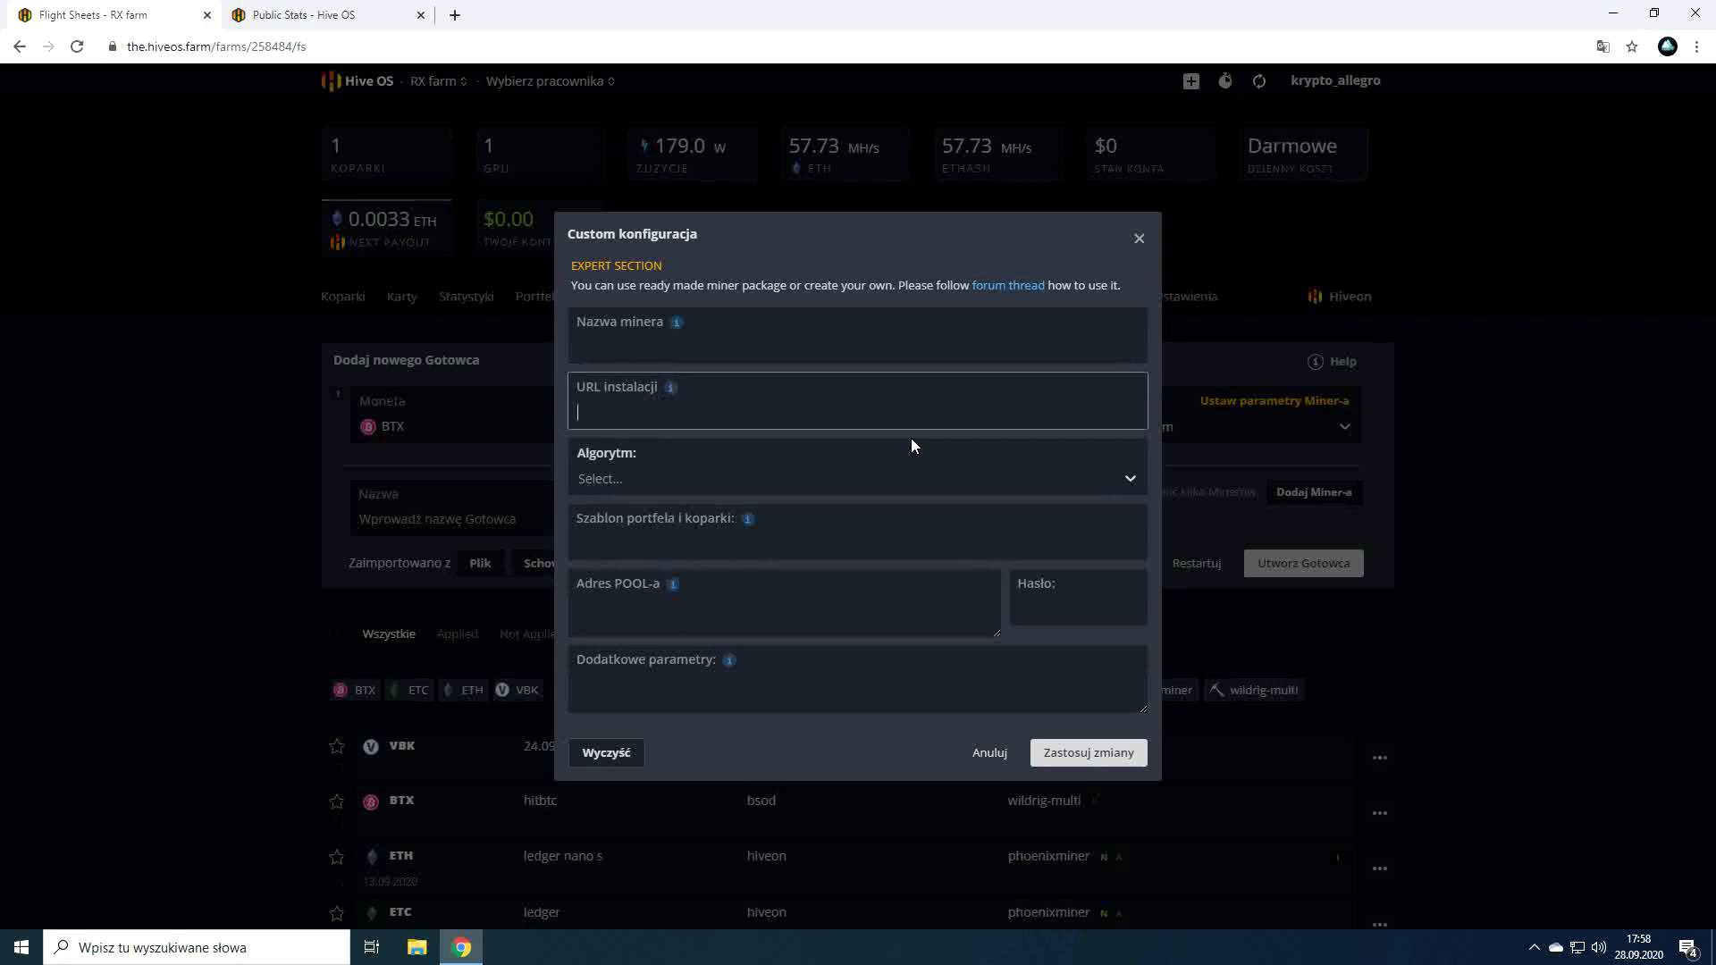
mouse_move(905, 425)
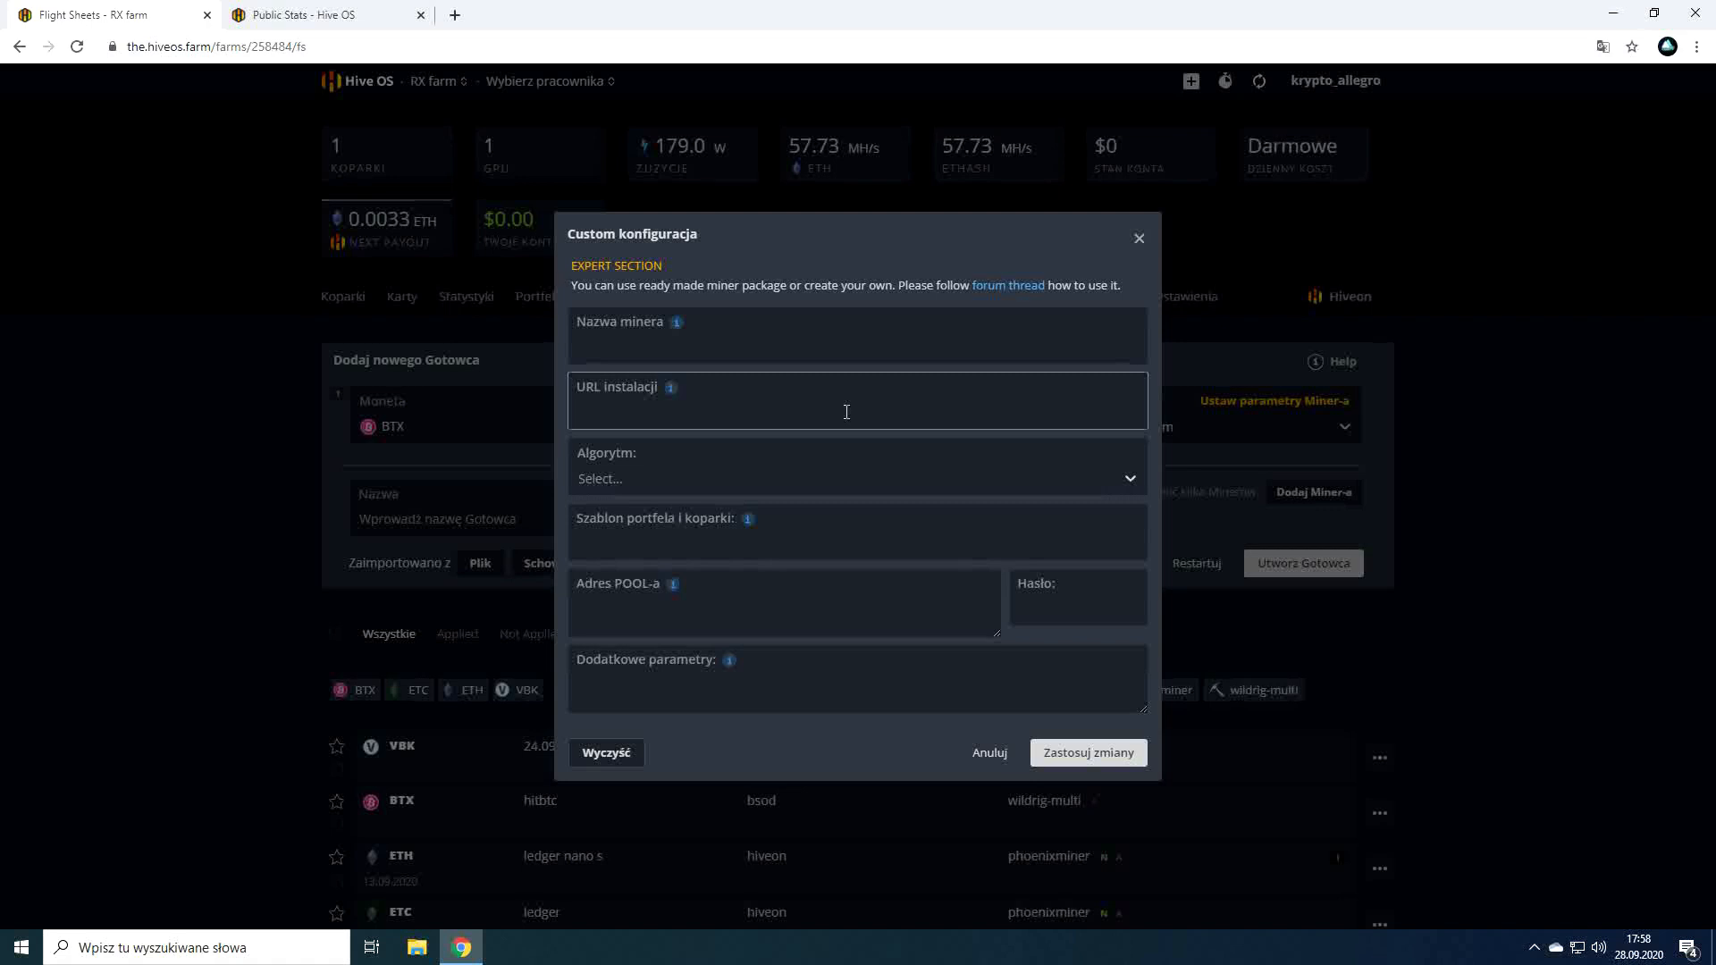
left_click(1138, 238)
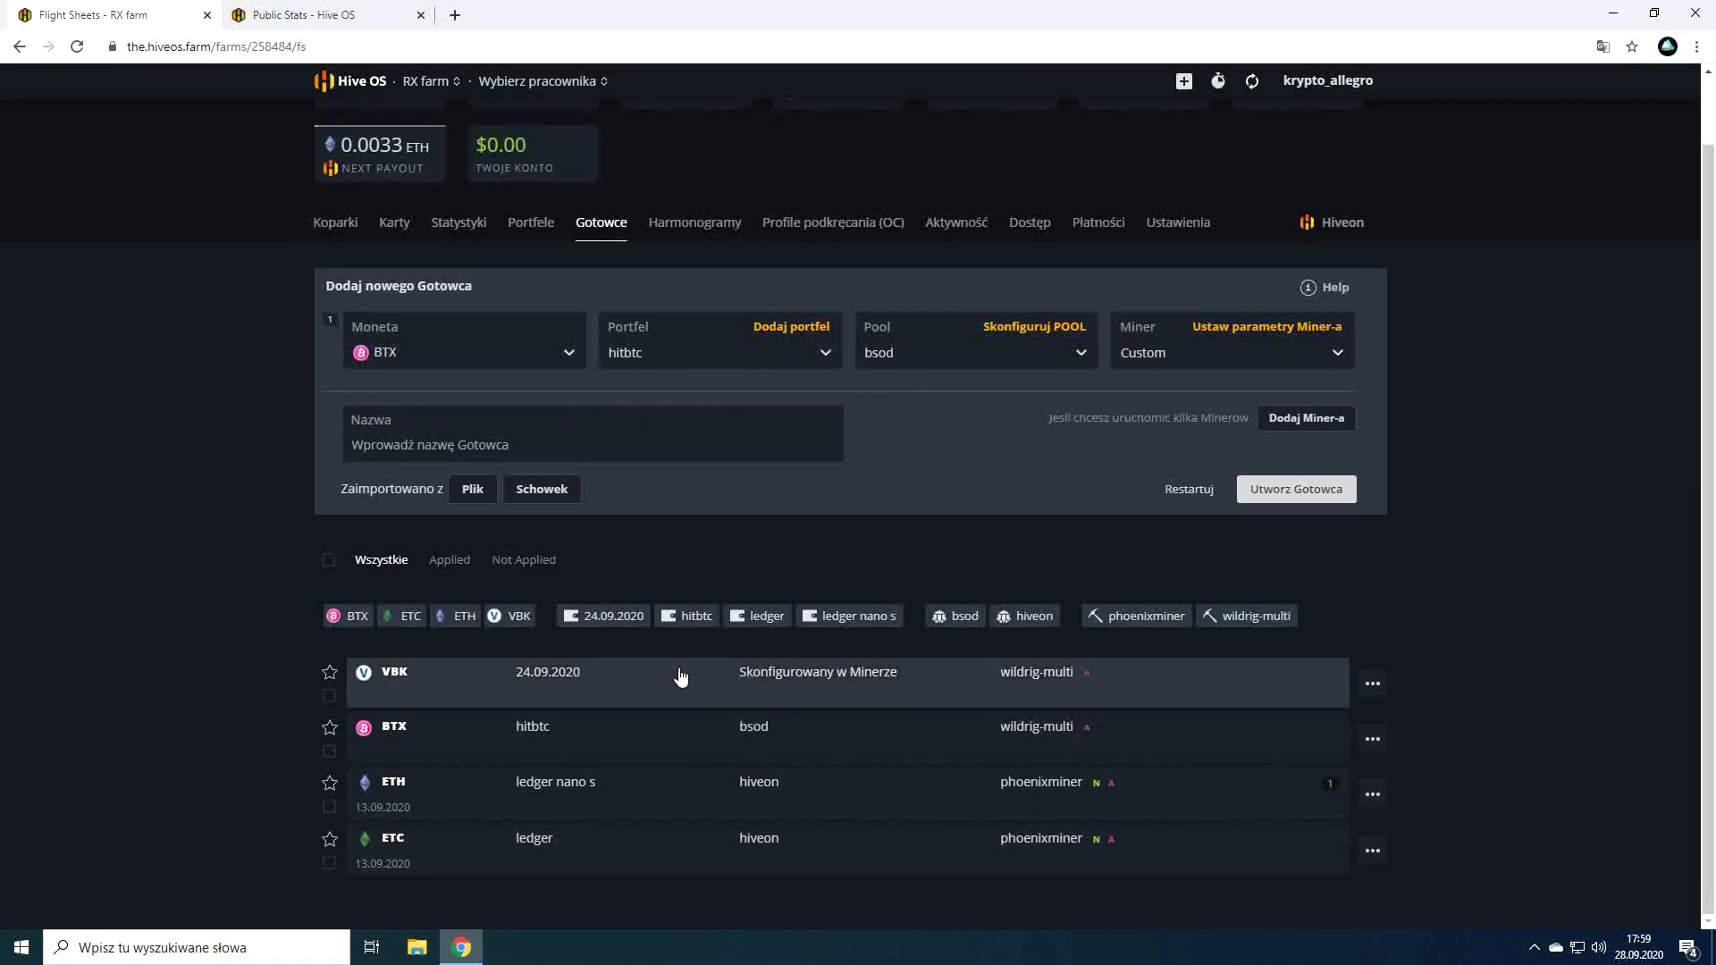
mouse_move(674, 891)
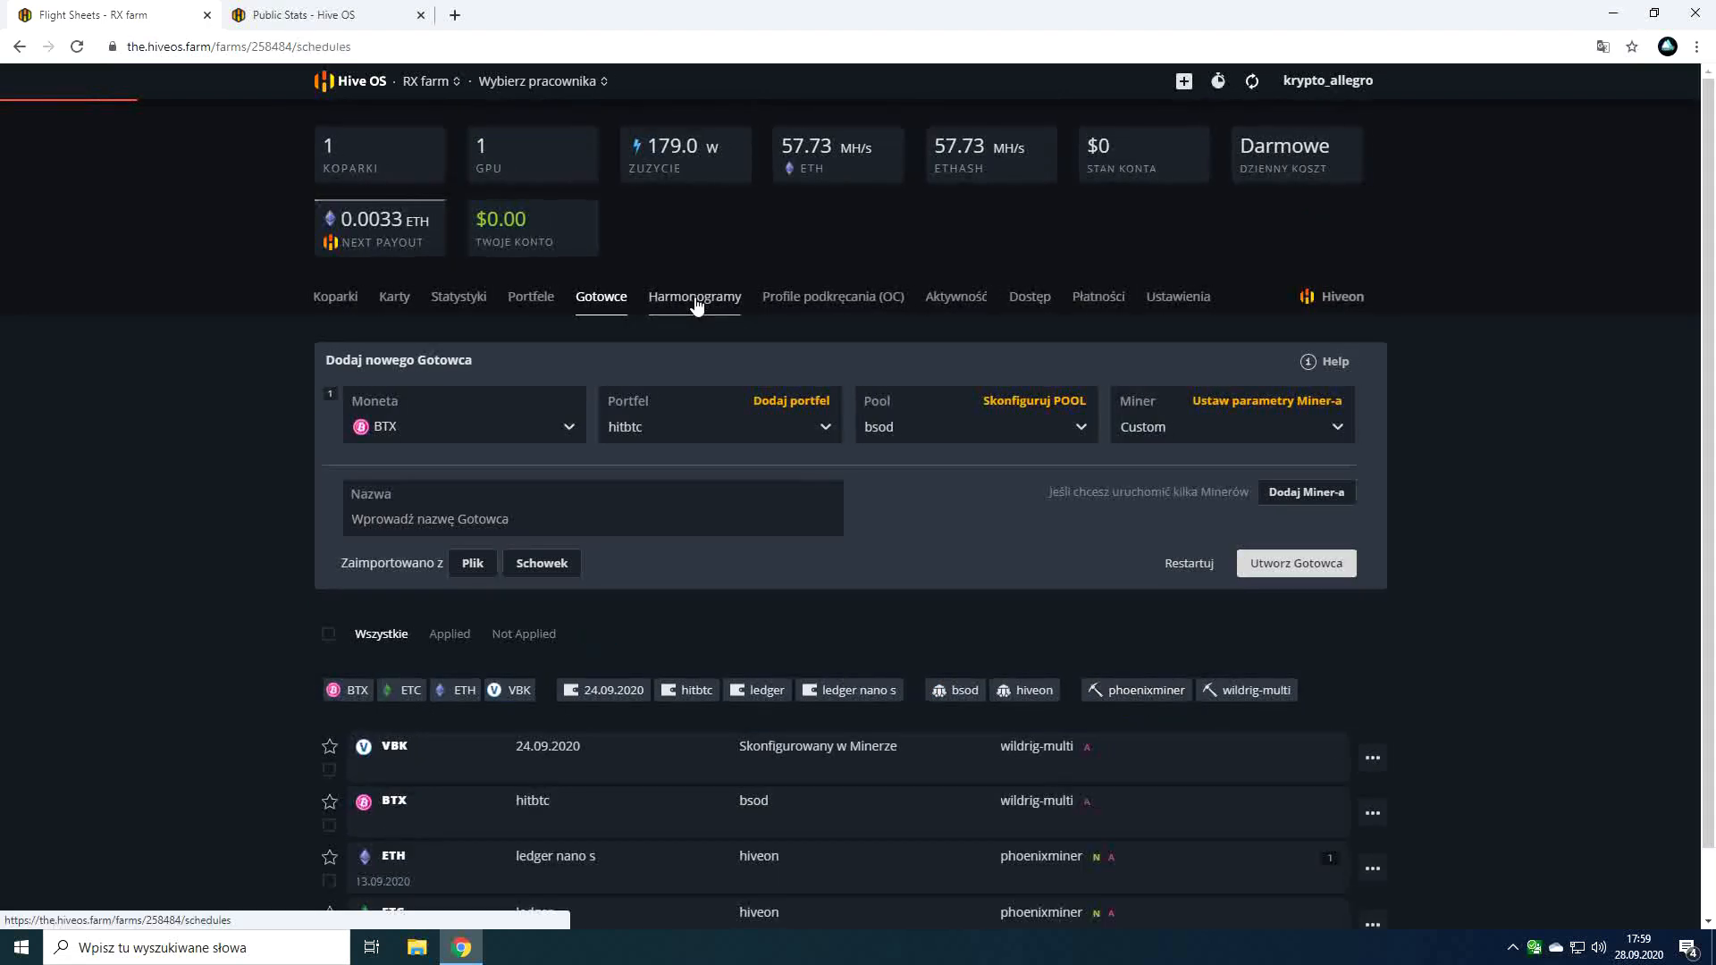
left_click(694, 297)
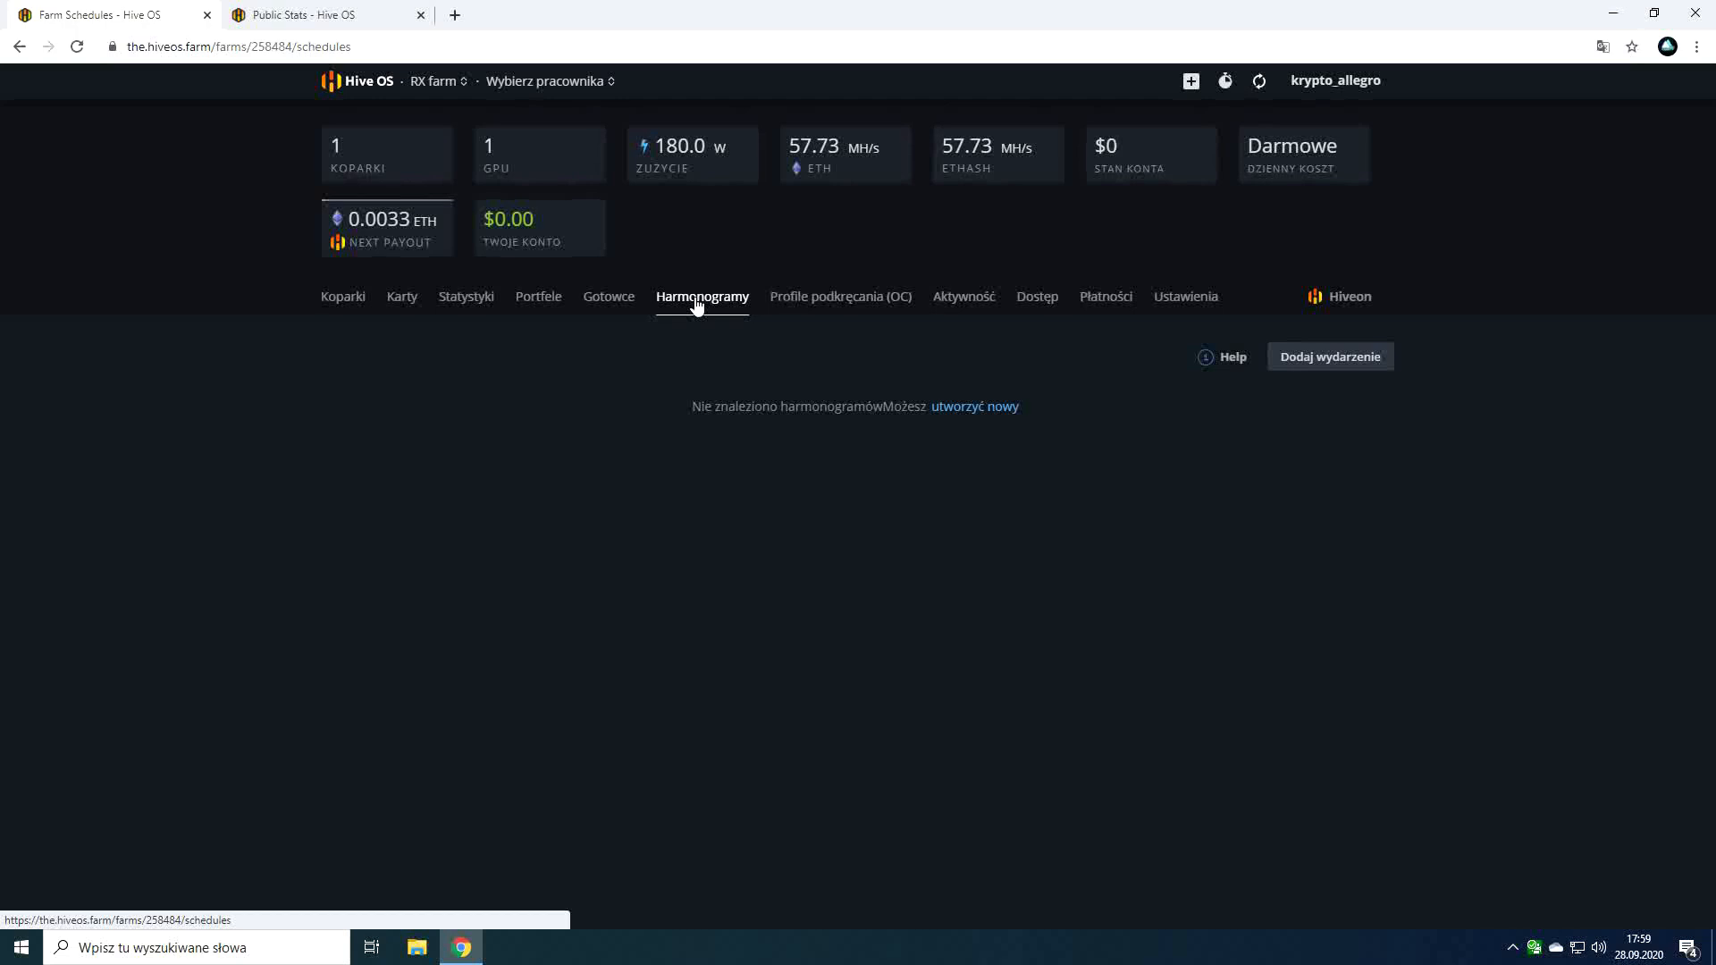
mouse_move(676, 333)
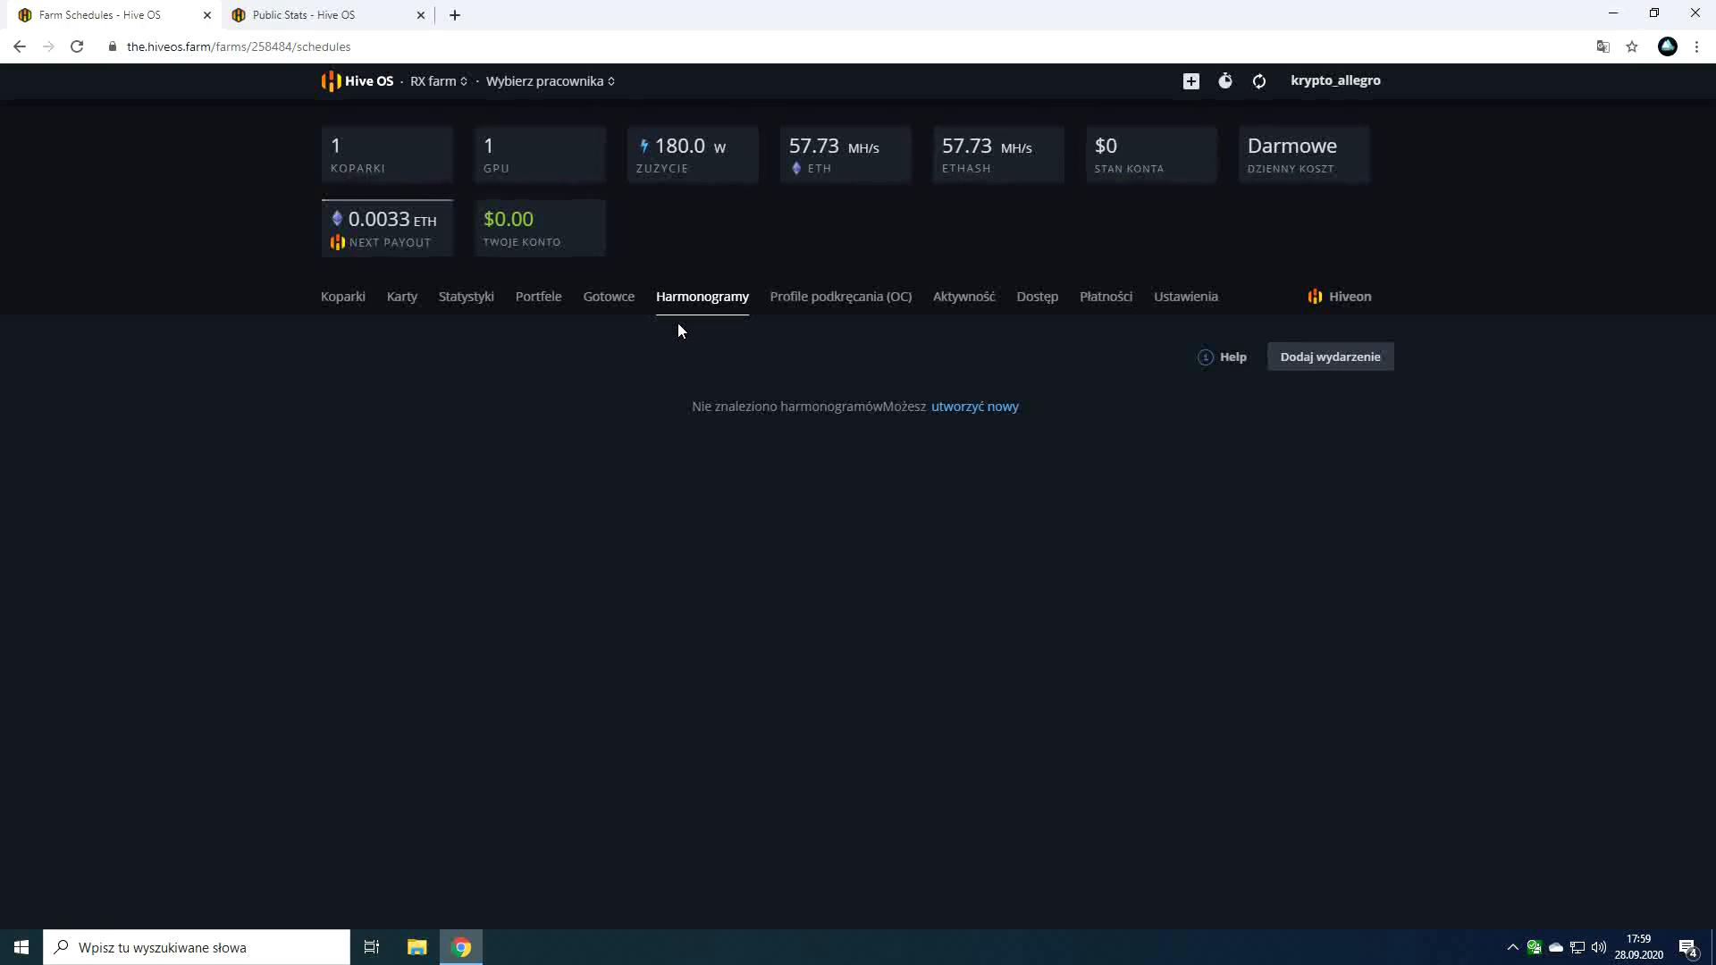
View the empty overclocking profiles page, then the activity log for the 5700xt rig.
left_click(840, 297)
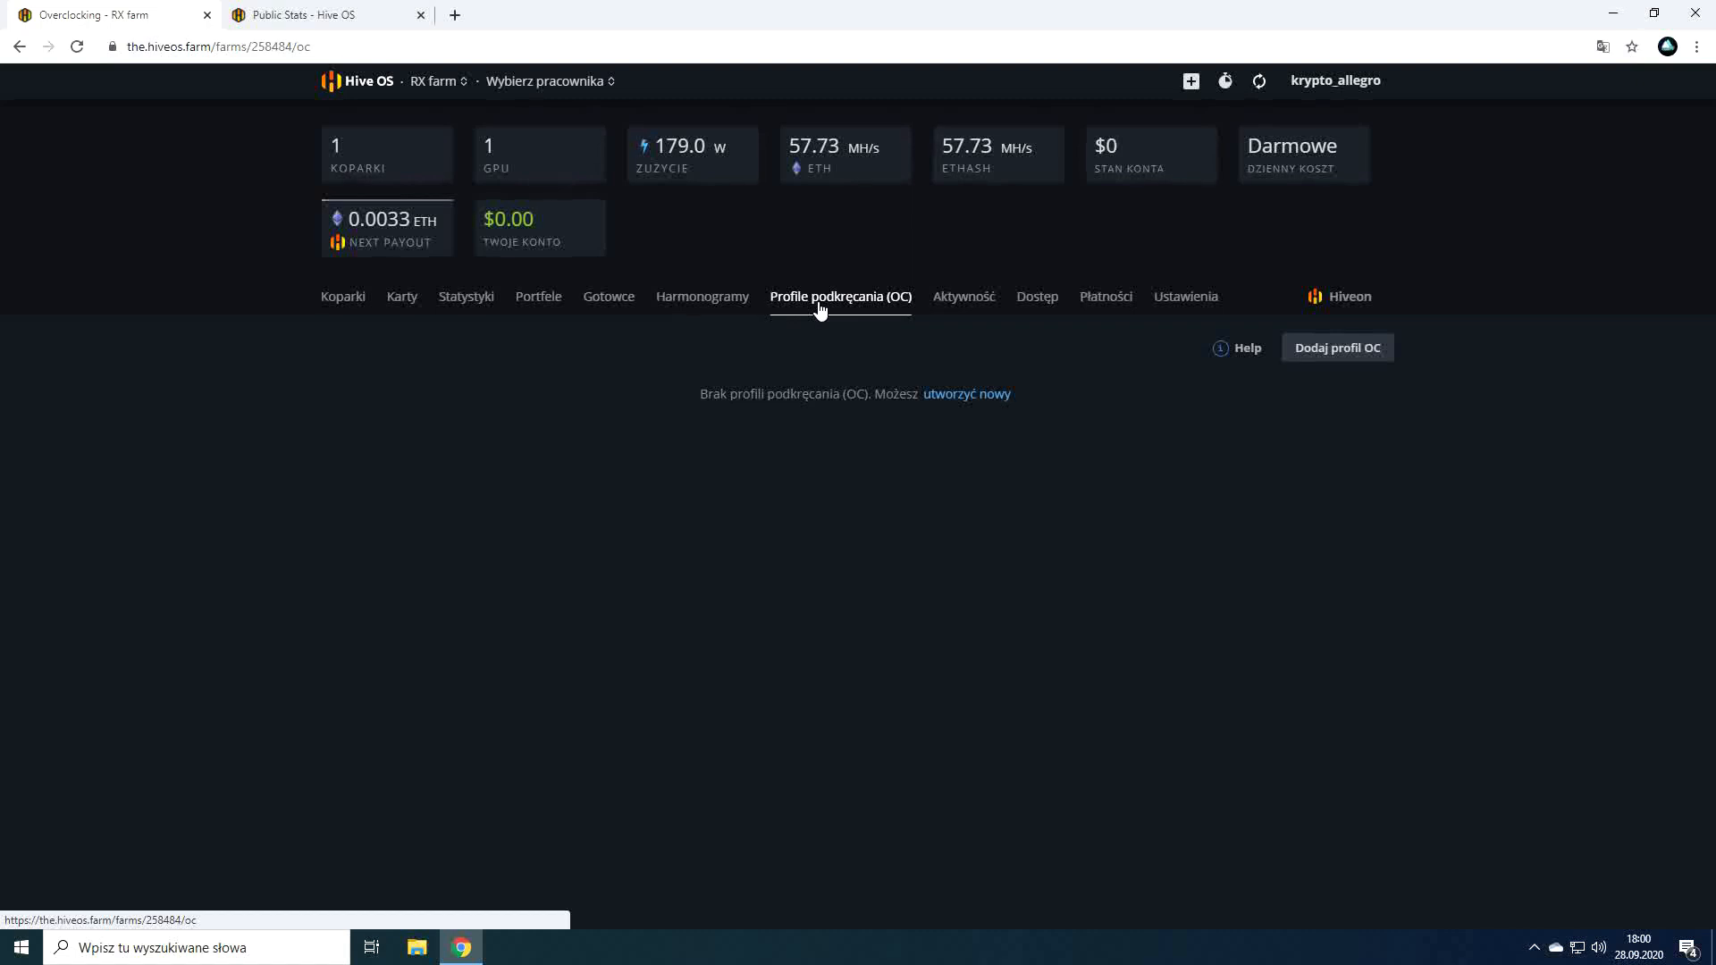
mouse_move(851, 345)
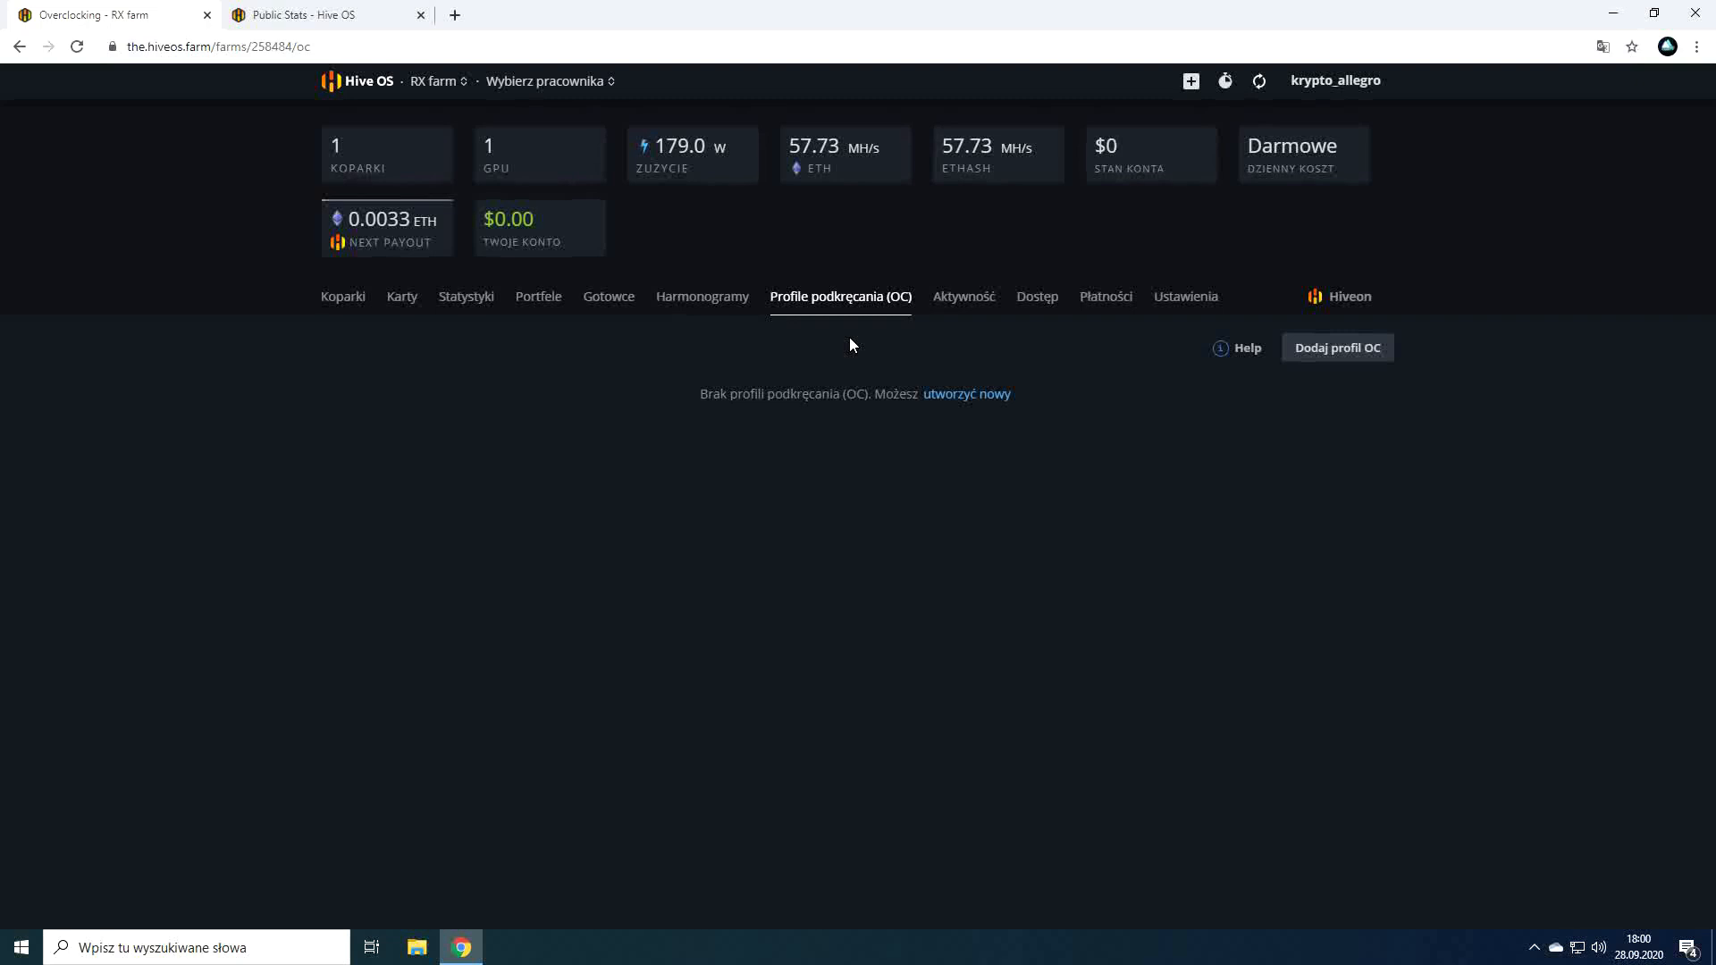
left_click(961, 297)
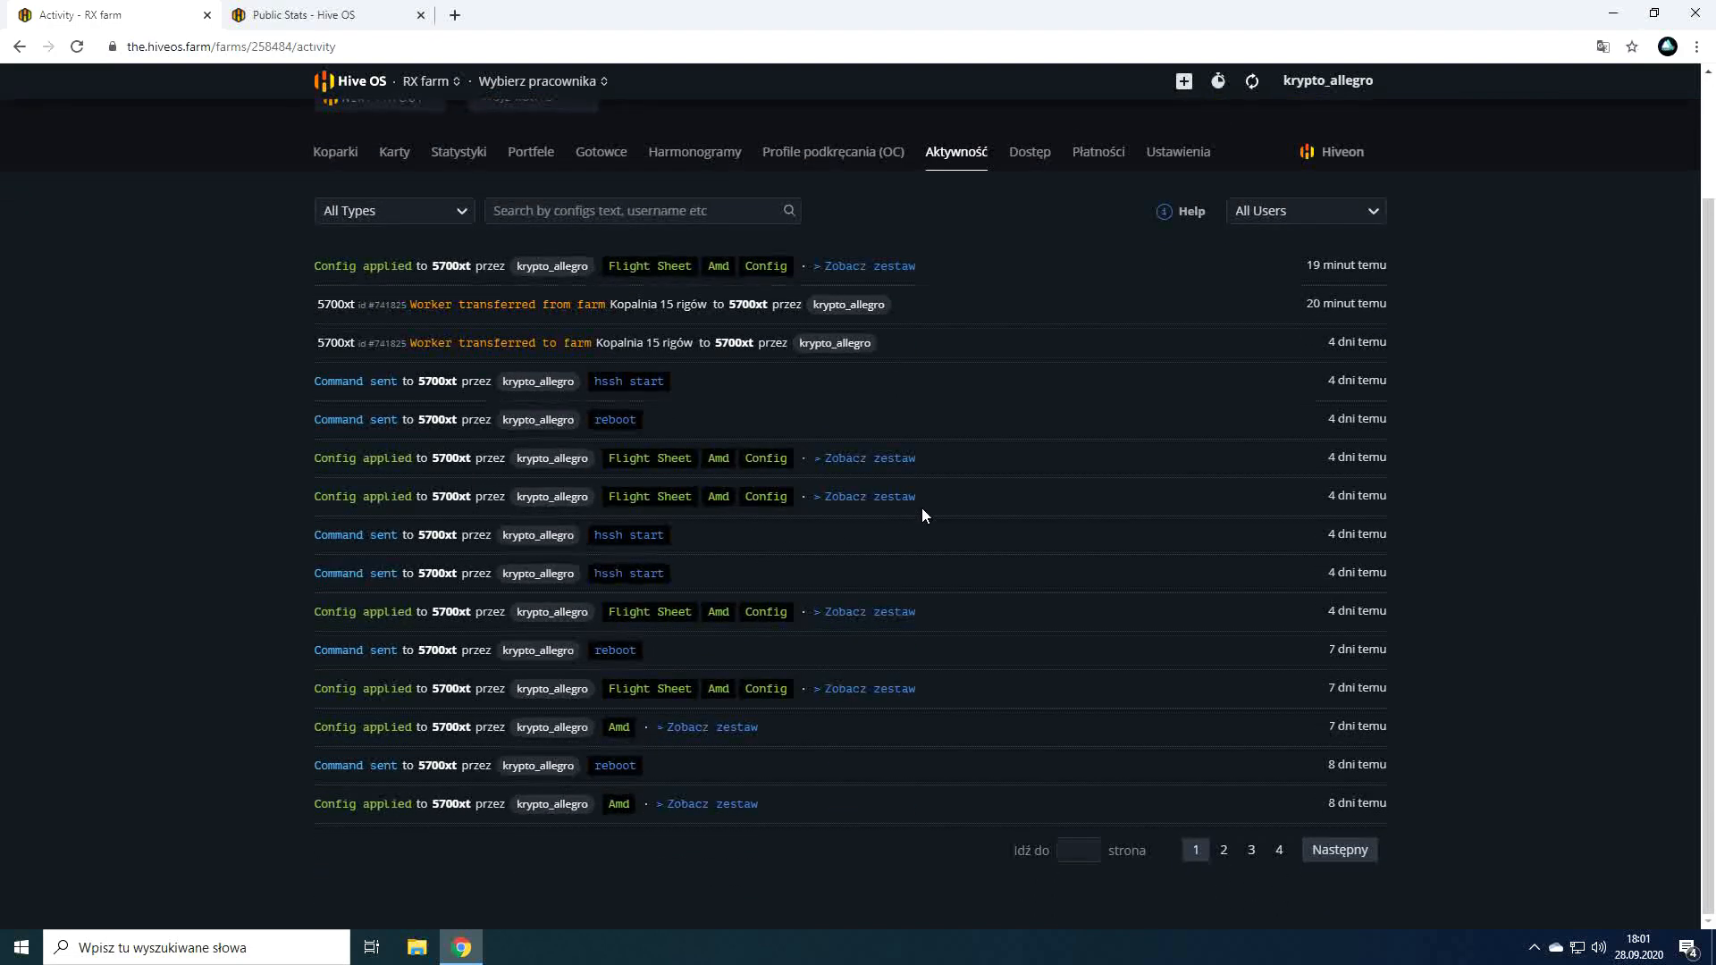
Switch from the activity log to the farm's access page, which lists no users.
scroll("up", 3)
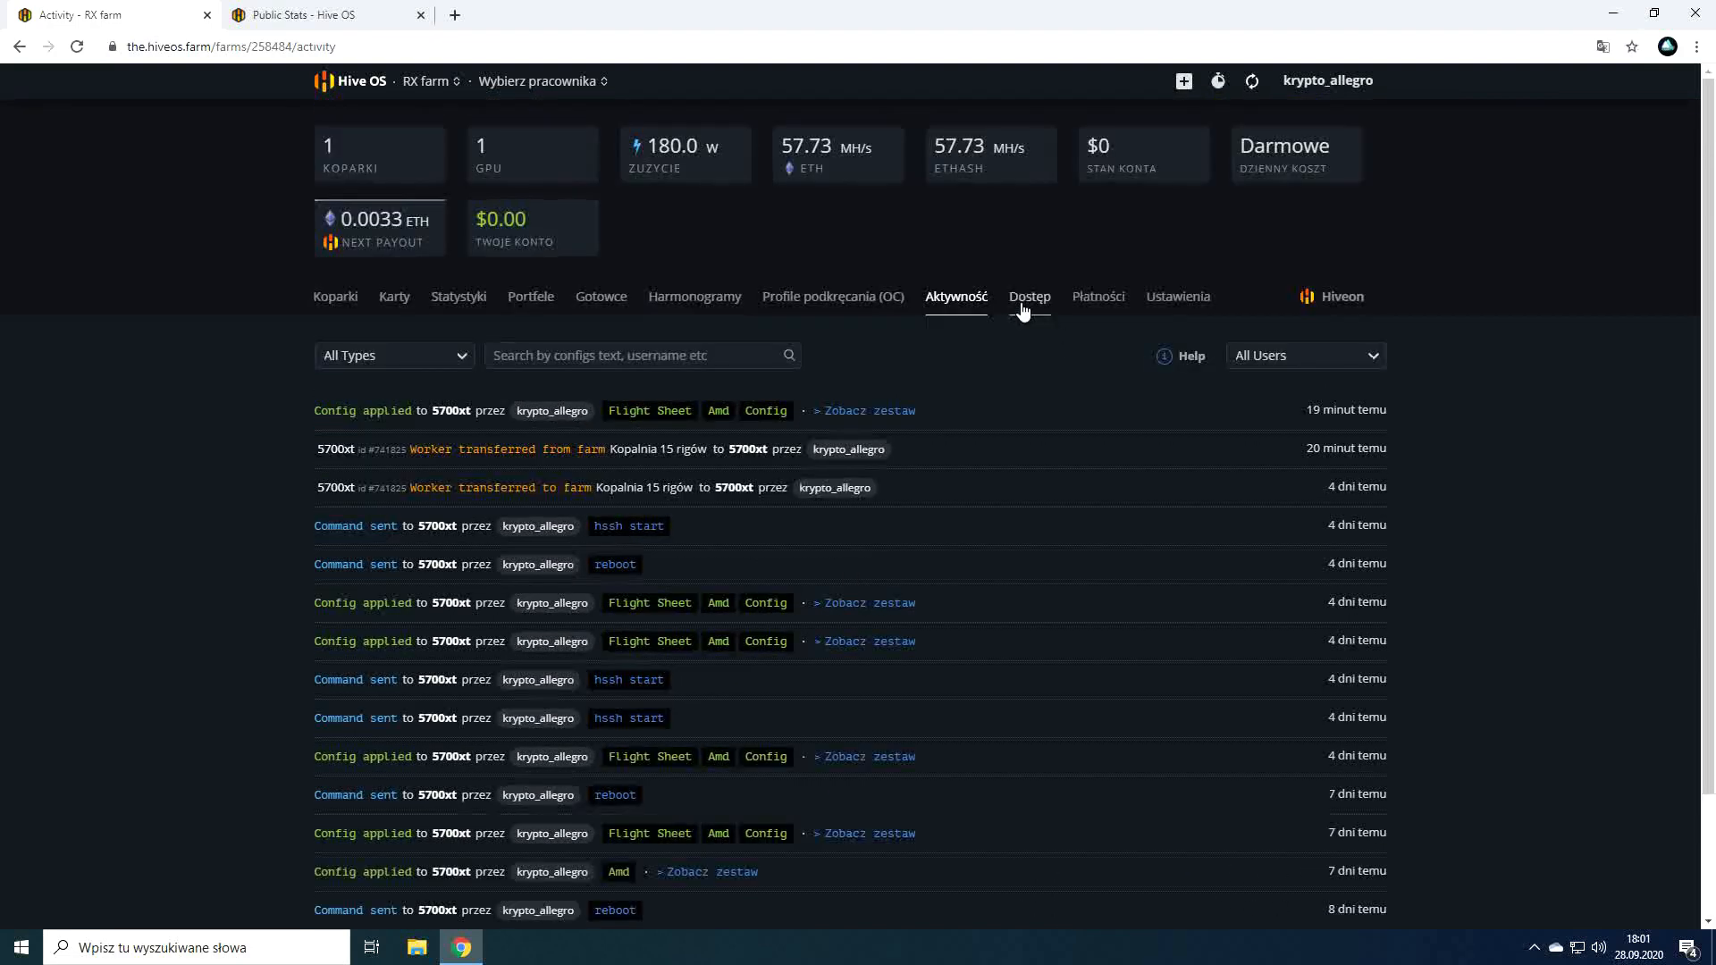
left_click(1030, 297)
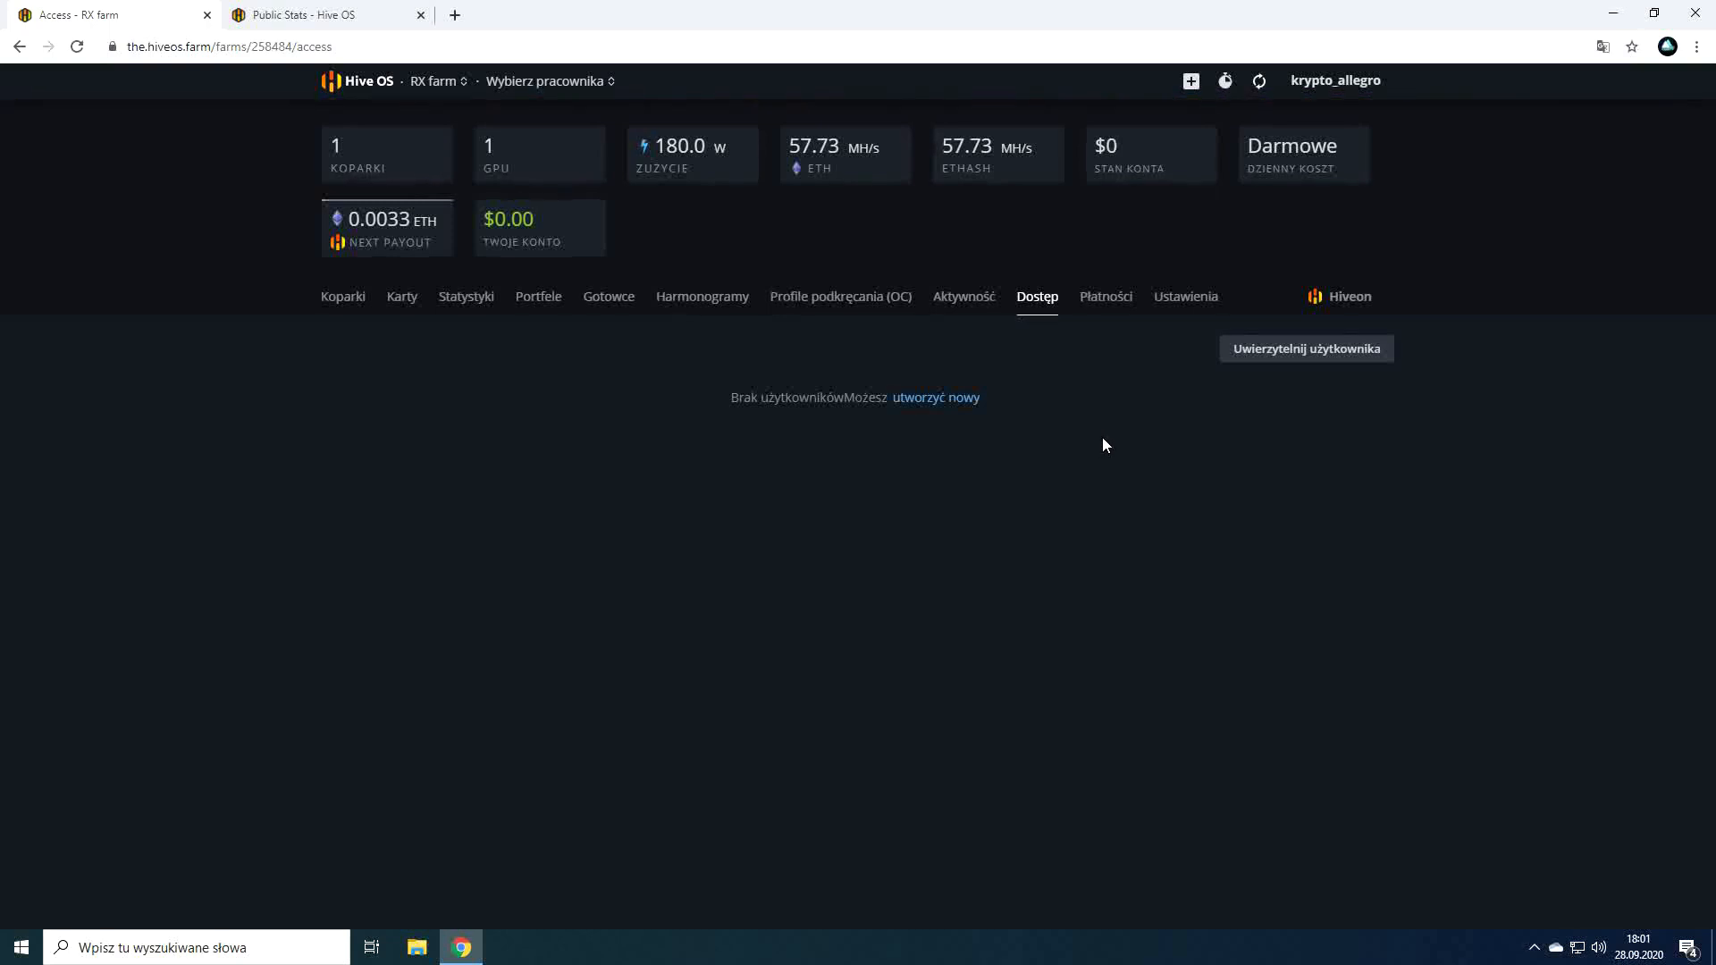
mouse_move(1099, 435)
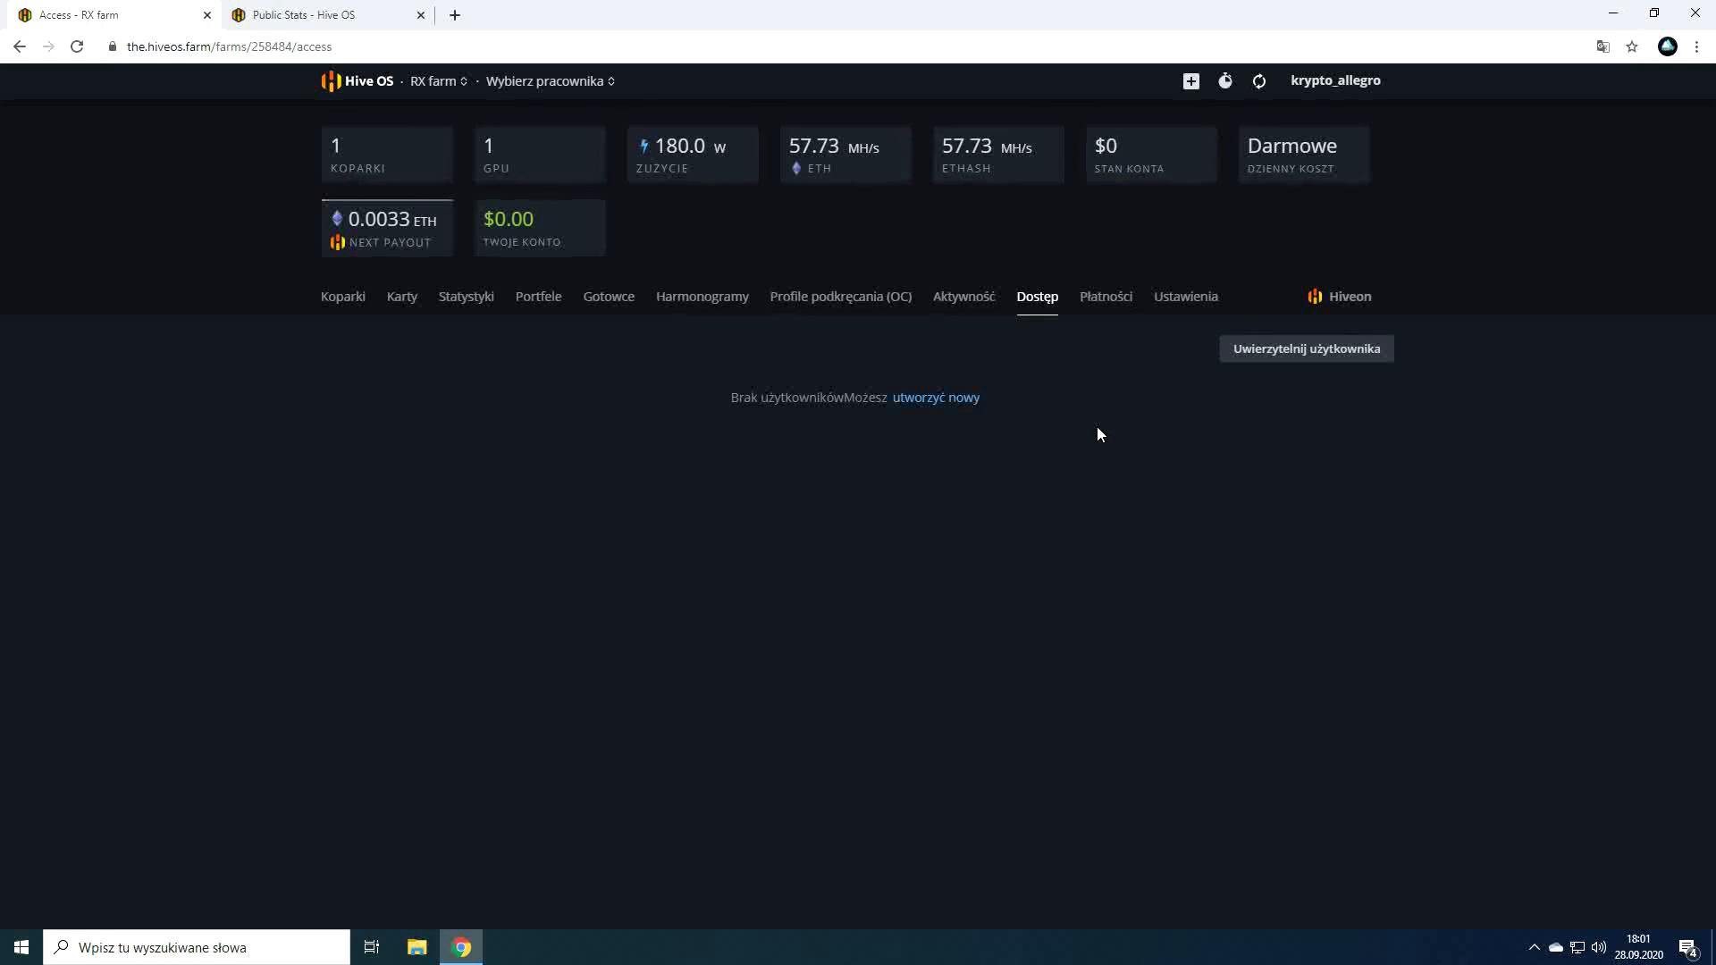
Review the billing page's $0.00 balance, the fixed-amount top-up, then personal-address deposit.
left_click(1104, 297)
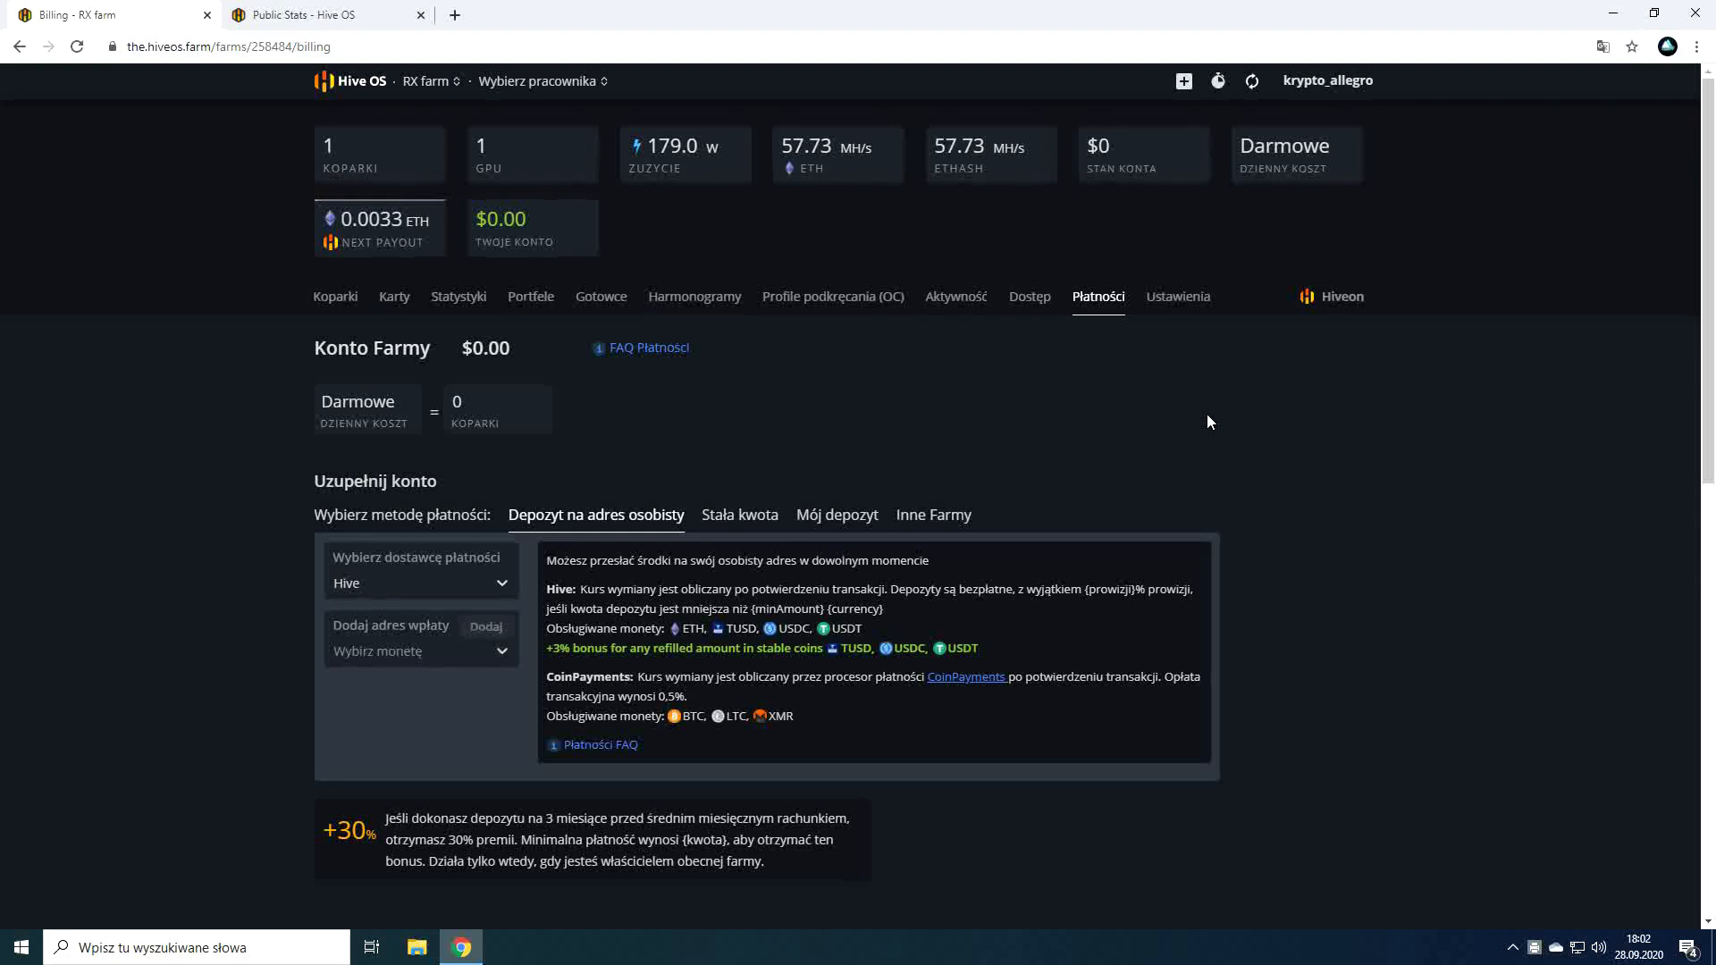
scroll("down", 3)
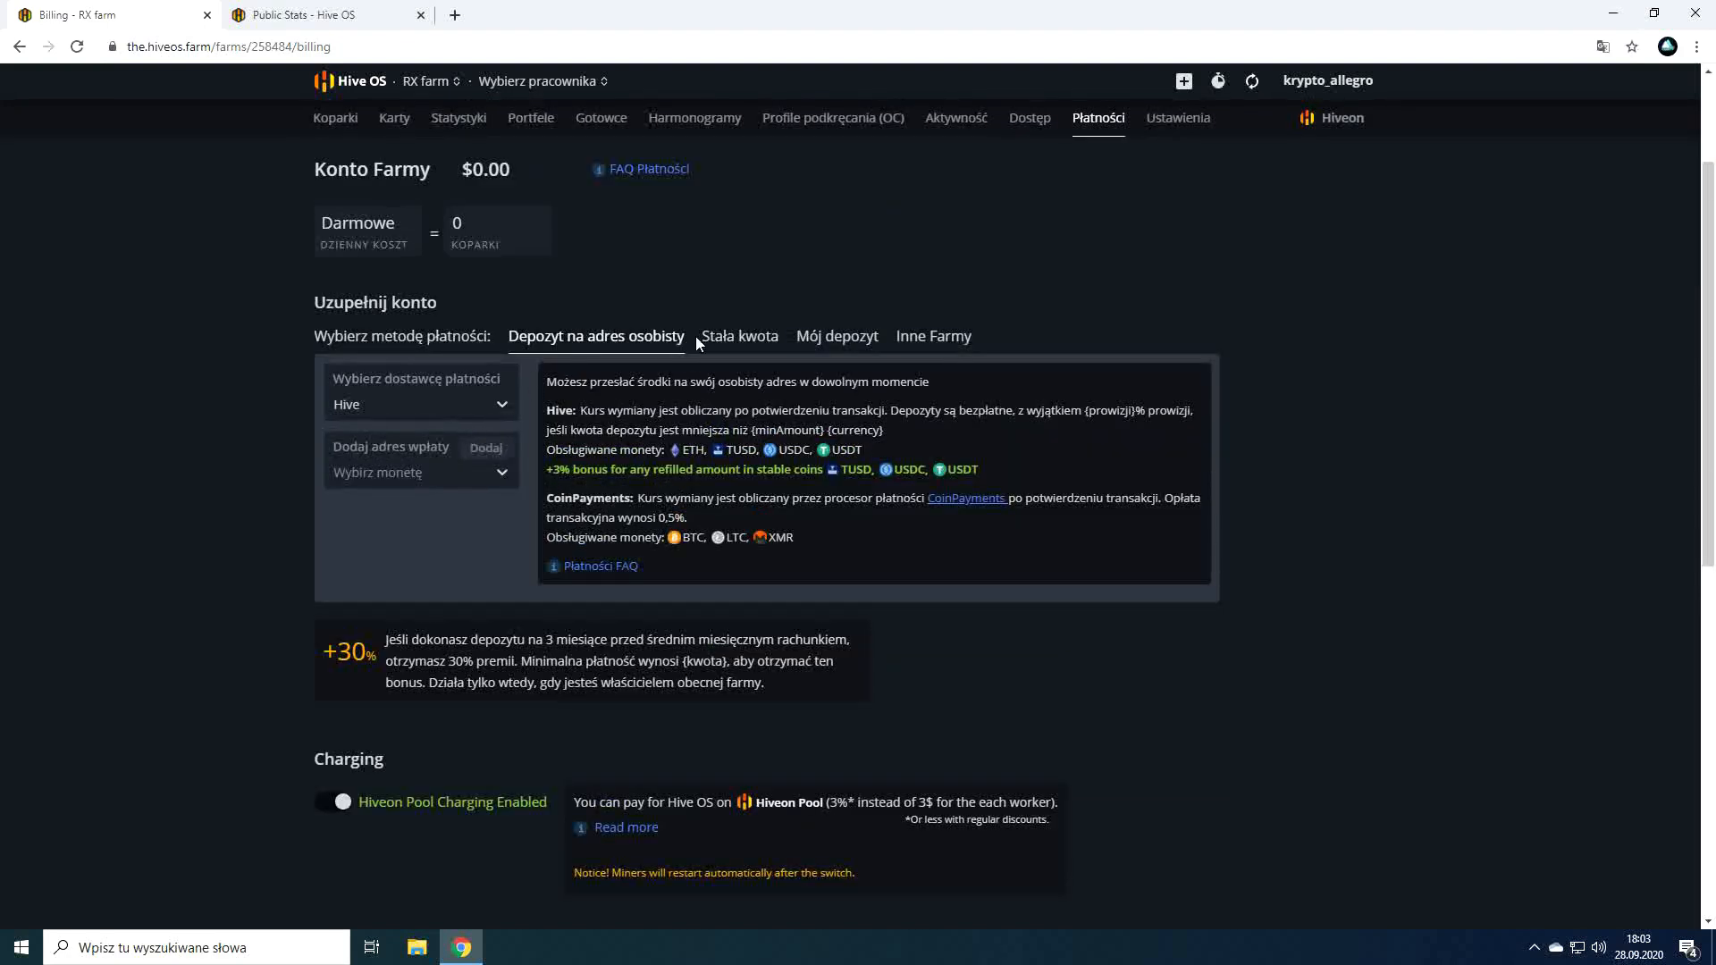
left_click(738, 336)
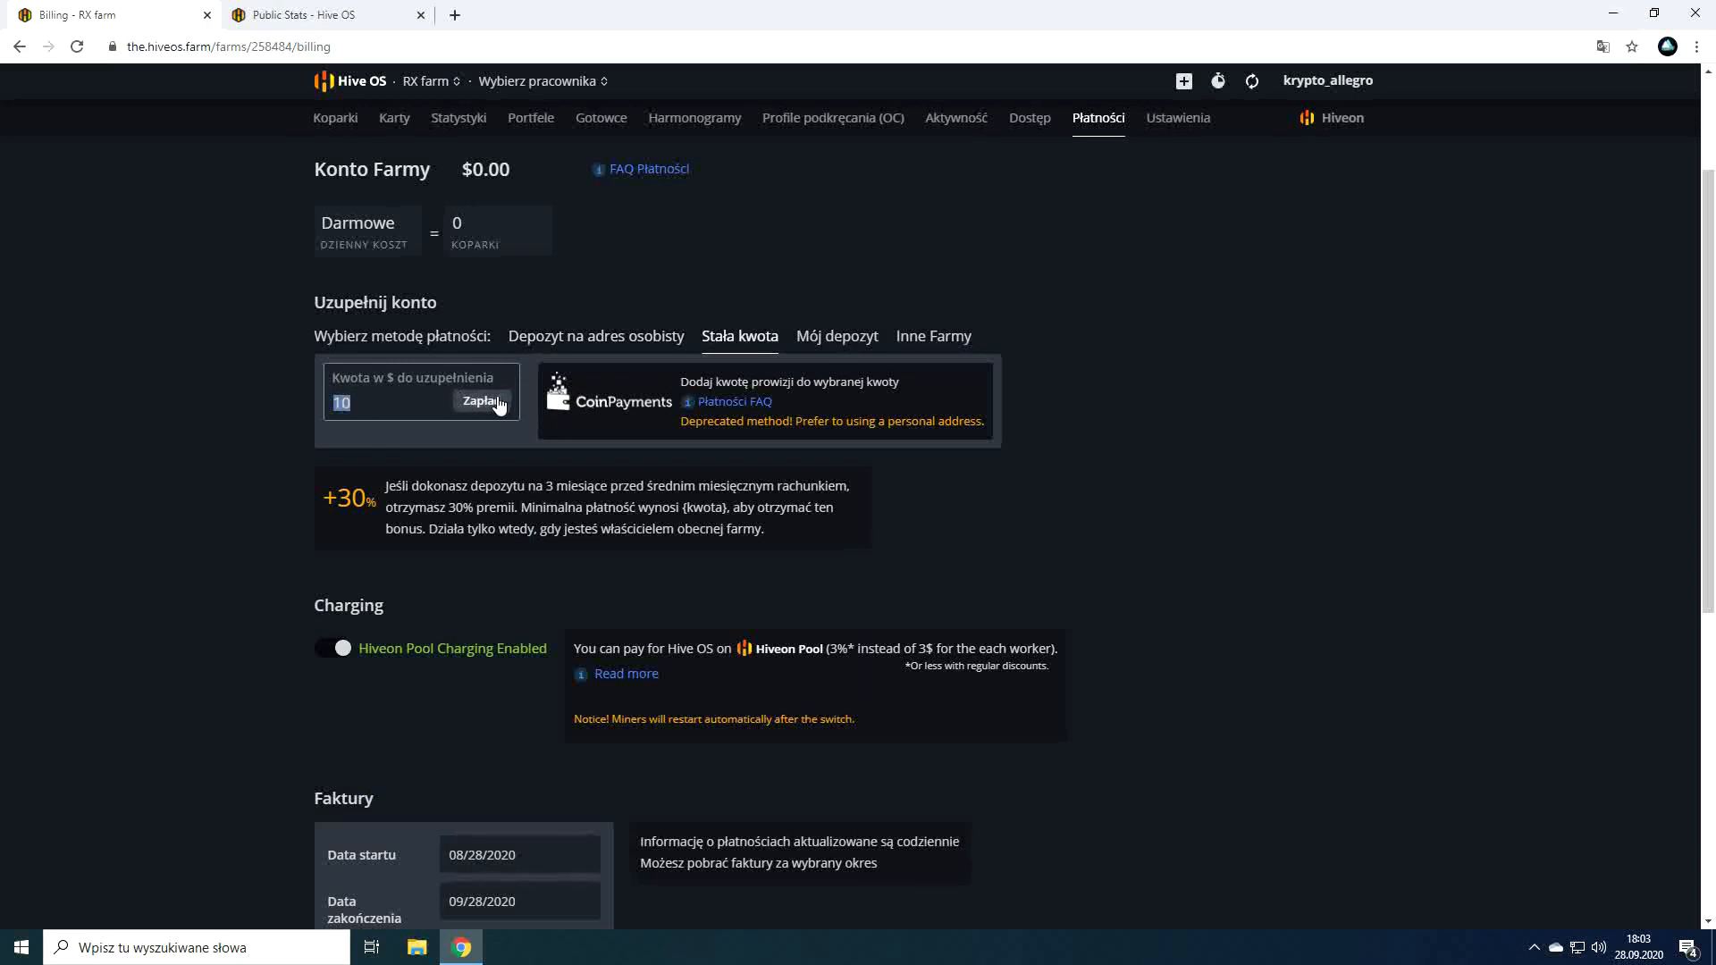
left_click(479, 402)
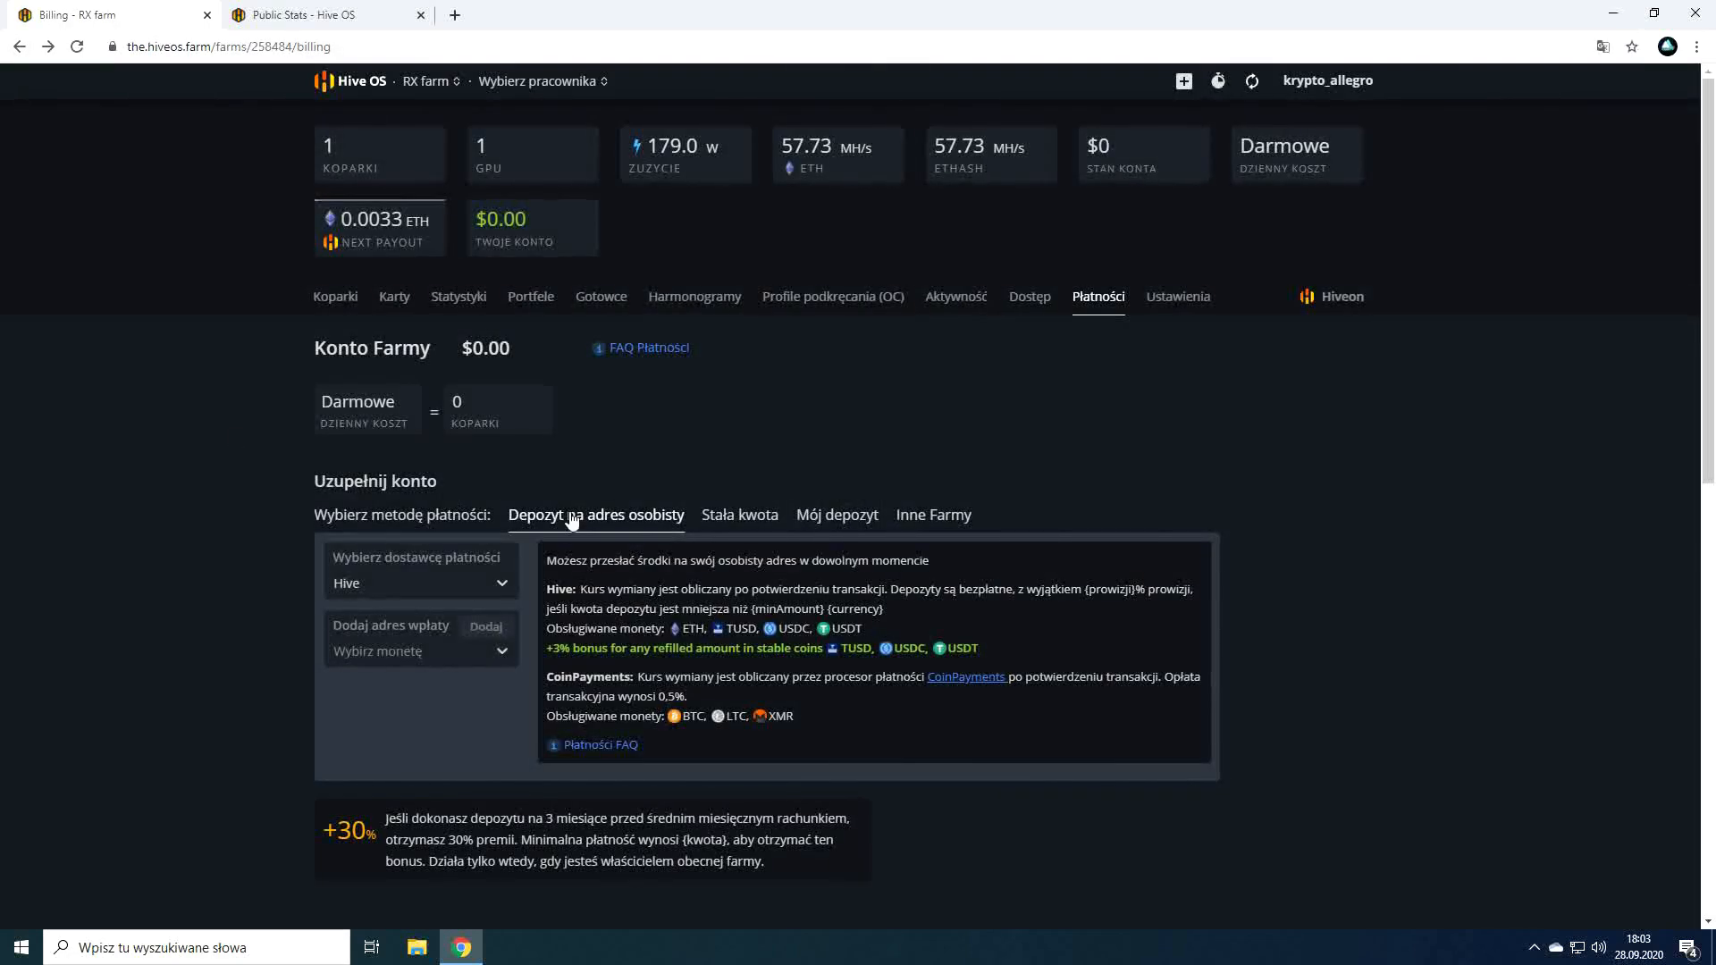
mouse_move(781, 675)
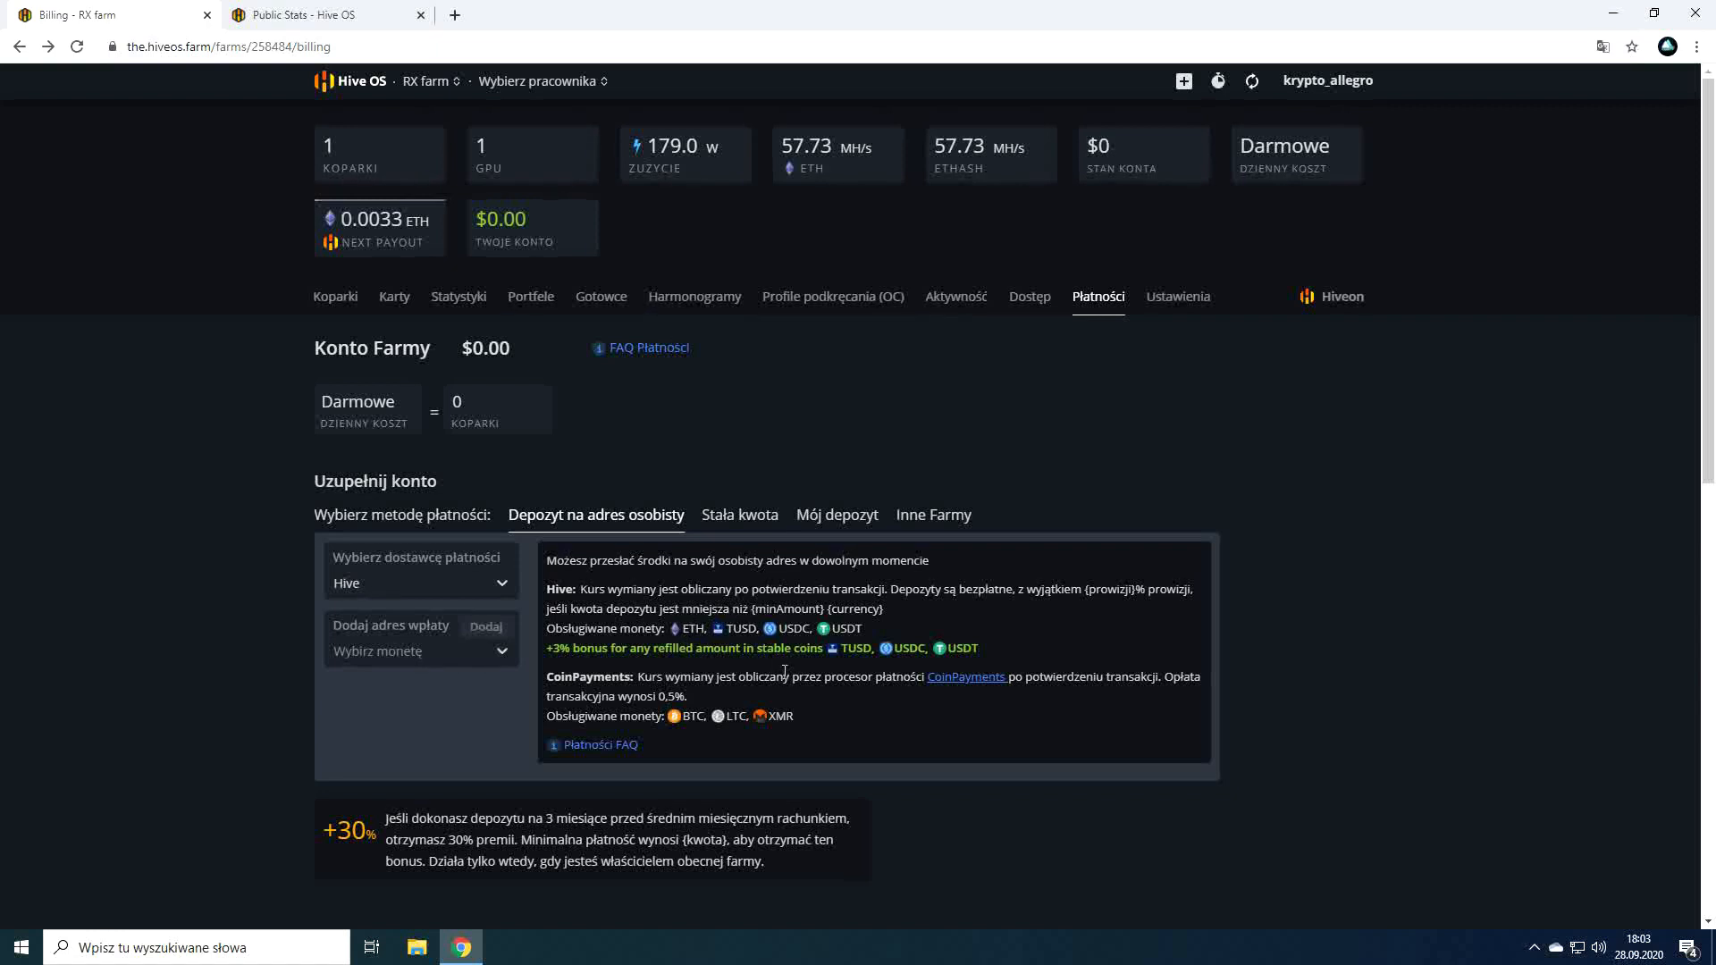
mouse_move(1098, 436)
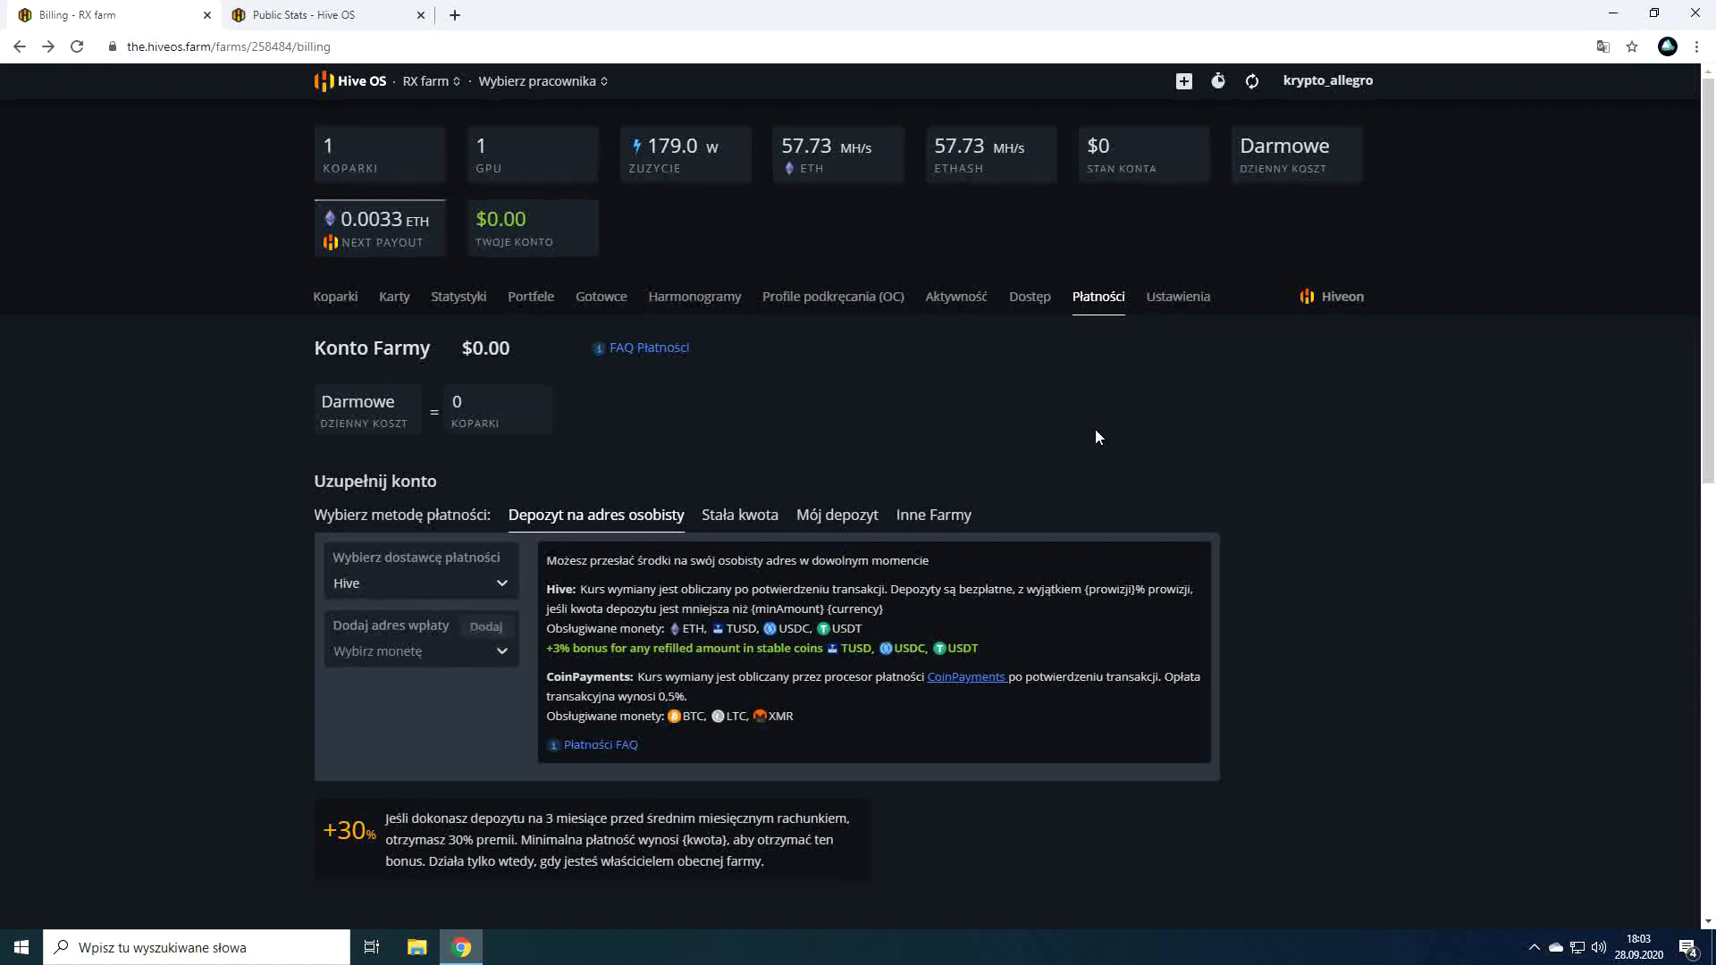